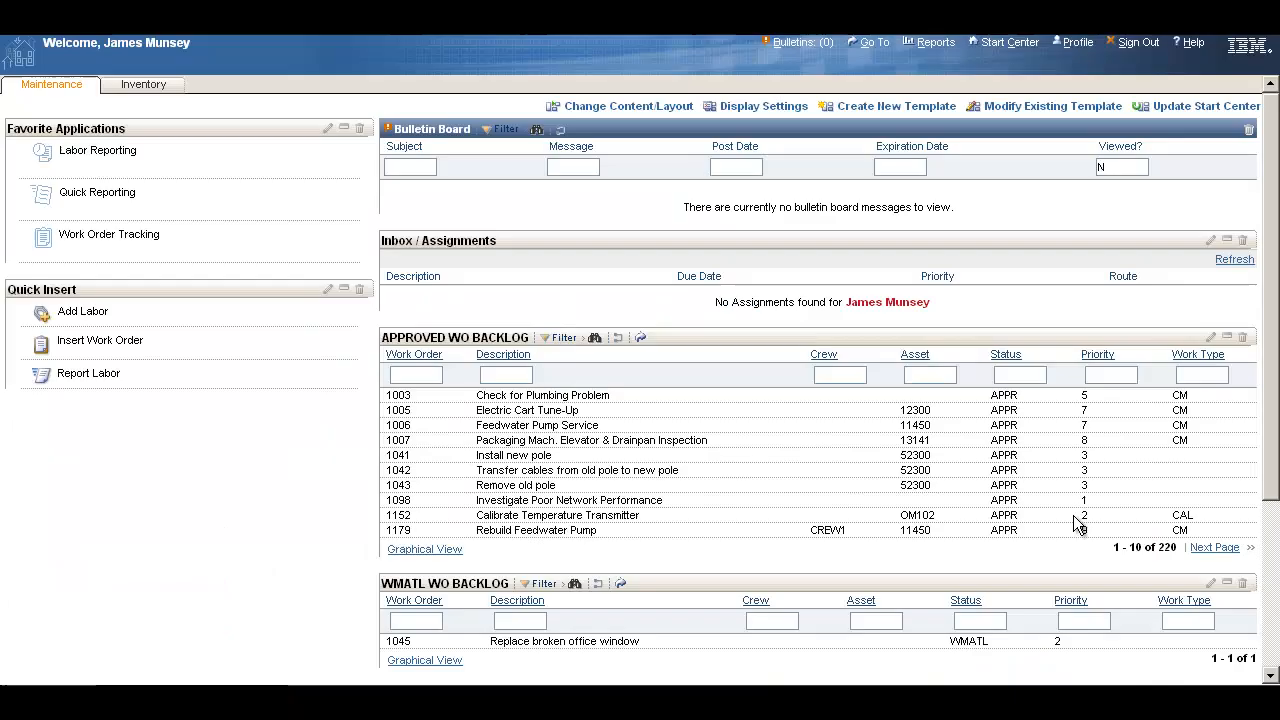
{"action": "mouse_move", "coordinate": [1083, 515]}
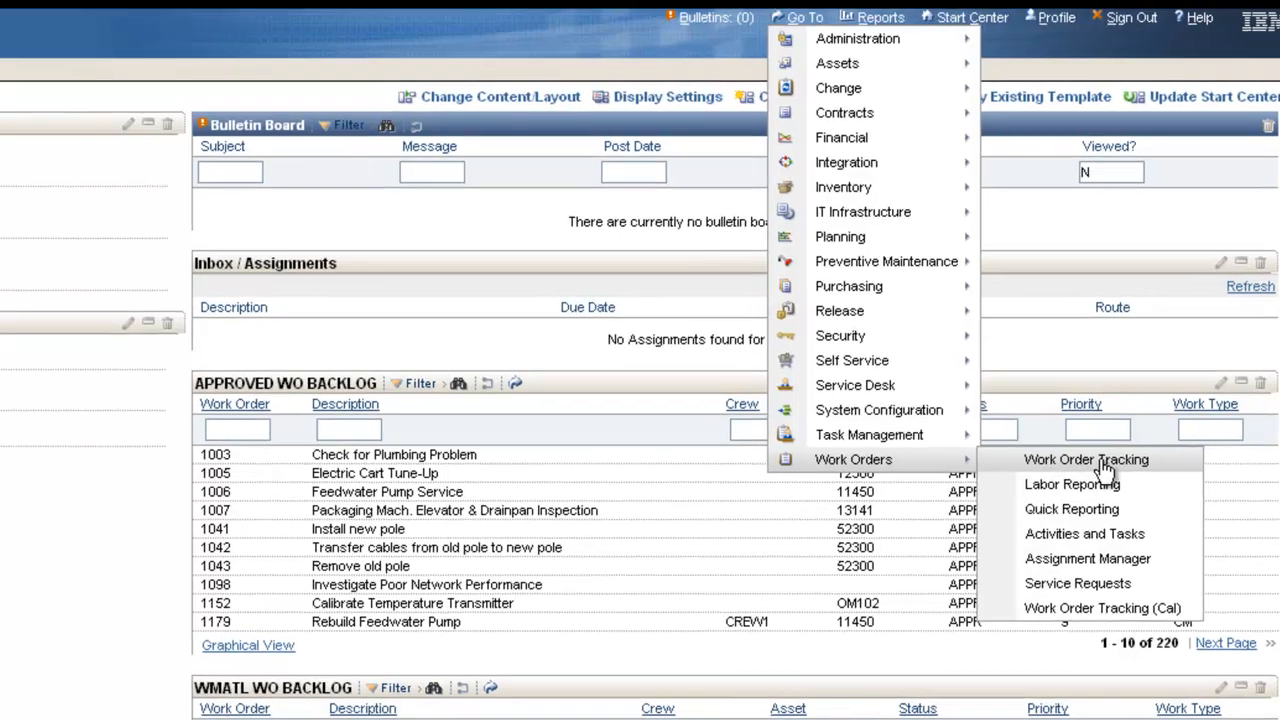
Step: Create a REPAIR PUMP work order for location BR450 and asset 11450, then save it as 1198
{"action": "left_click", "coordinate": [1086, 459]}
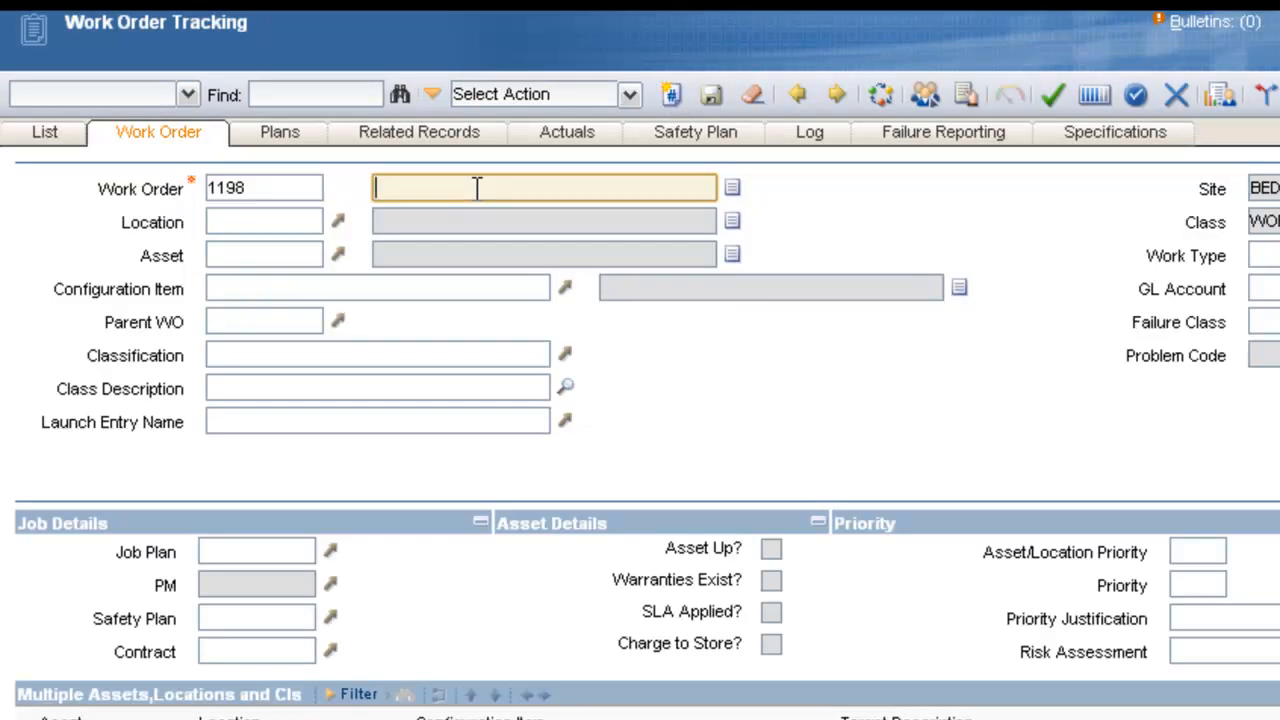
{"action": "type", "text": "REPAIR PUMP"}
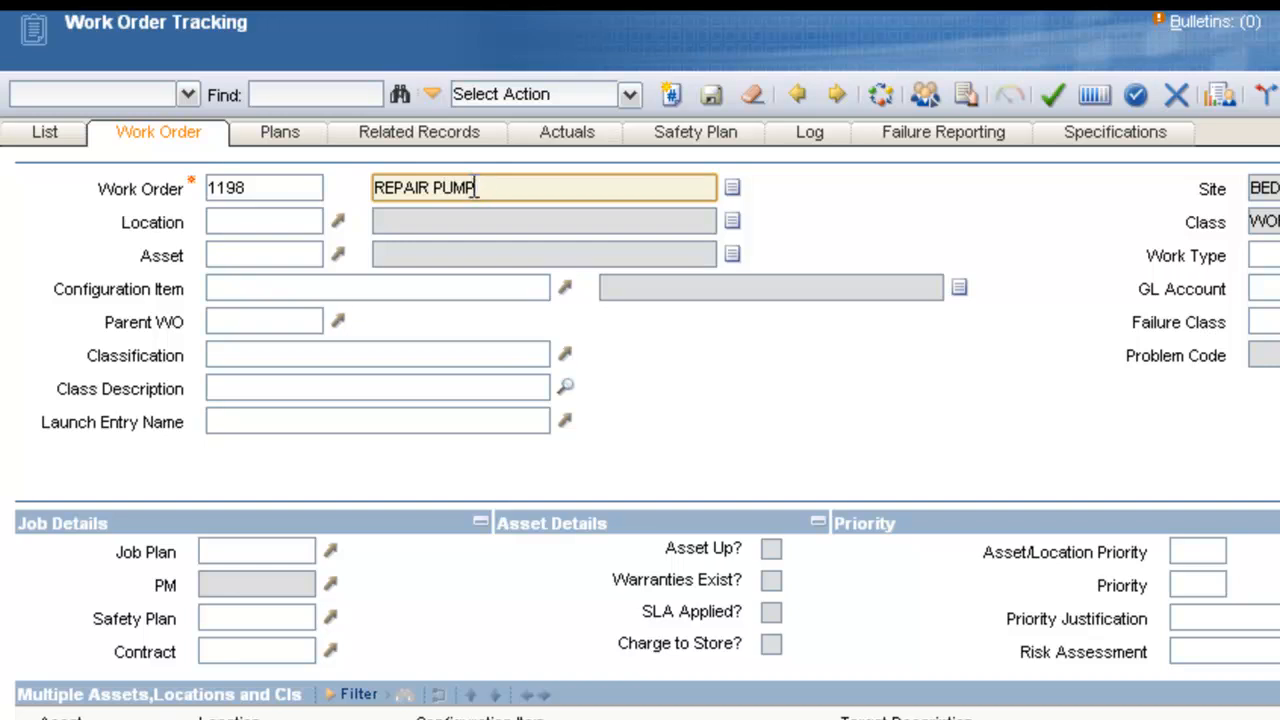
{"action": "left_click", "coordinate": [264, 255]}
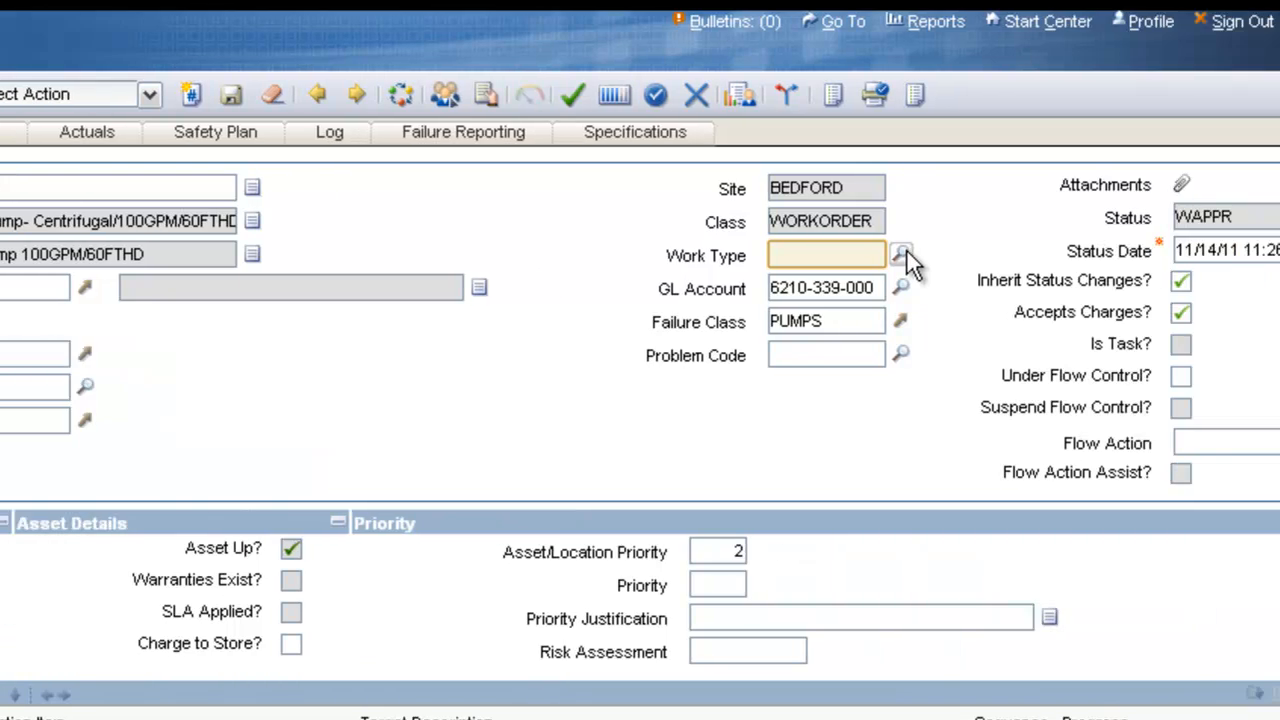
{"action": "left_click", "coordinate": [901, 255]}
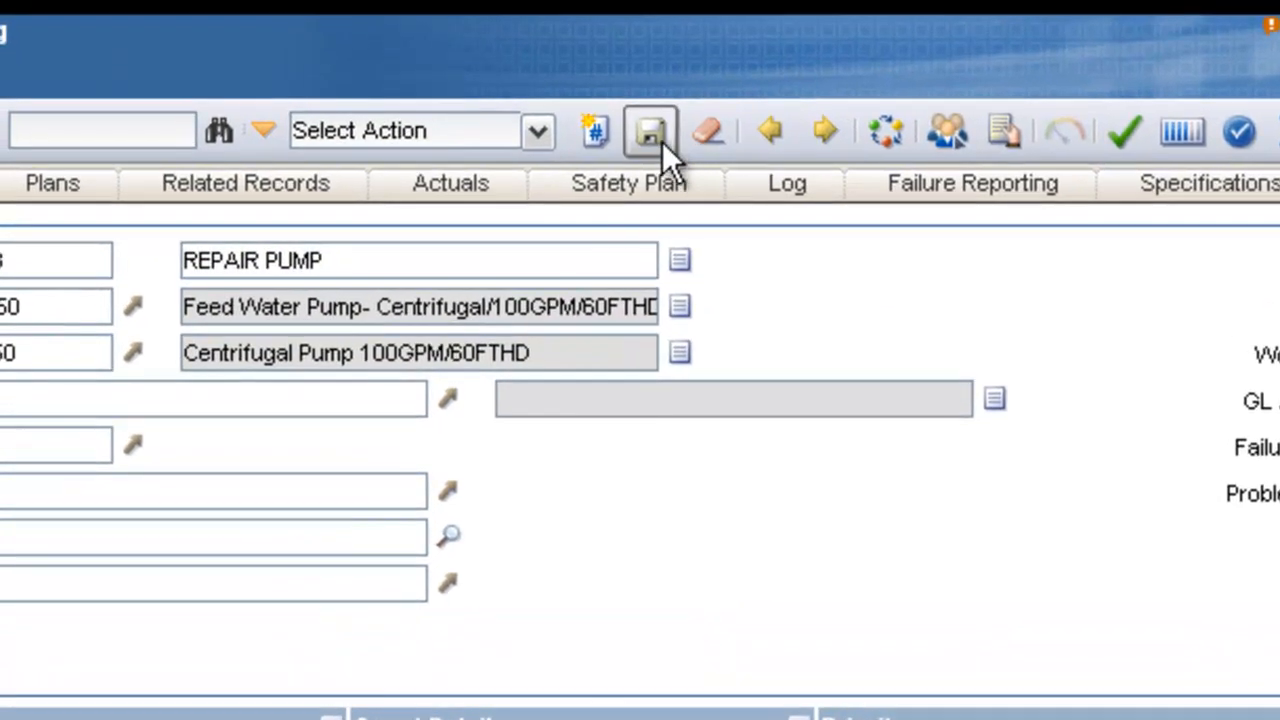
{"action": "left_click", "coordinate": [650, 130]}
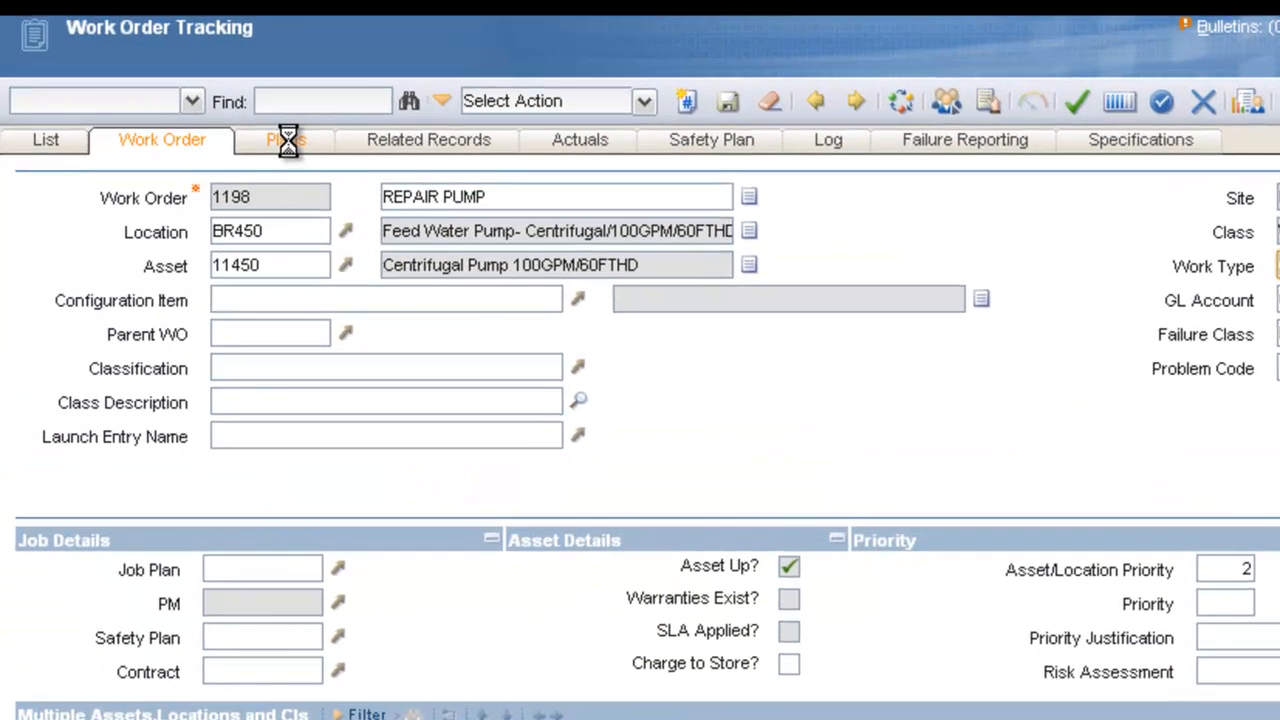
Step: In the work order plan, add task 10 with summary OBTAIN PERMISSION FOR THE WORK
{"action": "left_click", "coordinate": [287, 139]}
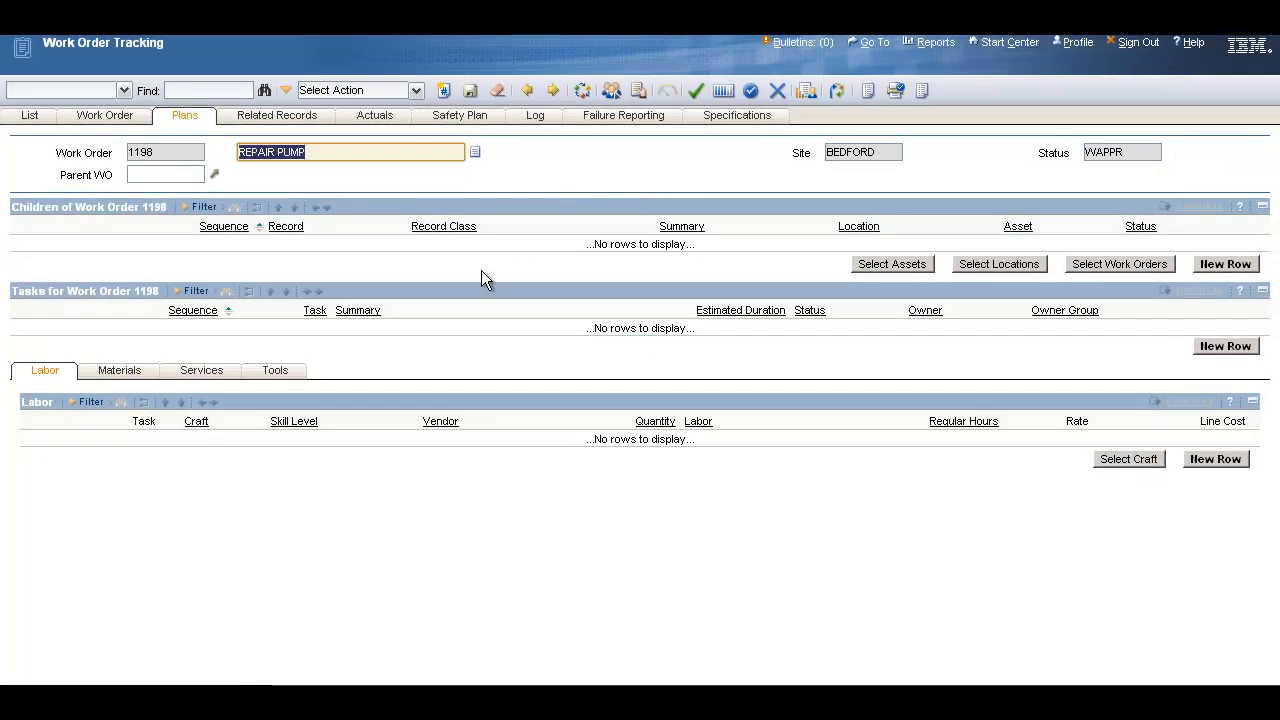
{"action": "mouse_move", "coordinate": [280, 320]}
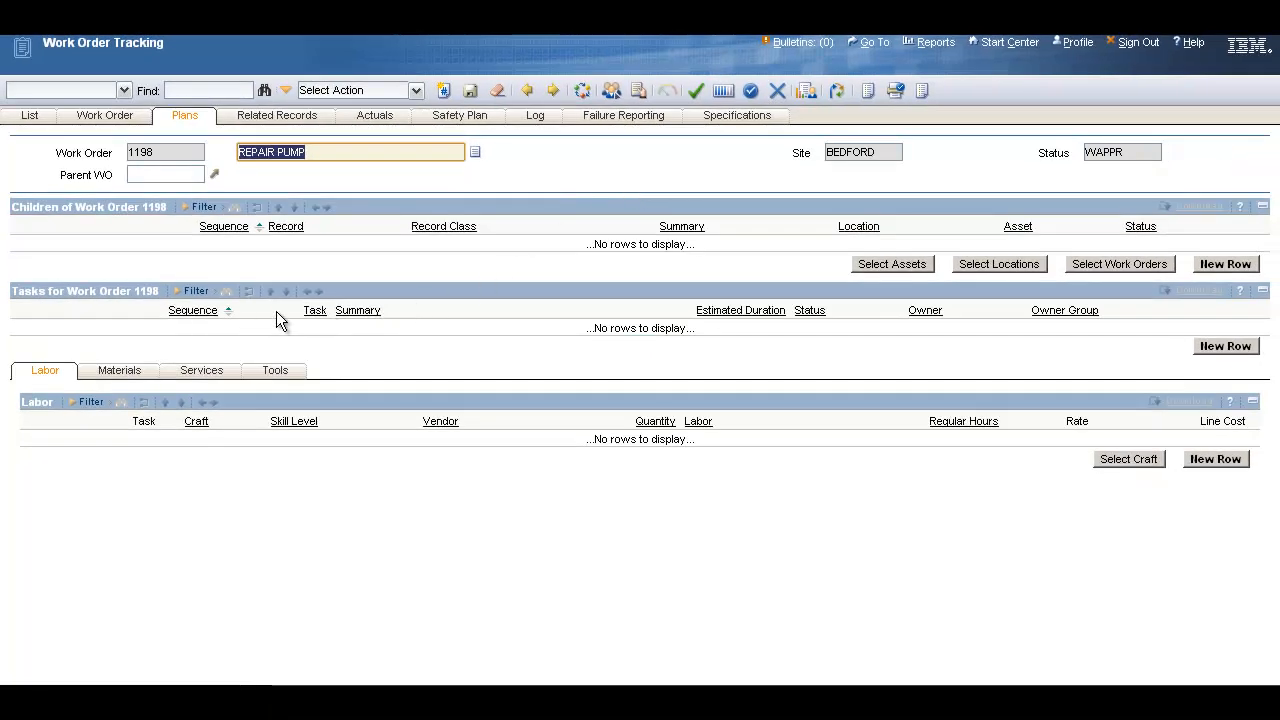
{"action": "mouse_move", "coordinate": [970, 350]}
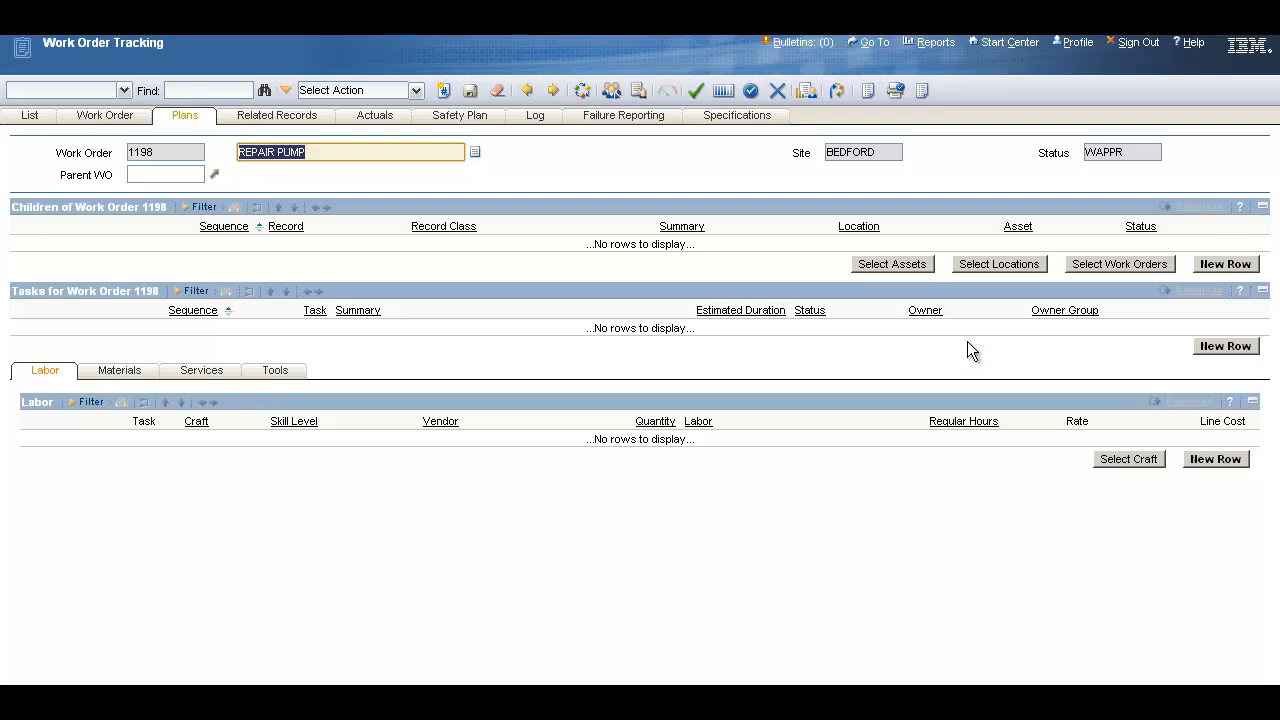
{"action": "mouse_move", "coordinate": [1225, 346]}
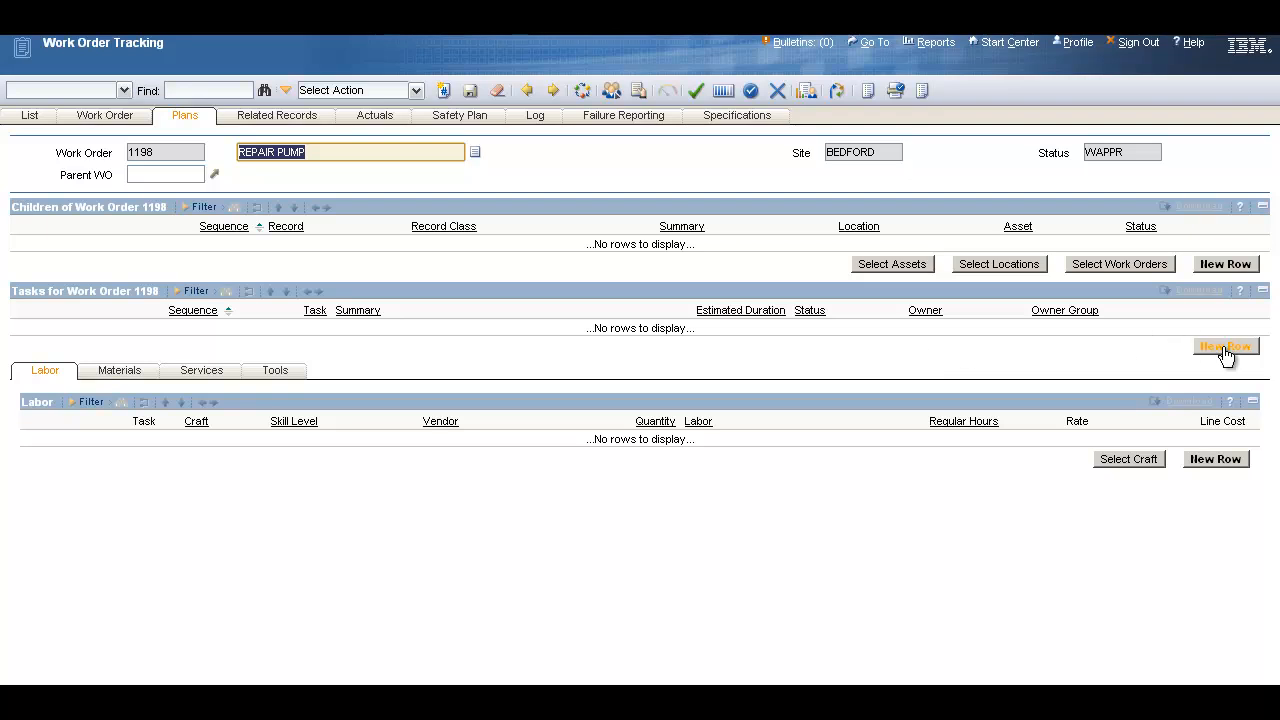
{"action": "left_click", "coordinate": [1224, 346]}
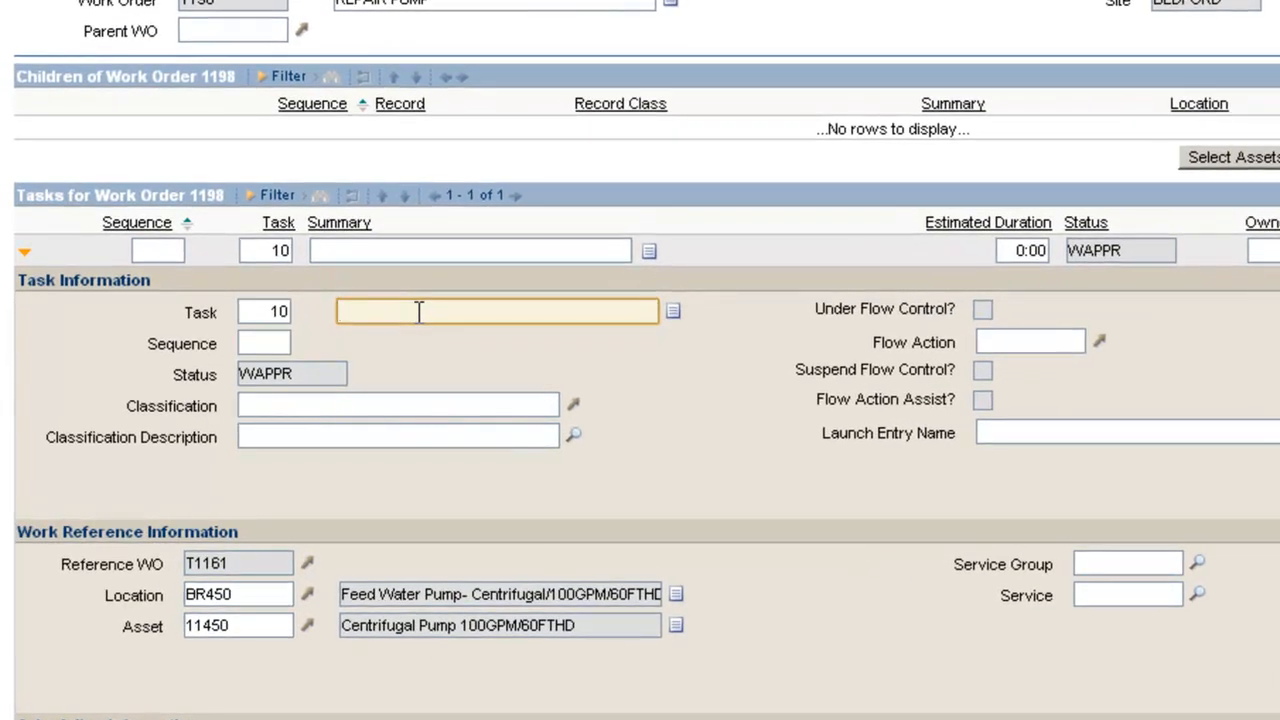
{"action": "type", "text": "OBTAIN PERMISSION FOR THE WORK"}
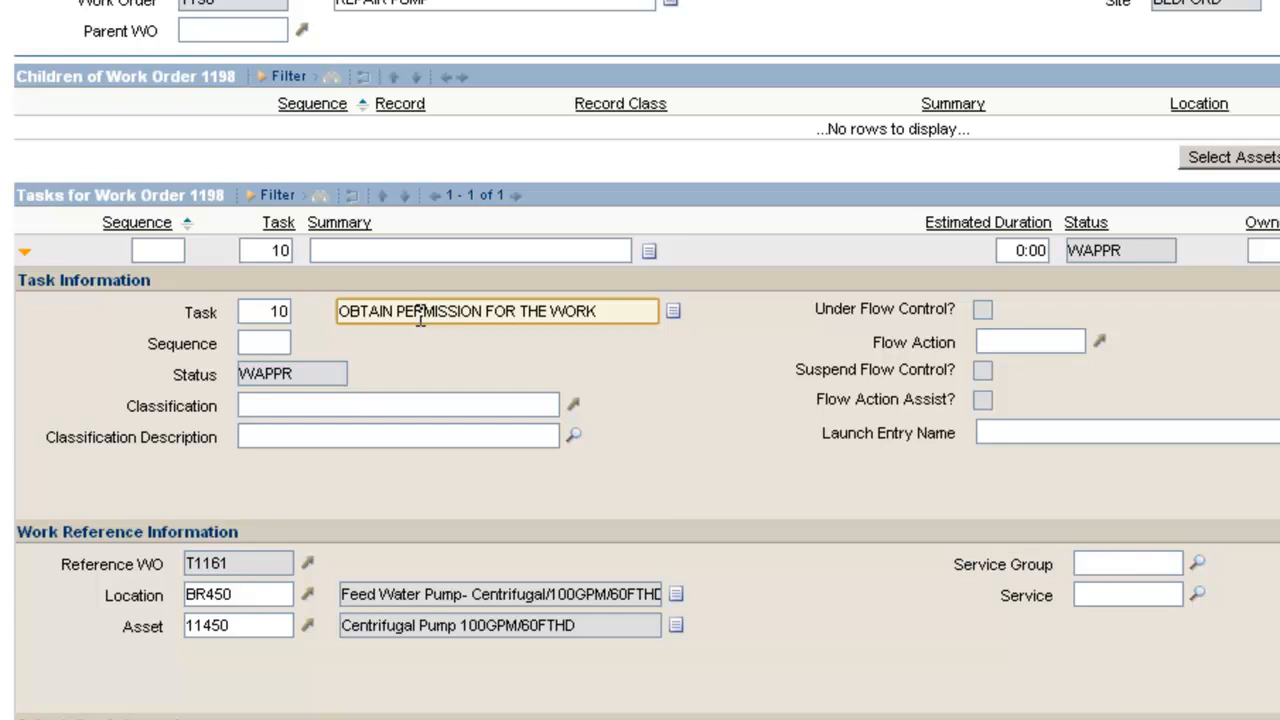
{"action": "mouse_move", "coordinate": [695, 390]}
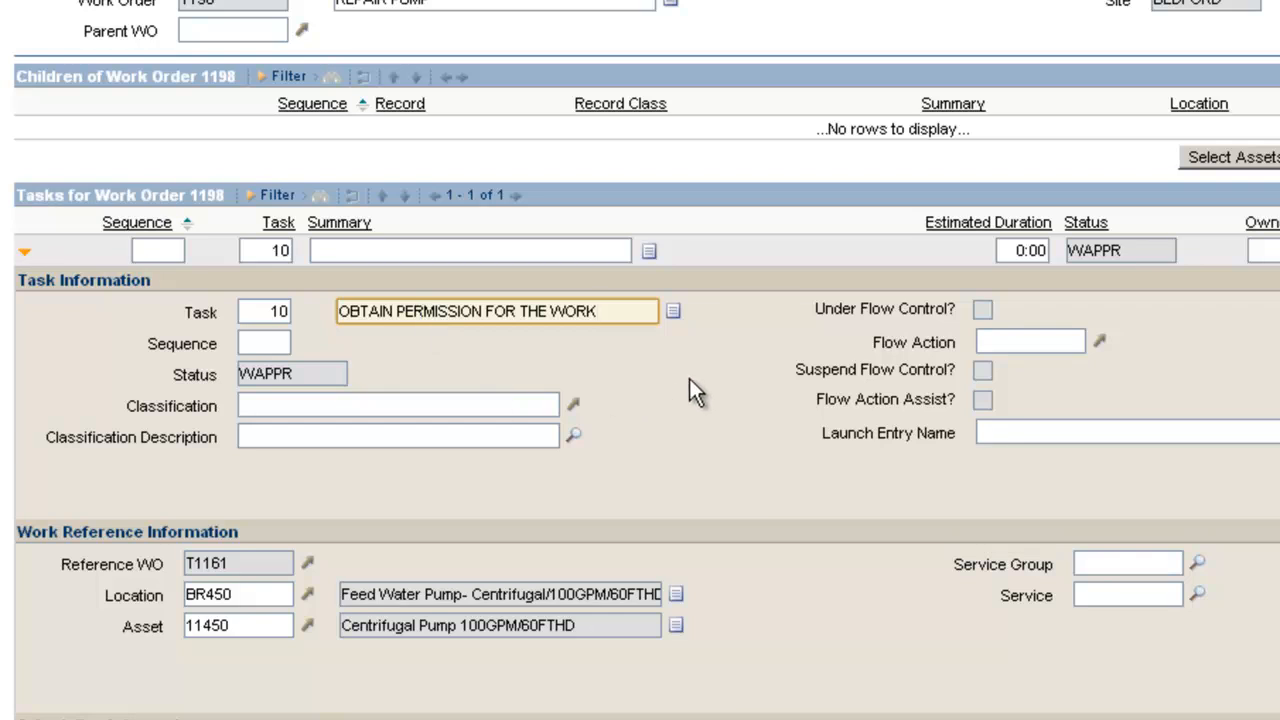
{"action": "mouse_move", "coordinate": [673, 311]}
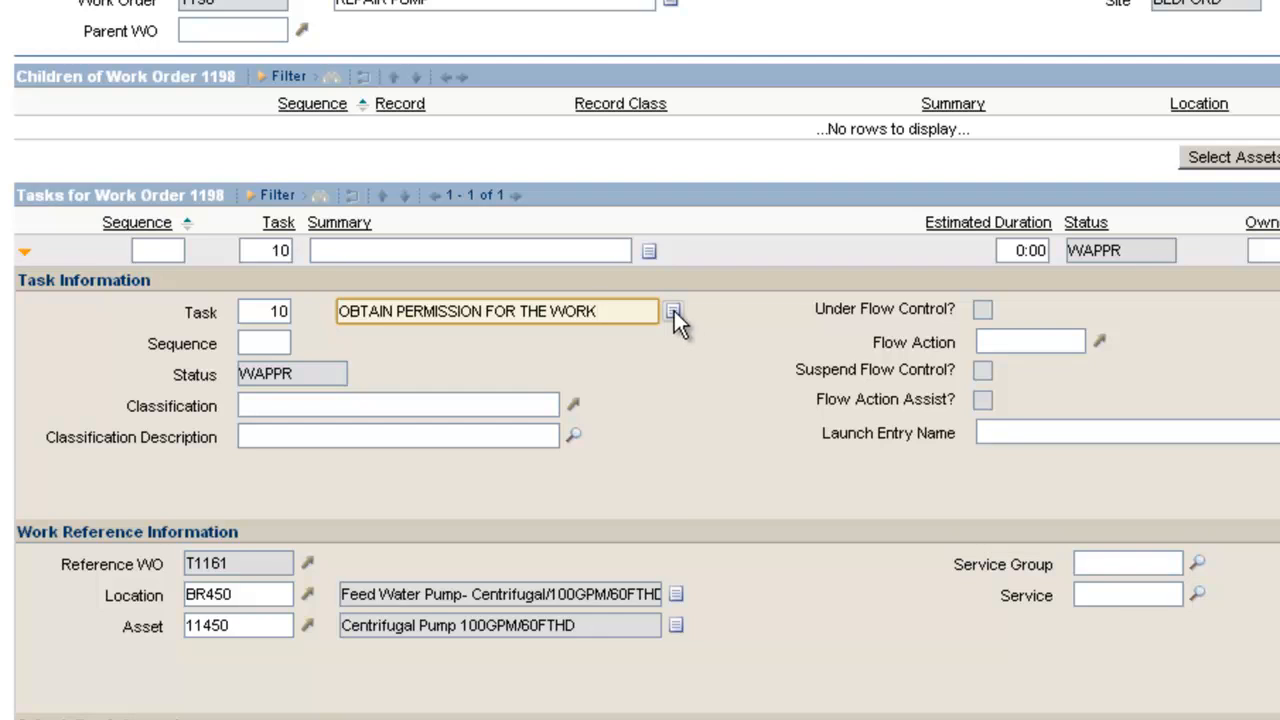
Step: Enter and confirm the long description OBSERVE ALL PLANT SAFETY PRECAUTIONS for task 10
{"action": "left_click", "coordinate": [672, 310]}
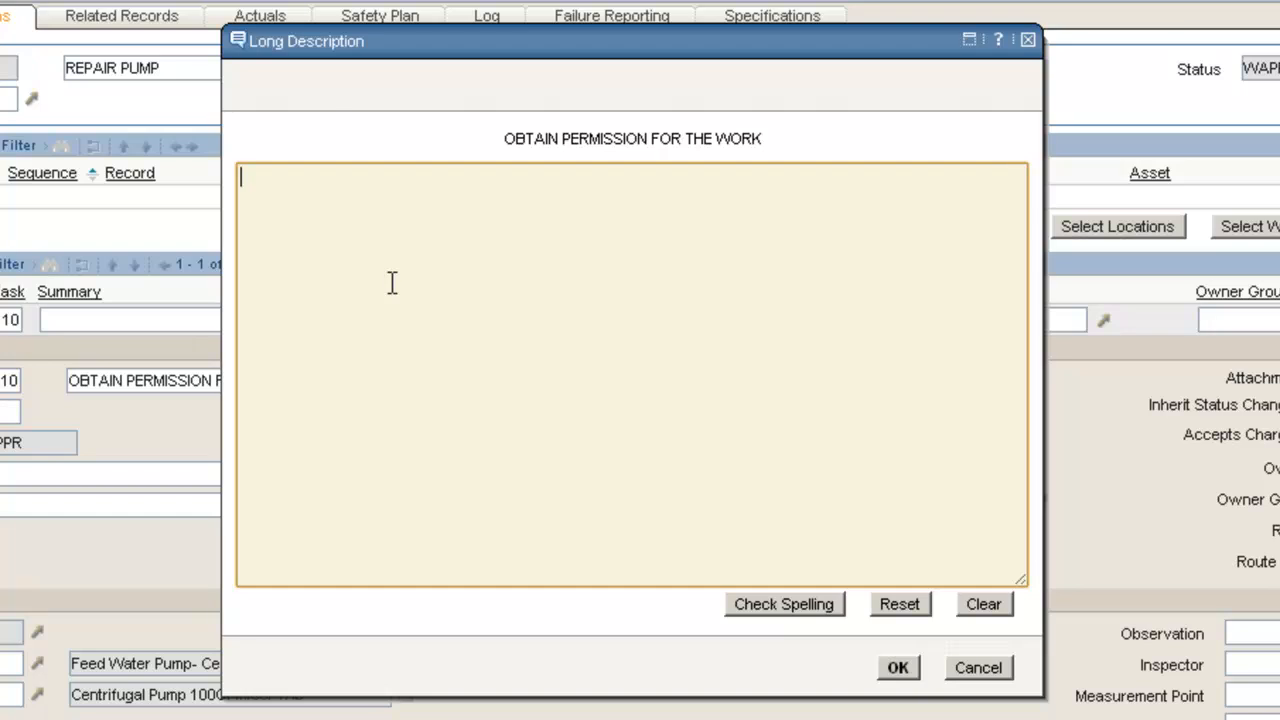
{"action": "type", "text": "OBSERVE ALL PLA"}
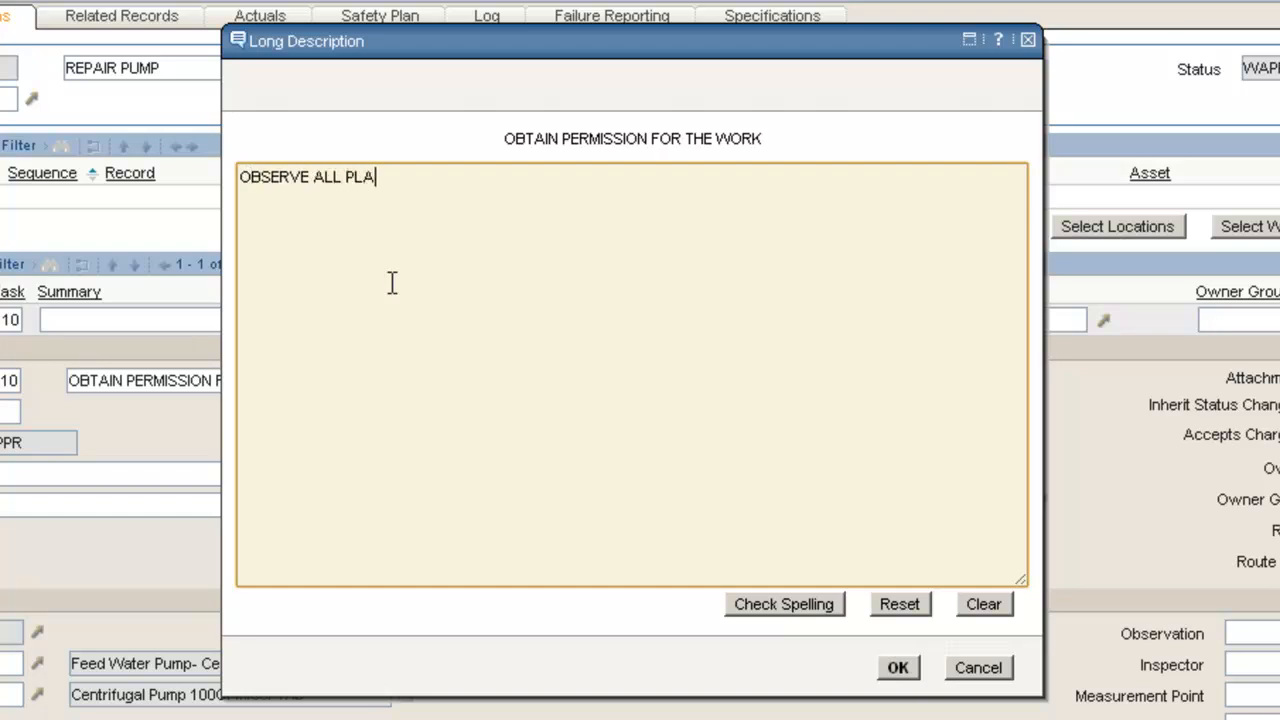
{"action": "type", "text": "NT SAFETY PR"}
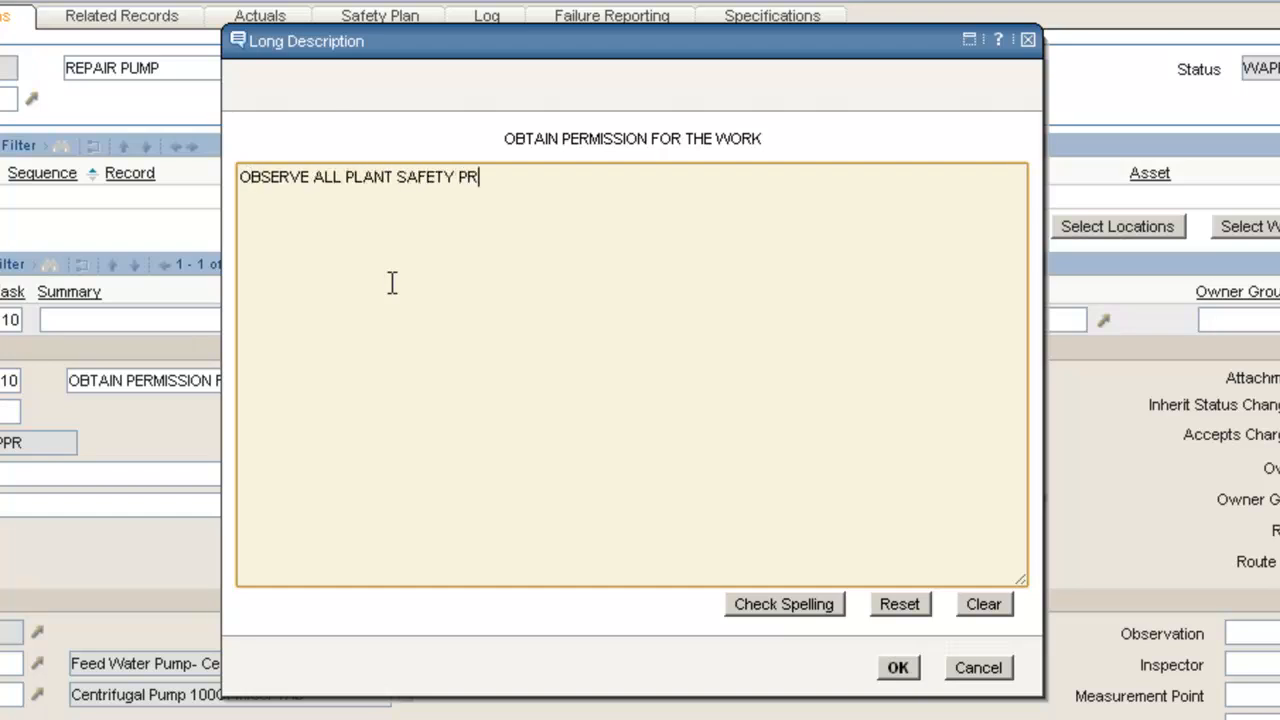
{"action": "type", "text": "ECAUTIONS"}
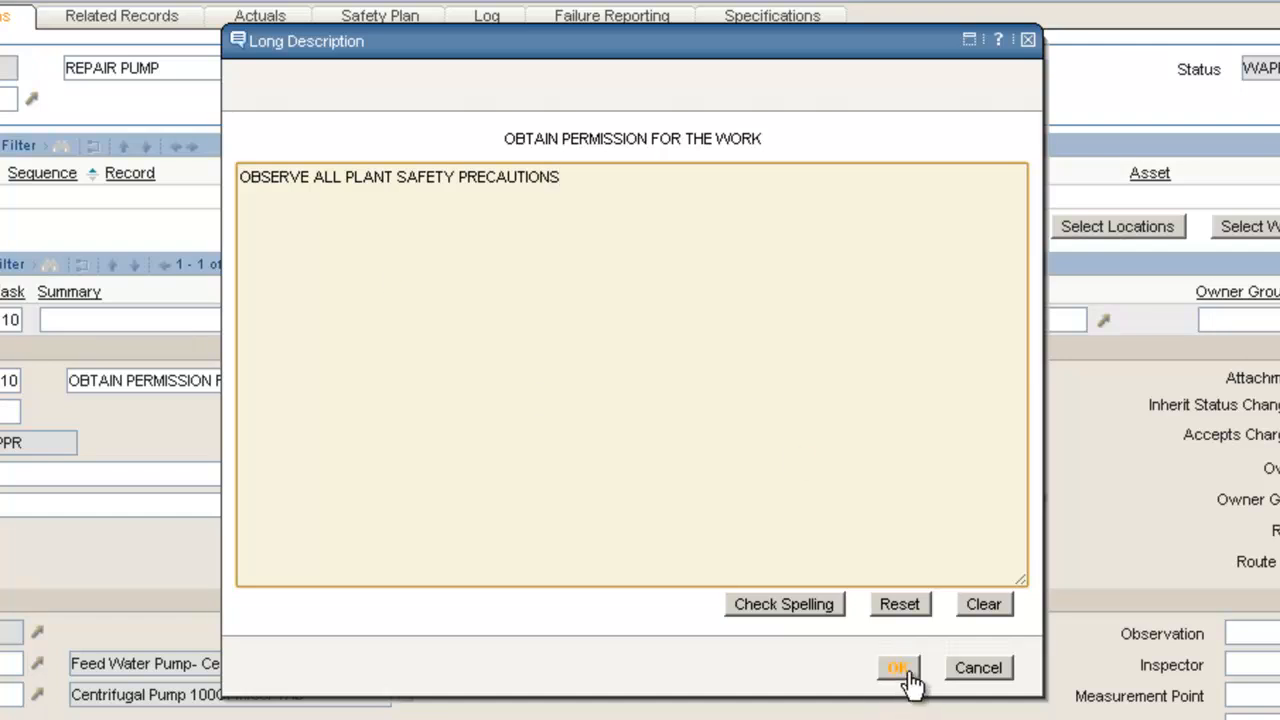
{"action": "left_click", "coordinate": [897, 667]}
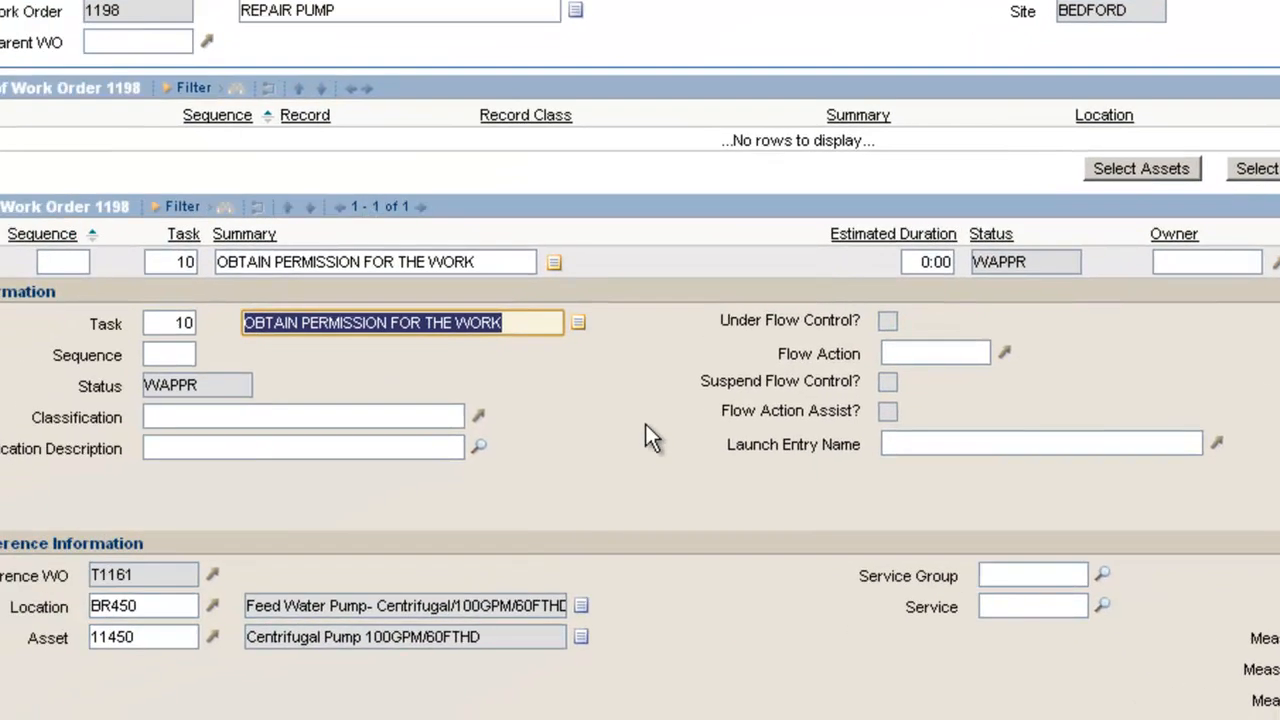
{"action": "scroll", "scroll_direction": "down", "scroll_amount": 3}
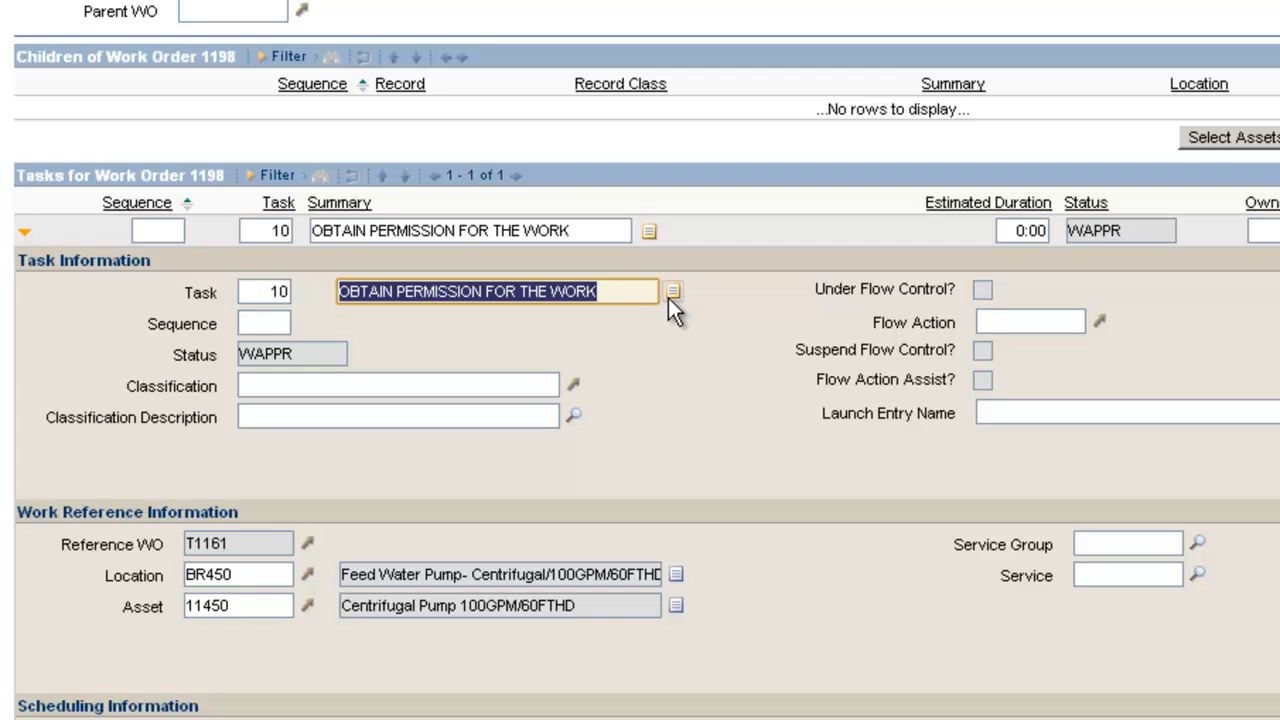
{"action": "mouse_move", "coordinate": [700, 308]}
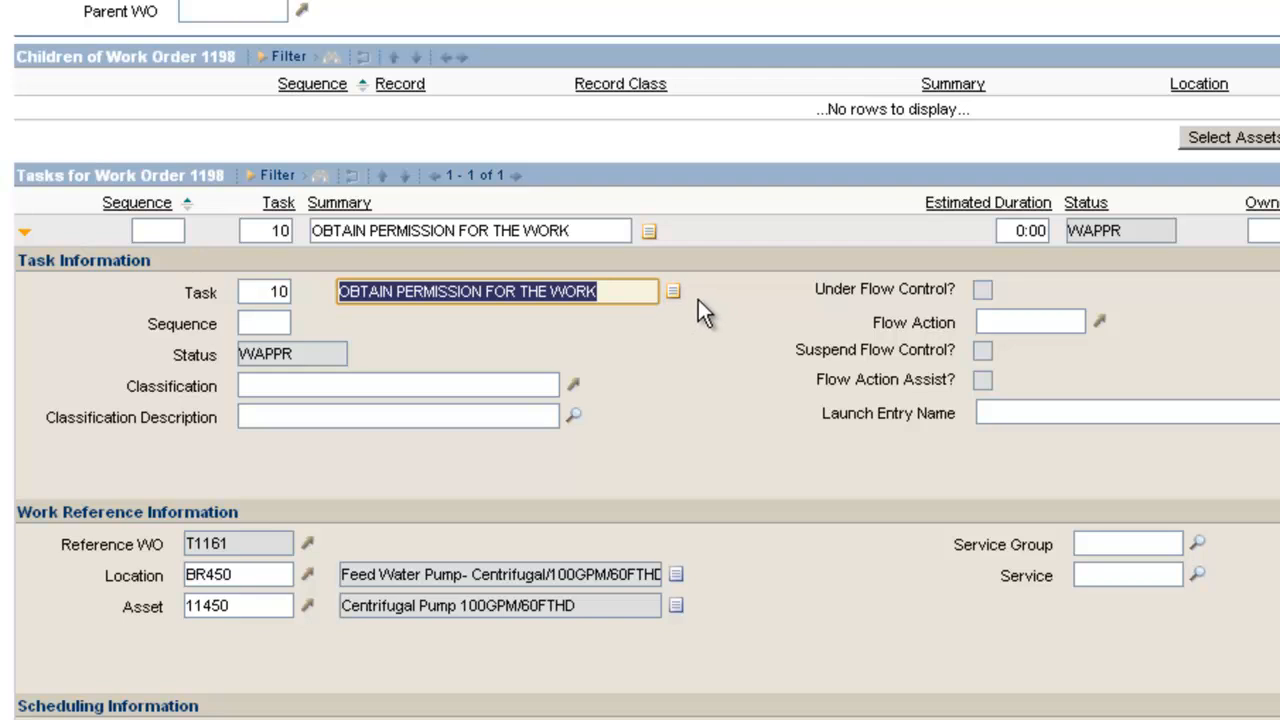
{"action": "mouse_move", "coordinate": [750, 390]}
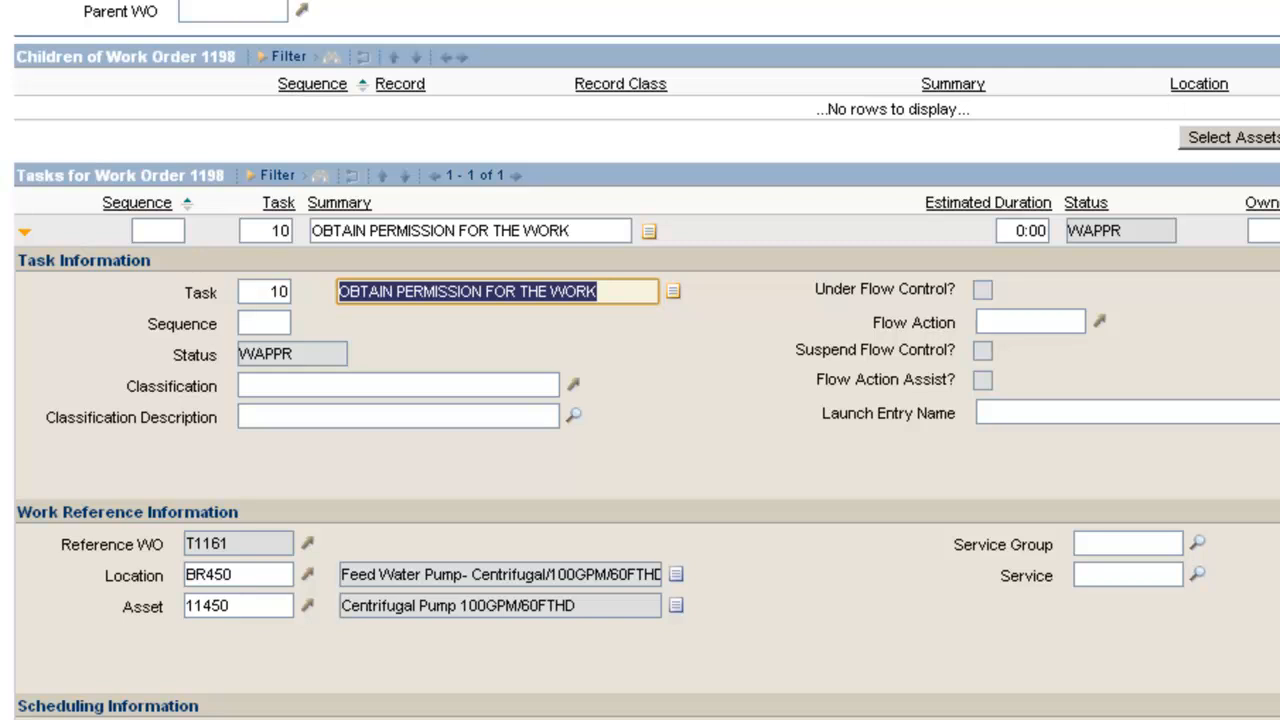
Step: Add plan tasks 20 REPLACE DRIVE BELT, 30 REPLACE GASKET and 40 PERFORM OPERATIONAL TEST
{"action": "scroll", "scroll_direction": "down", "scroll_amount": 3}
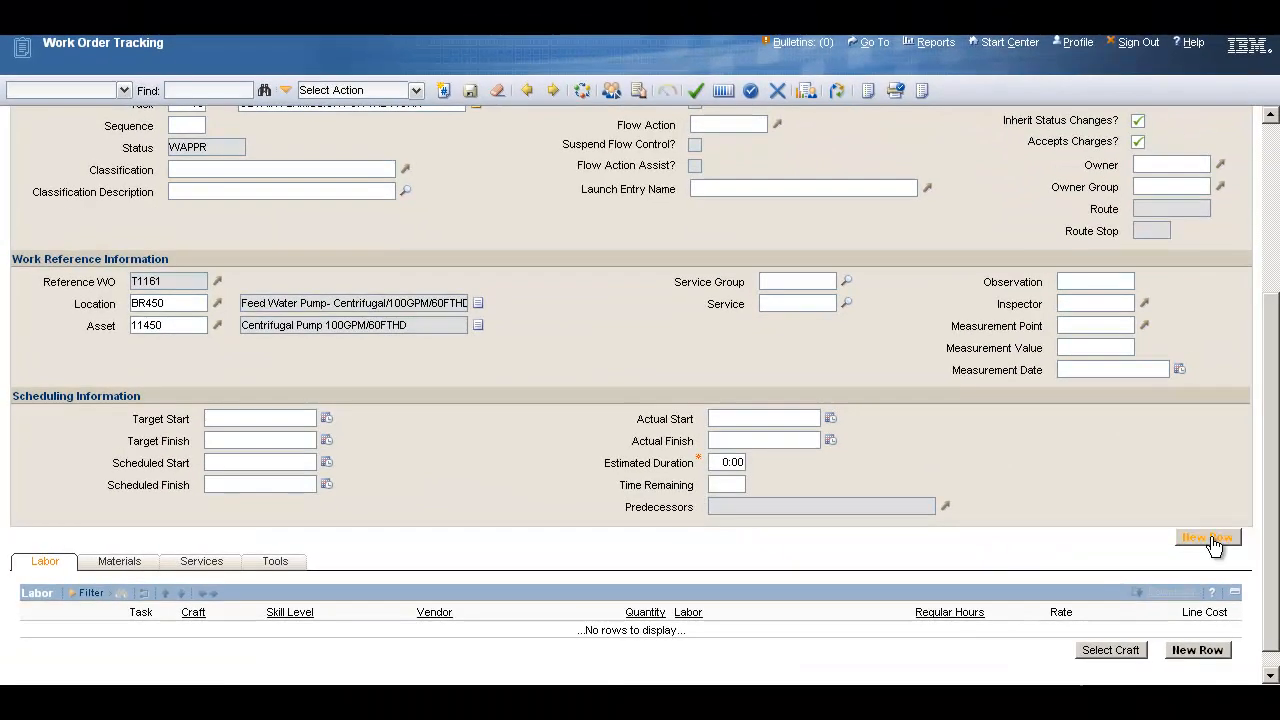
{"action": "left_click", "coordinate": [1206, 537]}
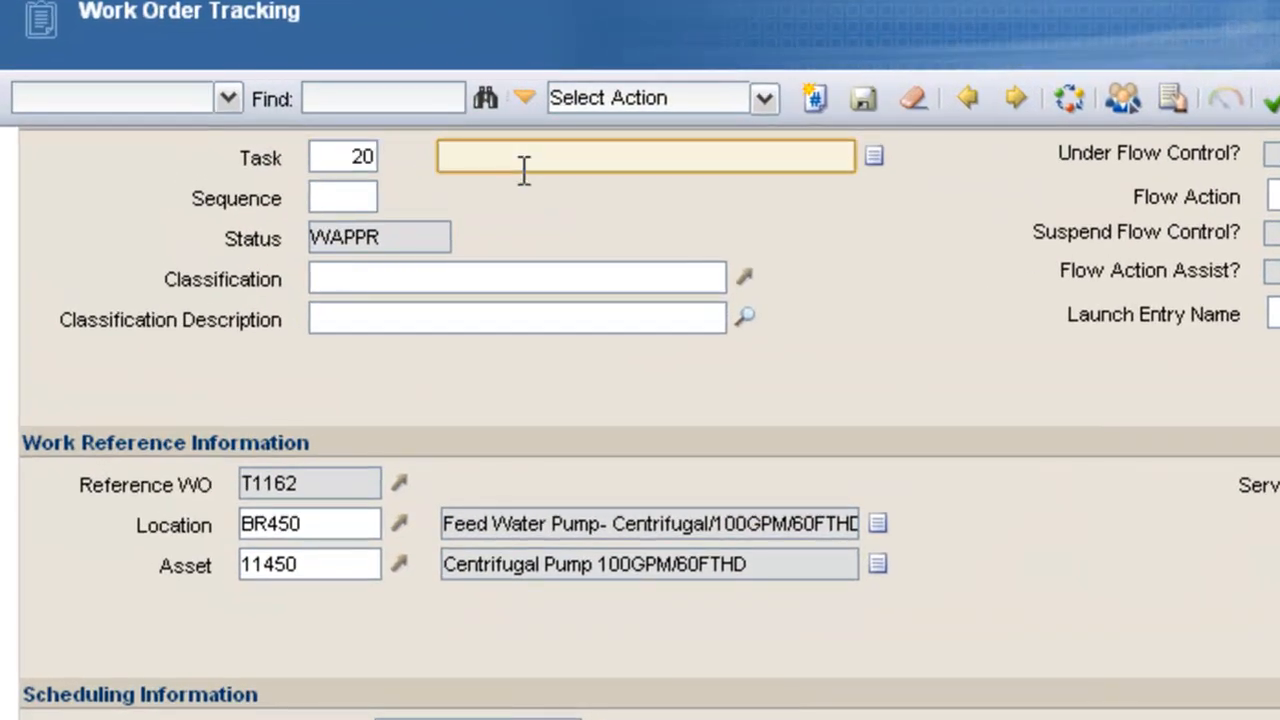
{"action": "type", "text": "REPLACE DRIVE"}
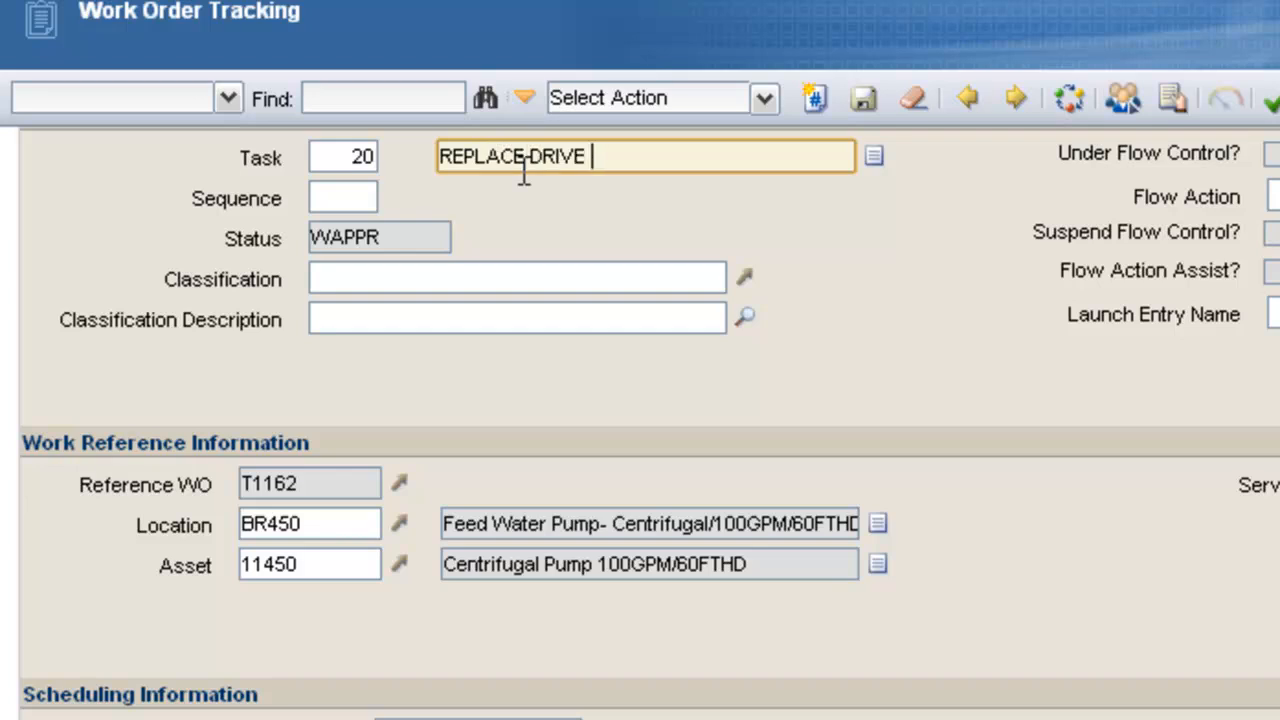
{"action": "type", "text": "BELT"}
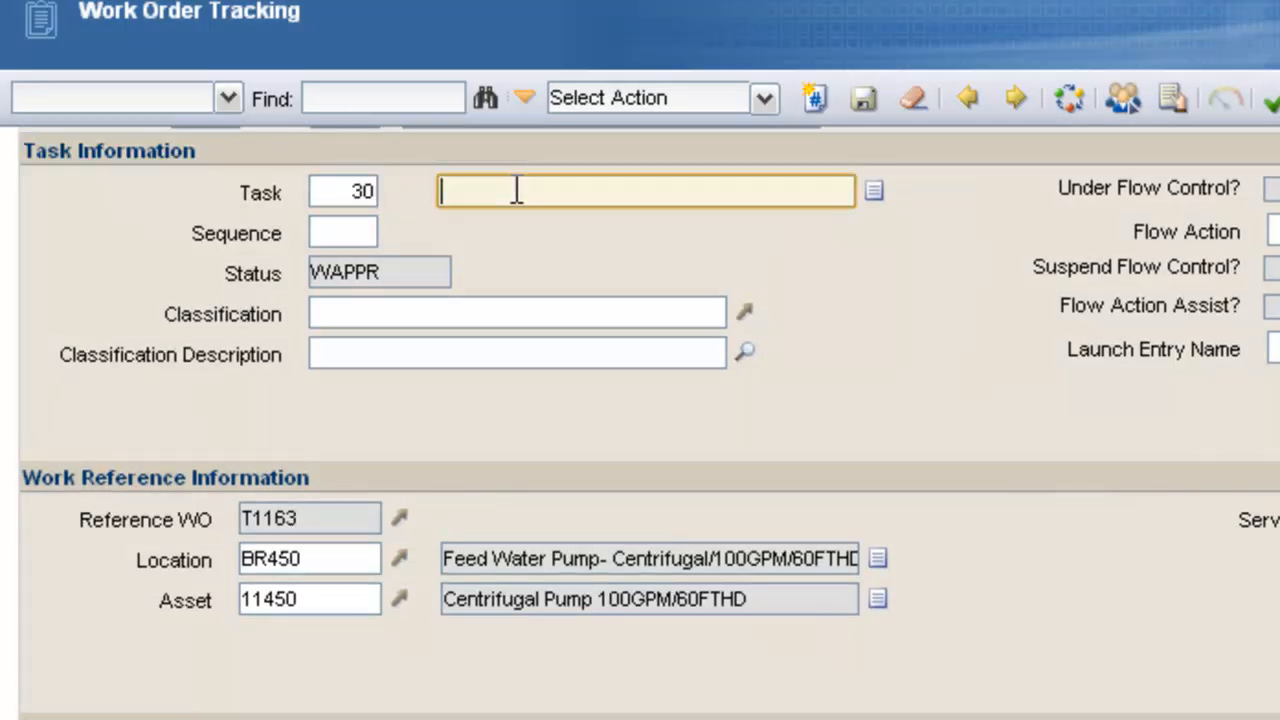
{"action": "type", "text": "REPLACE"}
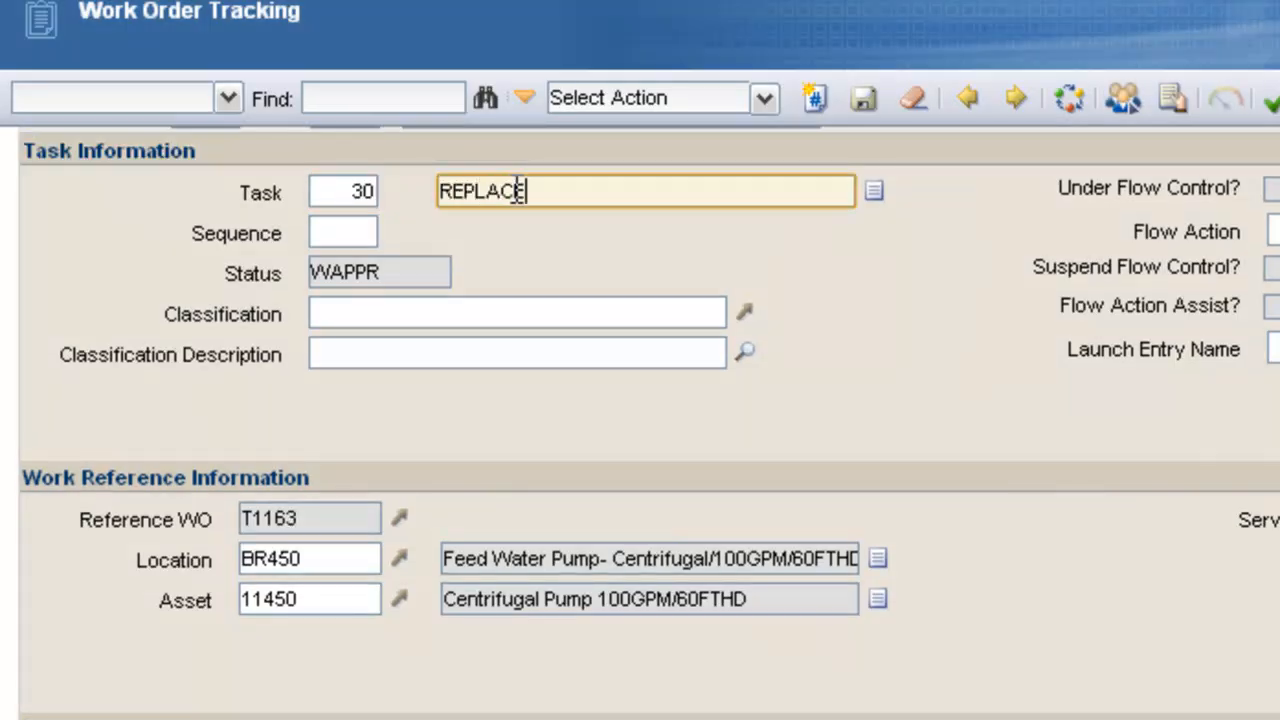
{"action": "type", "text": "GASKET"}
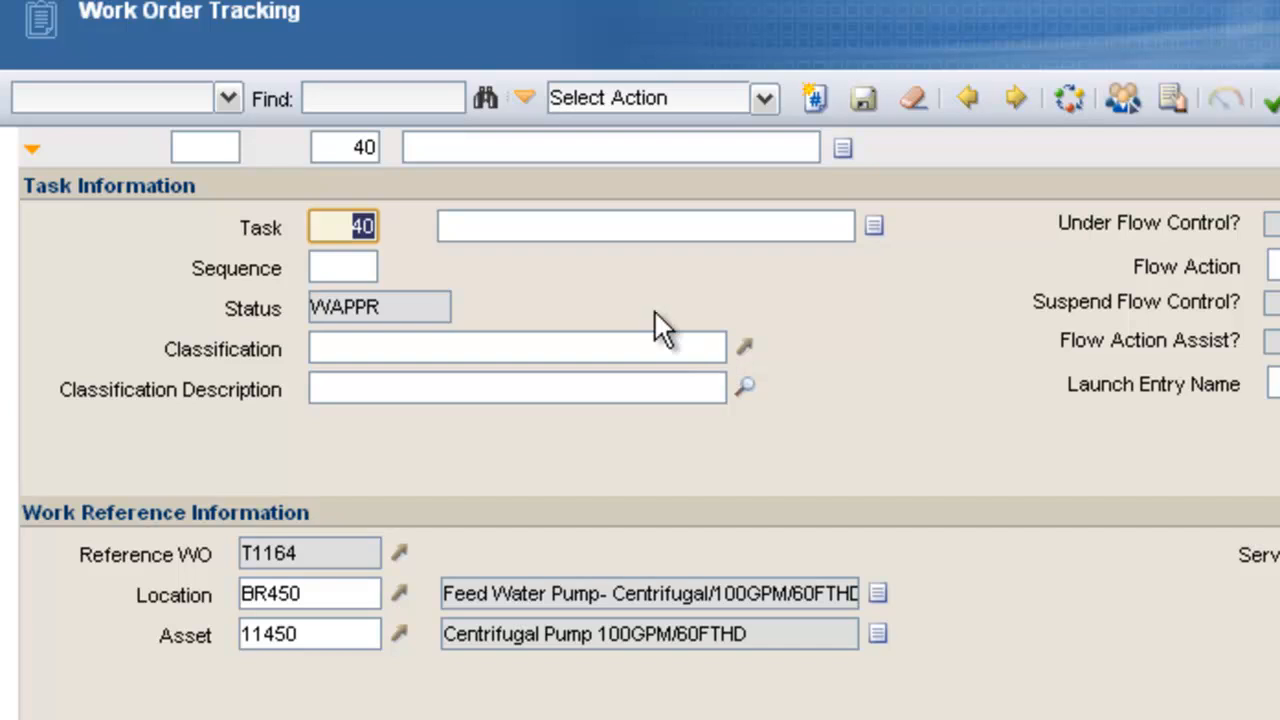
{"action": "left_click", "coordinate": [645, 226]}
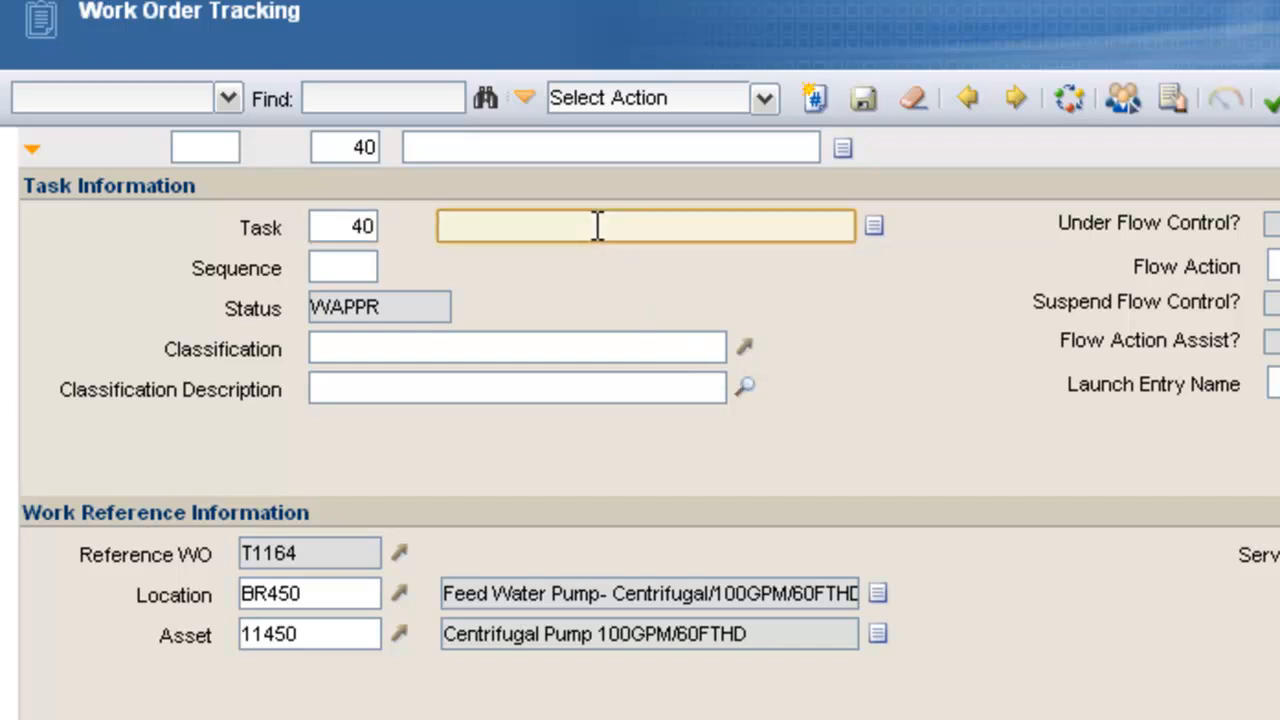
{"action": "type", "text": "PERFORM OPER"}
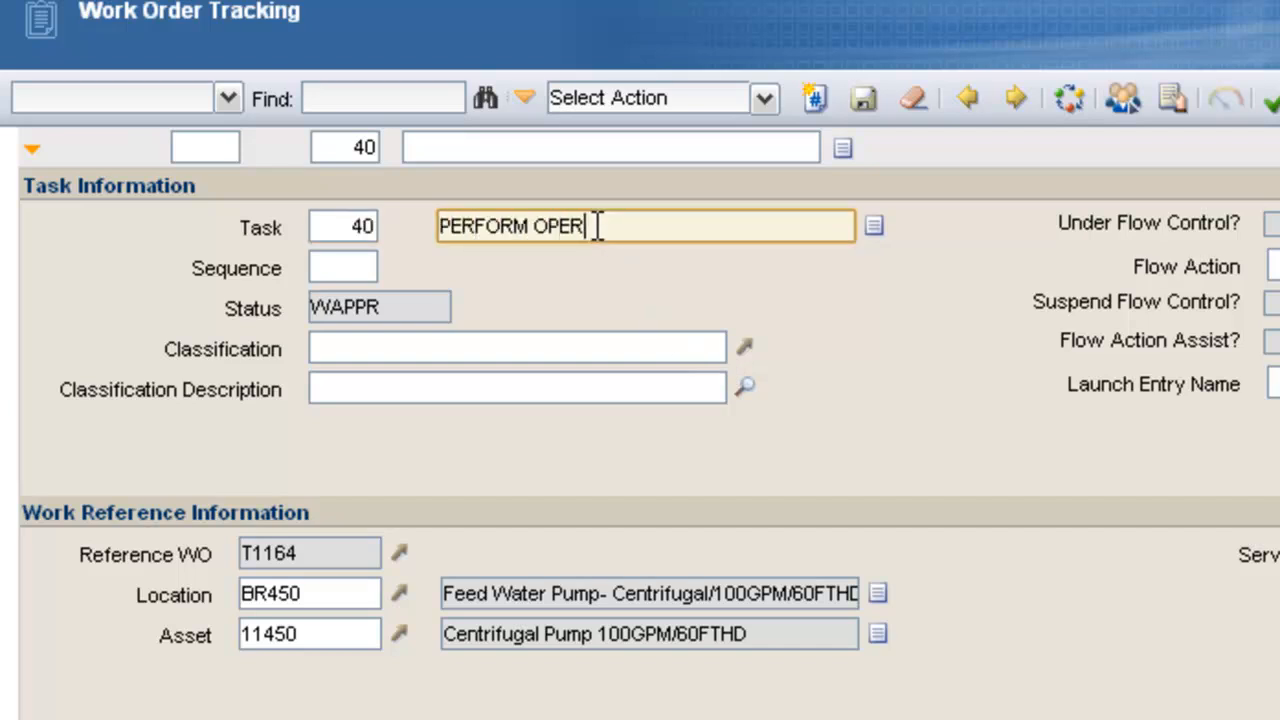
{"action": "type", "text": "ATIONAL TEST"}
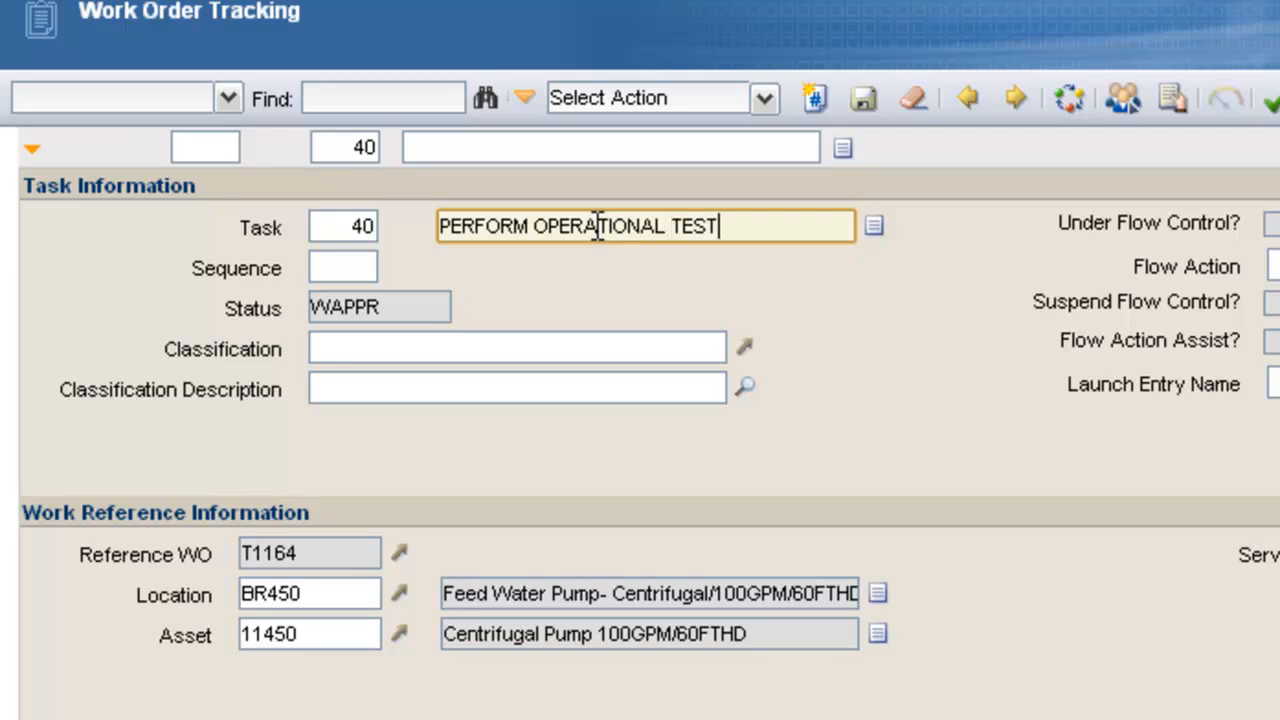
{"action": "mouse_move", "coordinate": [990, 465]}
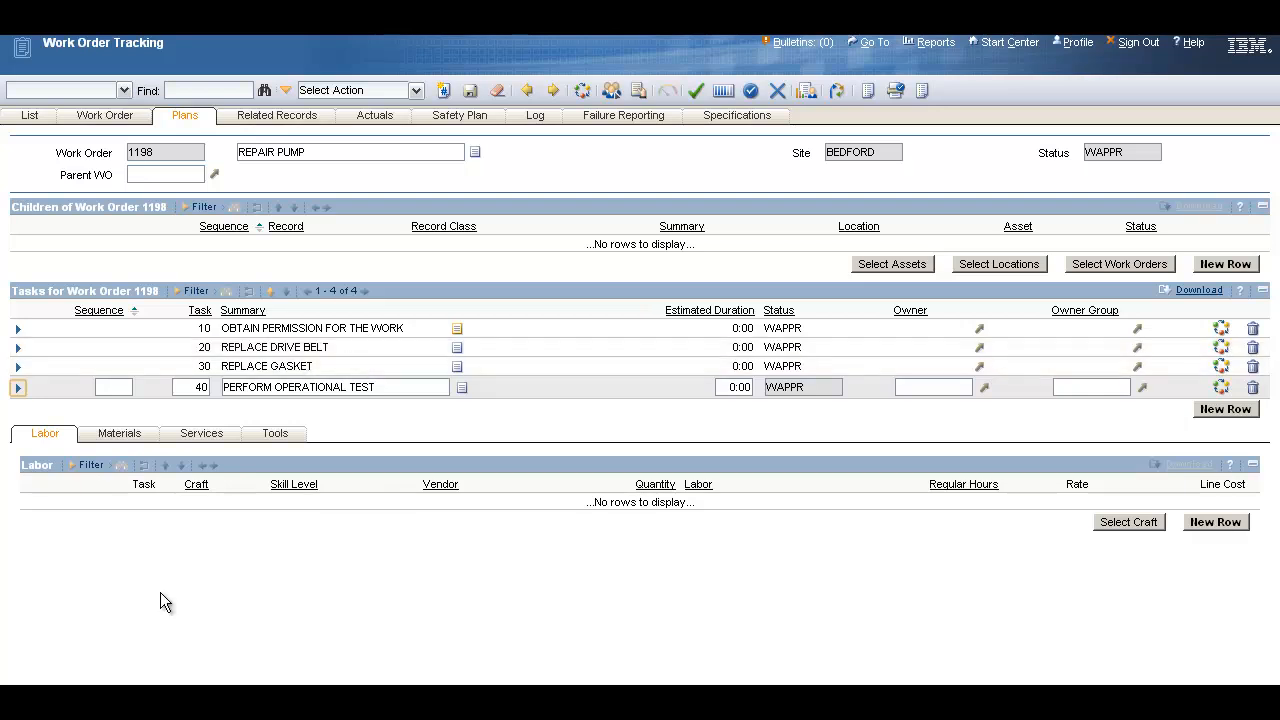
{"action": "mouse_move", "coordinate": [850, 578]}
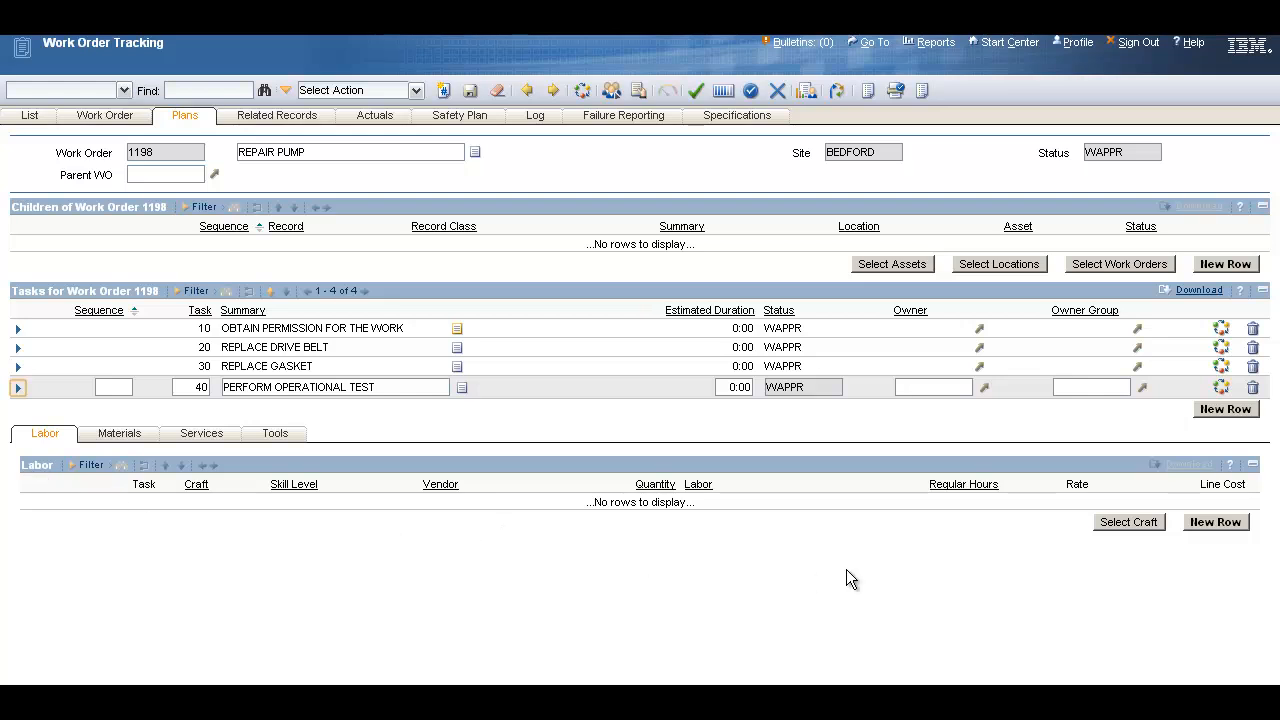
{"action": "mouse_move", "coordinate": [1215, 522]}
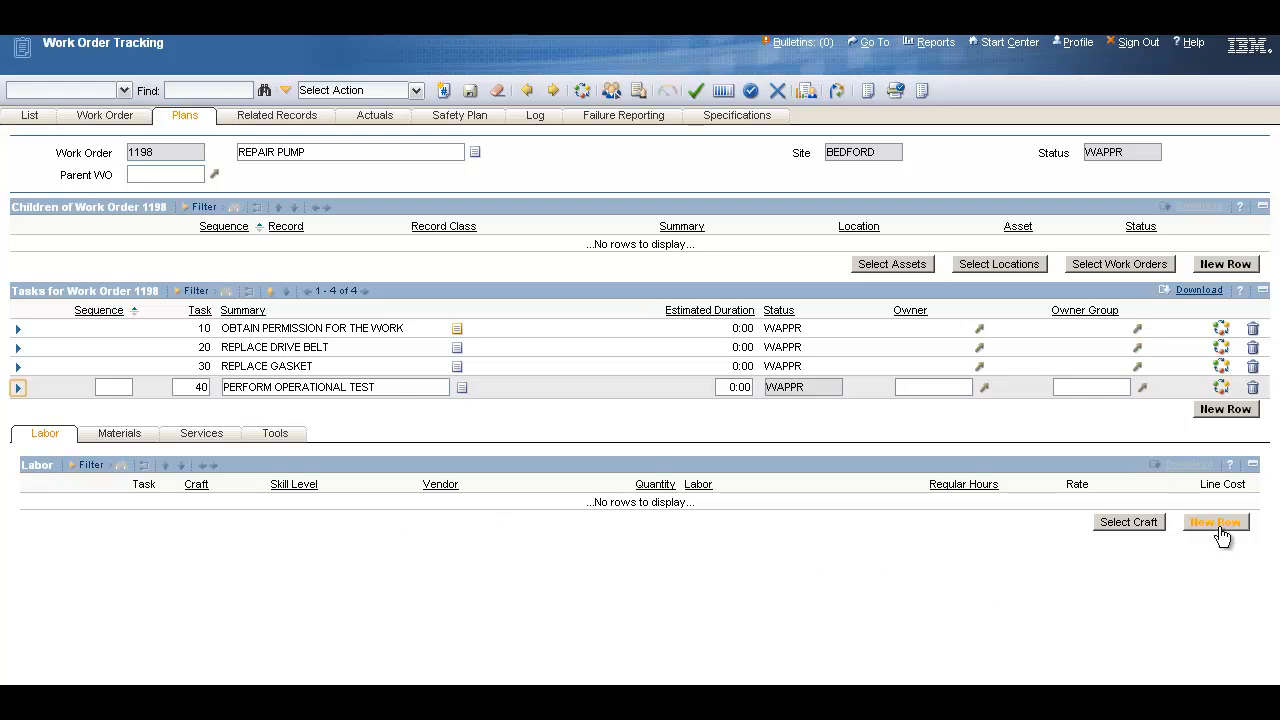
Step: Add a blank labor row and show the Craft lookup options
{"action": "left_click", "coordinate": [1214, 521]}
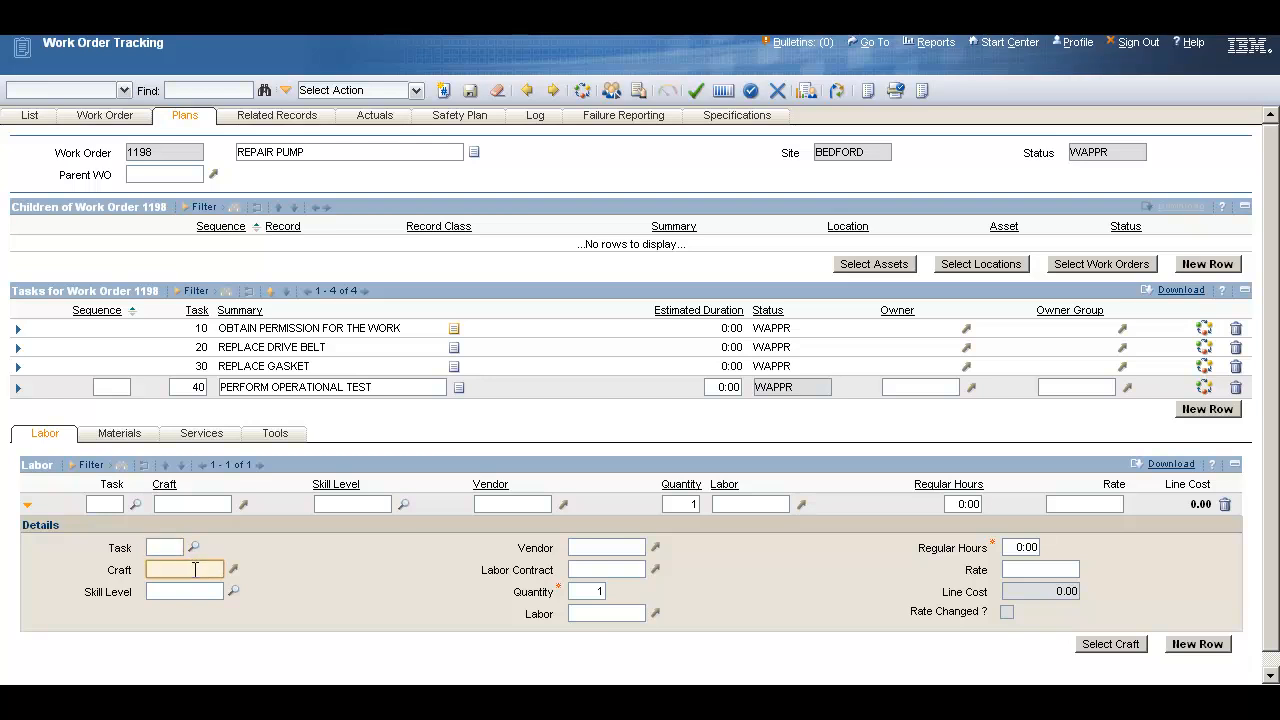
{"action": "left_click", "coordinate": [233, 569]}
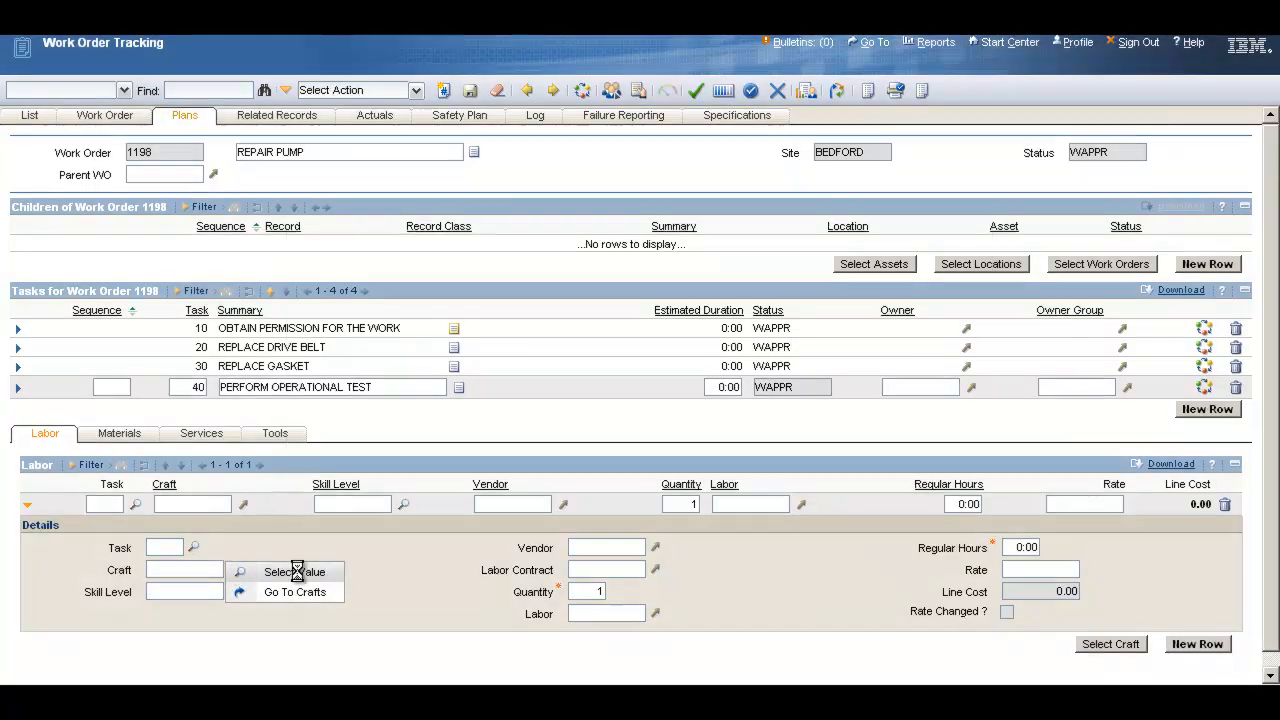
Step: Select craft MECH at rate 21.00 and plan 4:00 regular hours, for a line cost of 84.00
{"action": "left_click", "coordinate": [291, 571]}
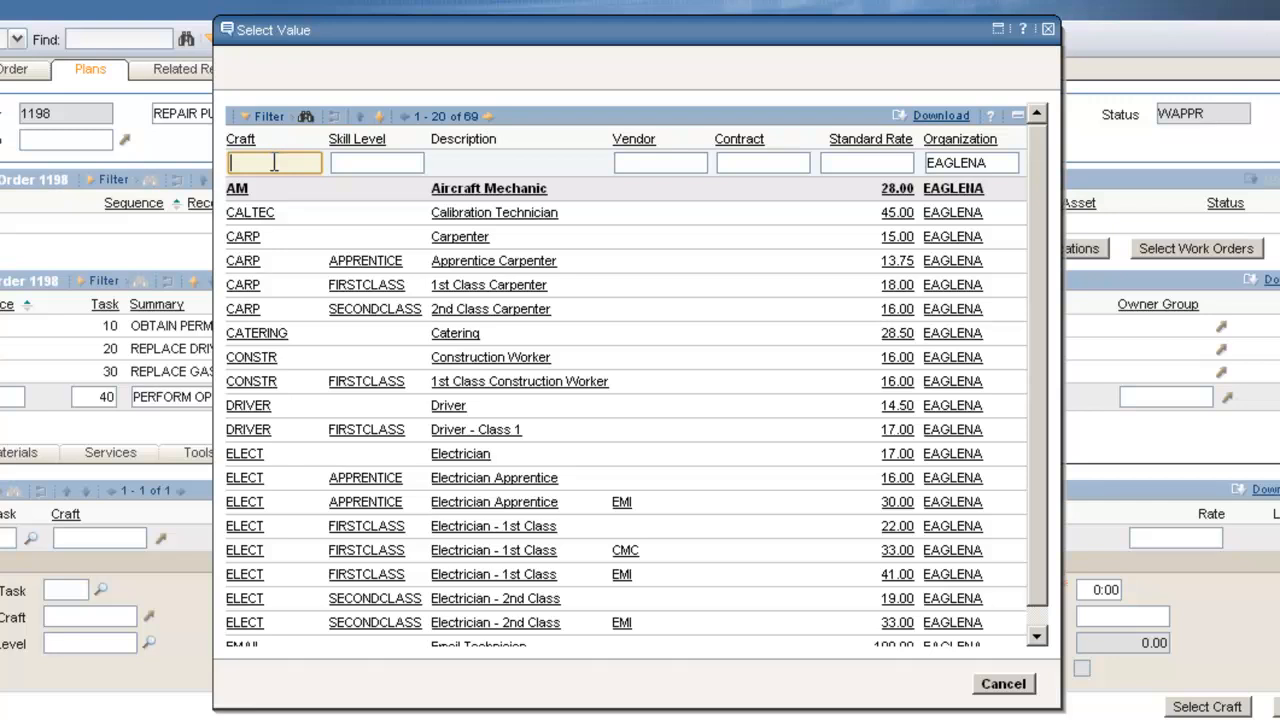
{"action": "type", "text": "MECH"}
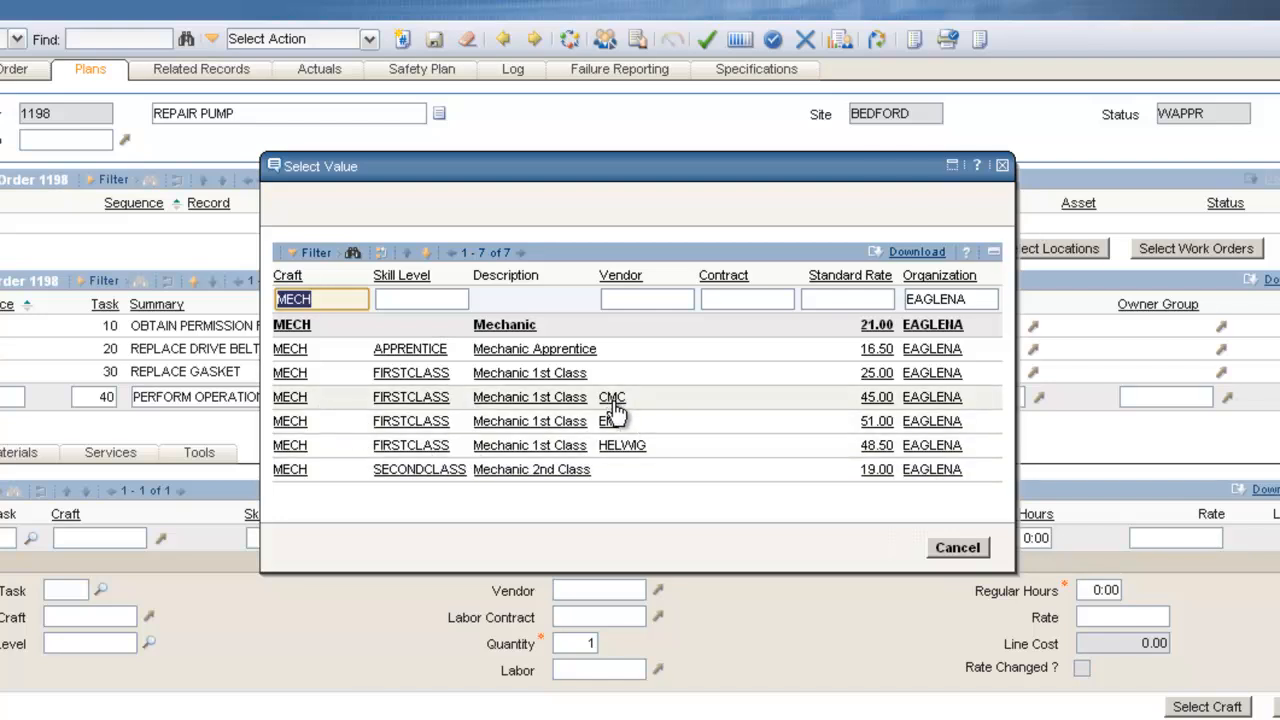
{"action": "mouse_move", "coordinate": [690, 450]}
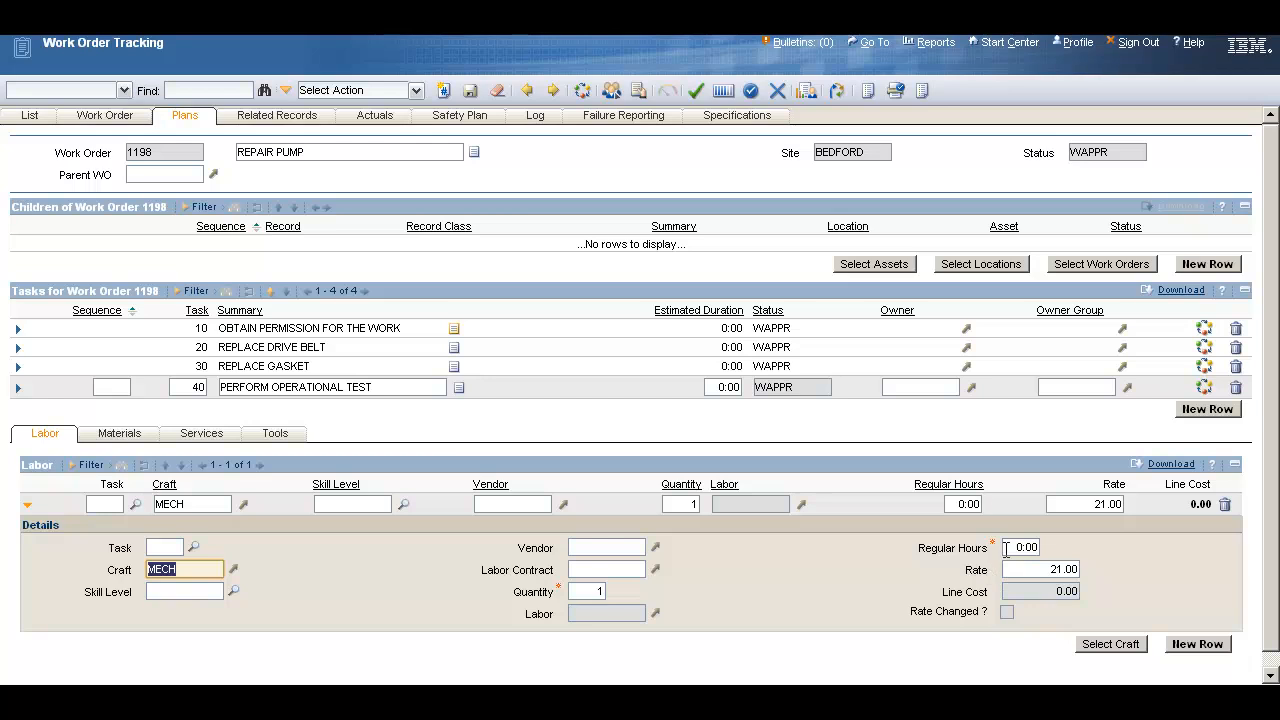
{"action": "left_click", "coordinate": [1021, 547]}
{"action": "type", "text": "4"}
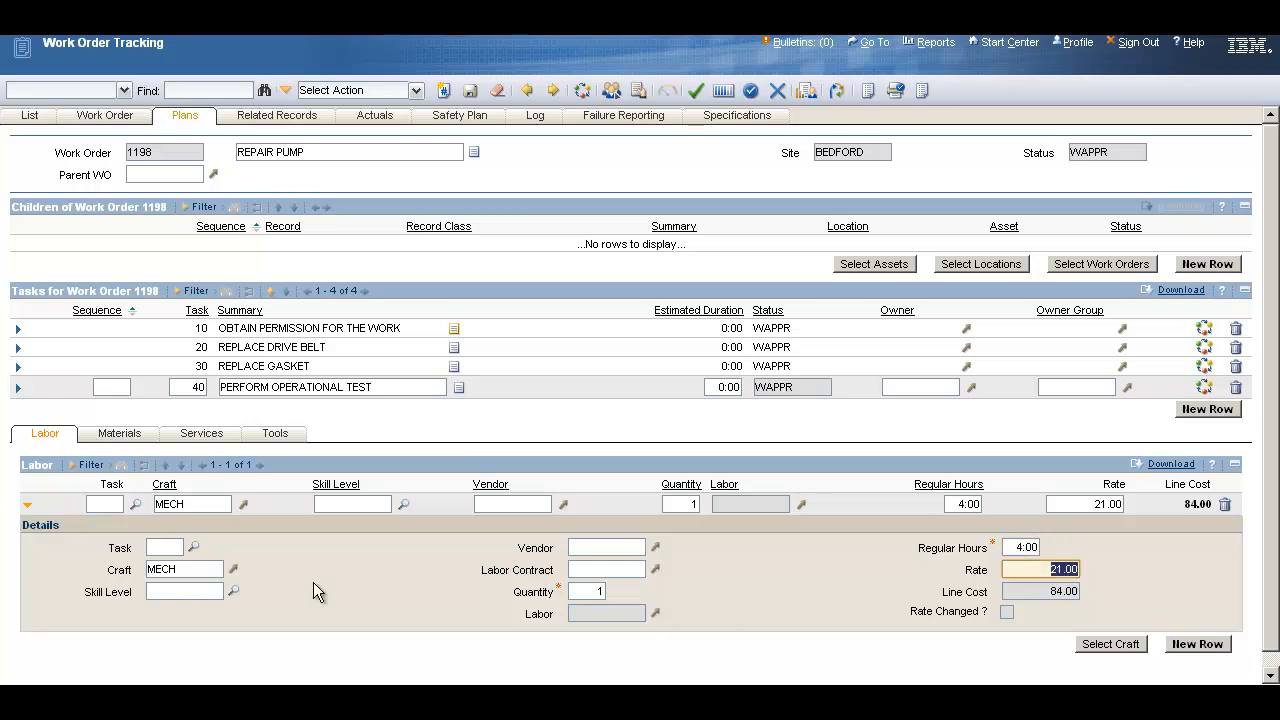
{"action": "mouse_move", "coordinate": [286, 585]}
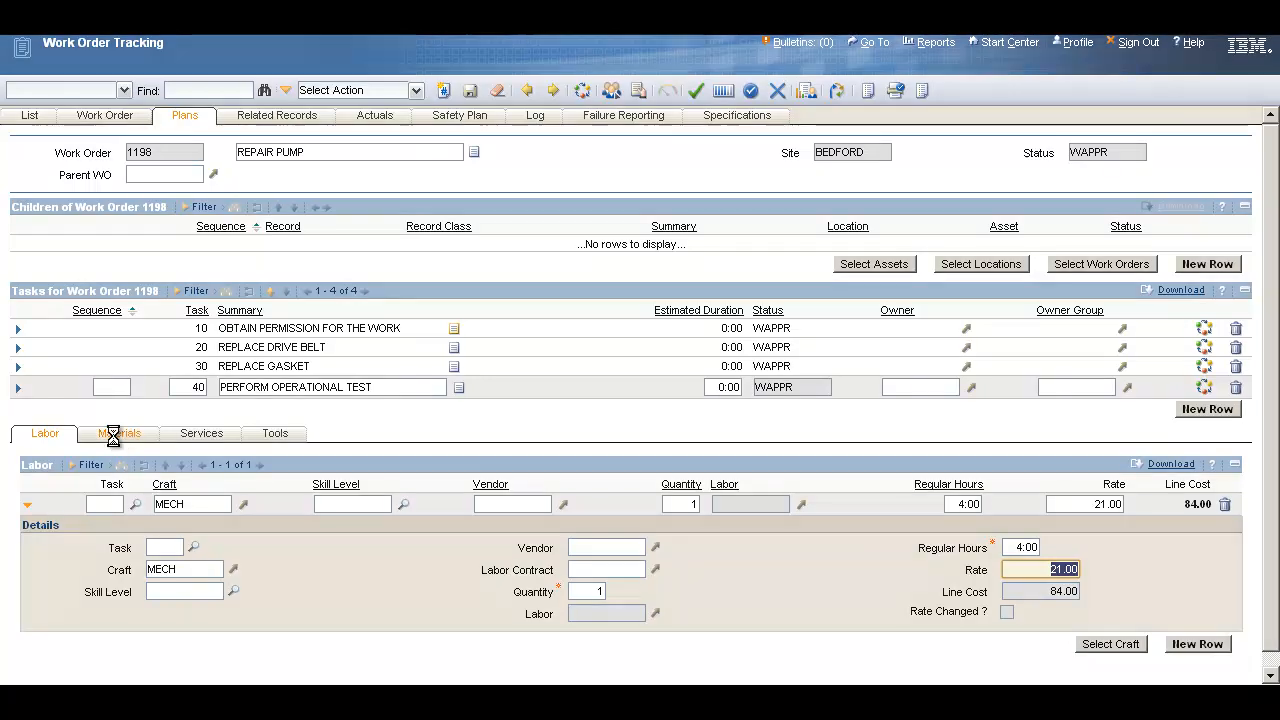
Step: Add asset spare parts 53-143 V-Belt and XMP-9500 Gasket AR46 as materials, quantity 1.00 each
{"action": "left_click", "coordinate": [119, 433]}
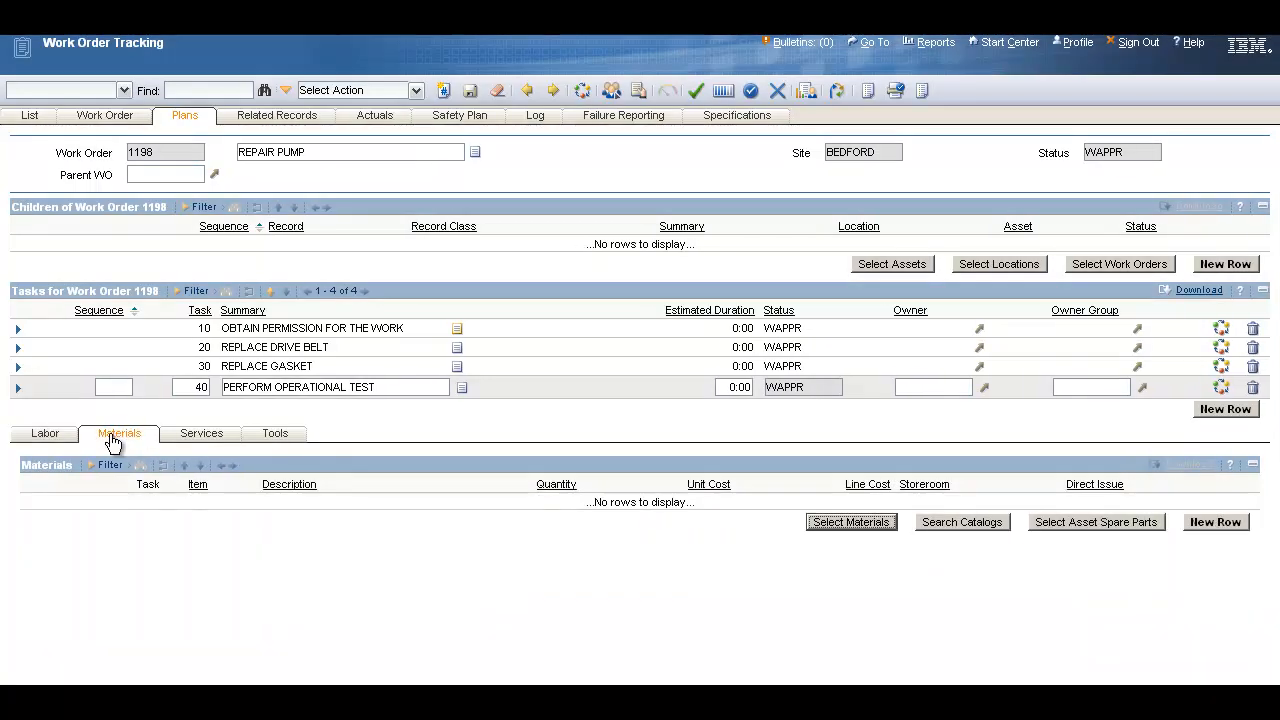
{"action": "mouse_move", "coordinate": [1060, 597]}
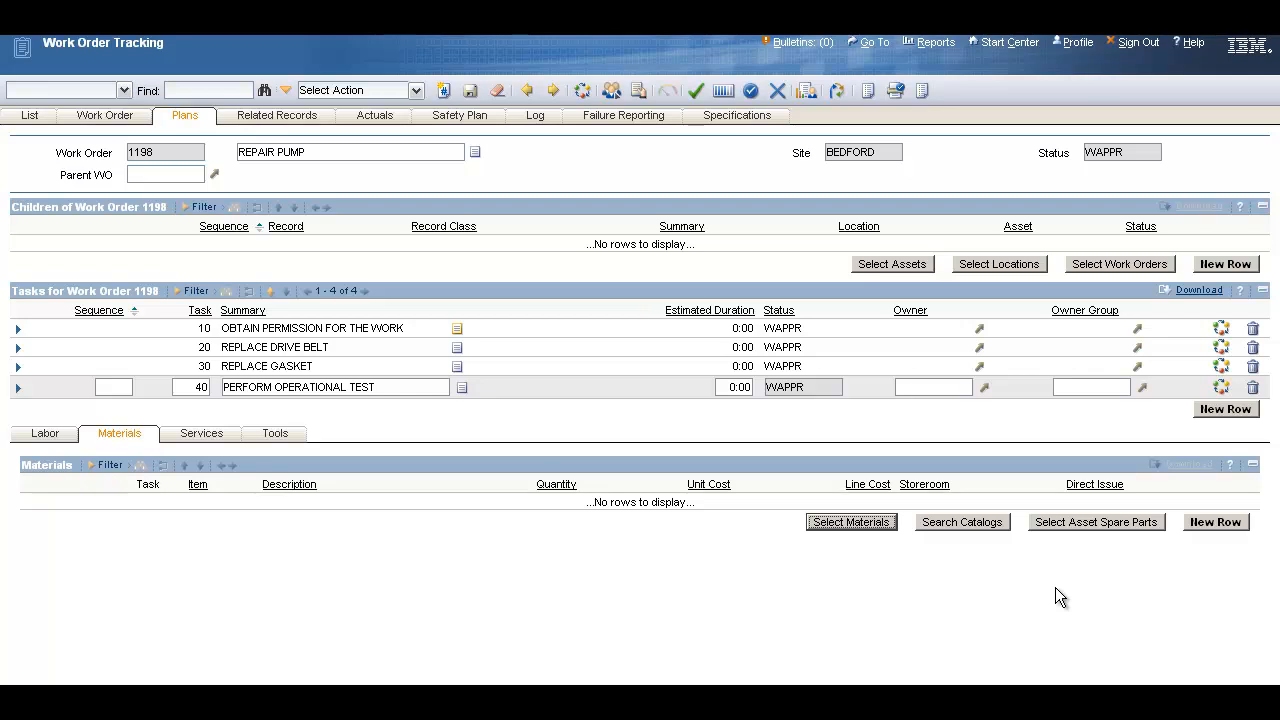
{"action": "mouse_move", "coordinate": [1008, 603]}
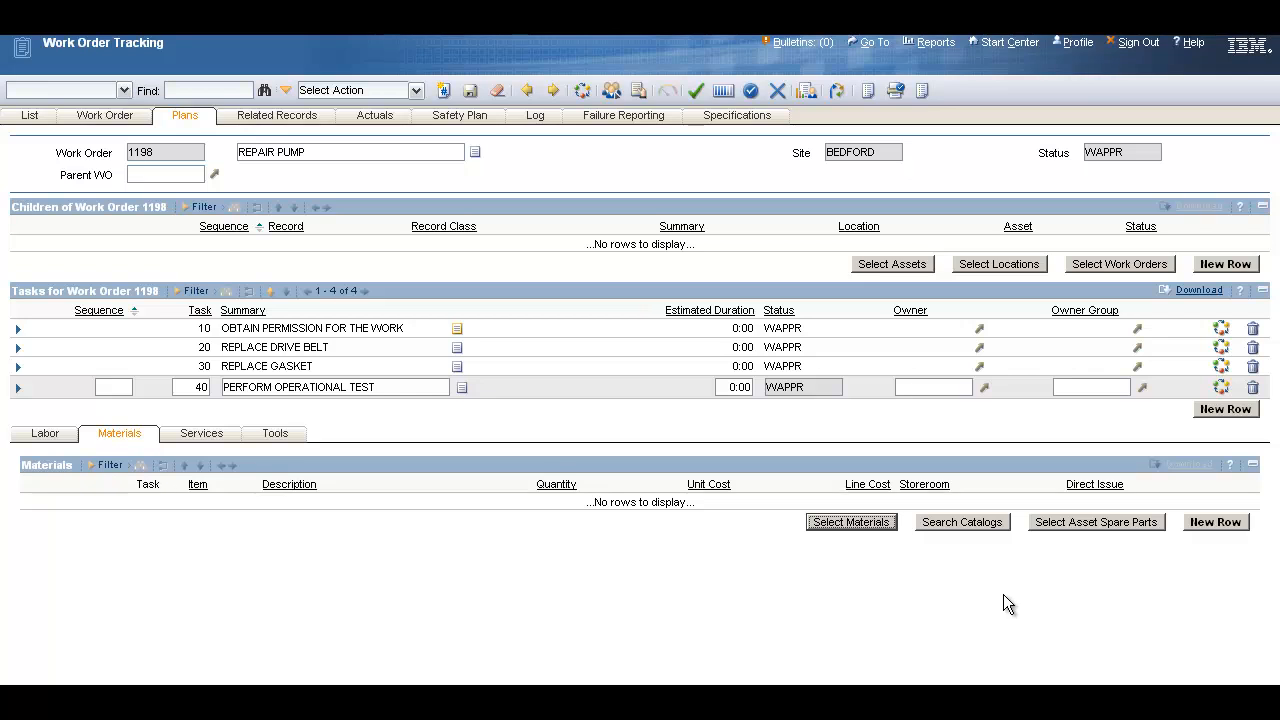
{"action": "mouse_move", "coordinate": [1112, 555]}
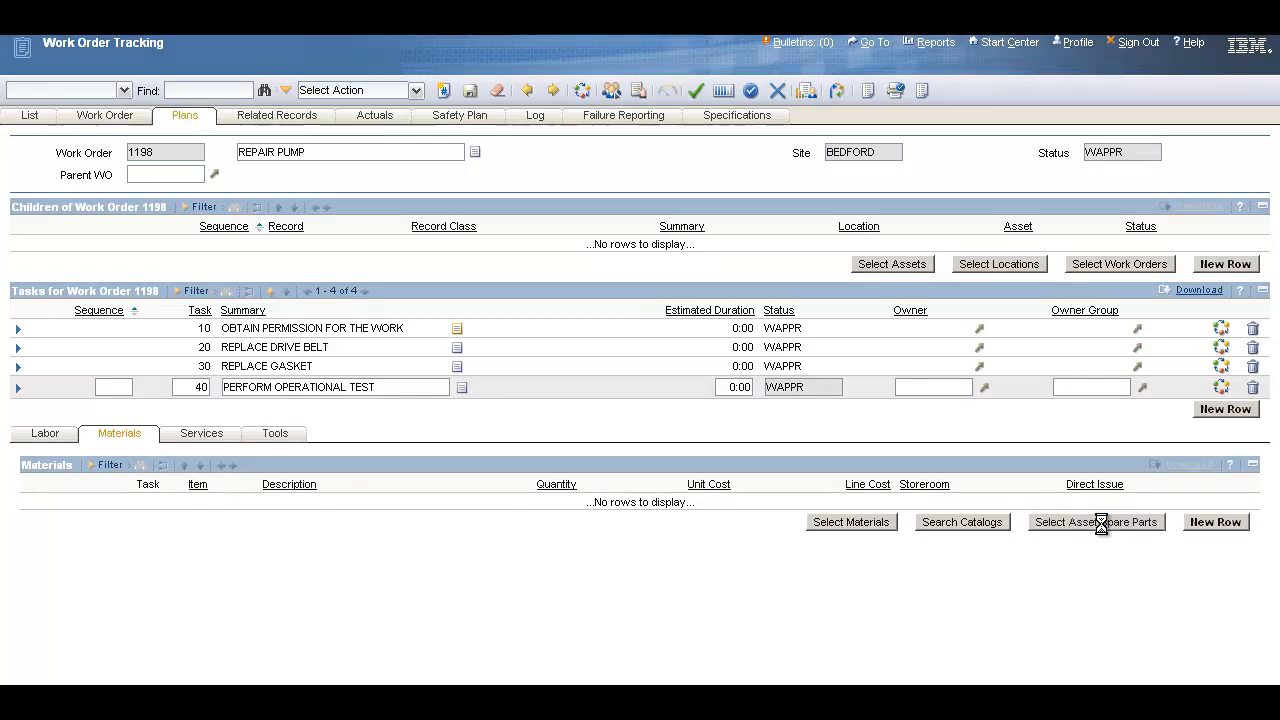
{"action": "left_click", "coordinate": [1096, 521]}
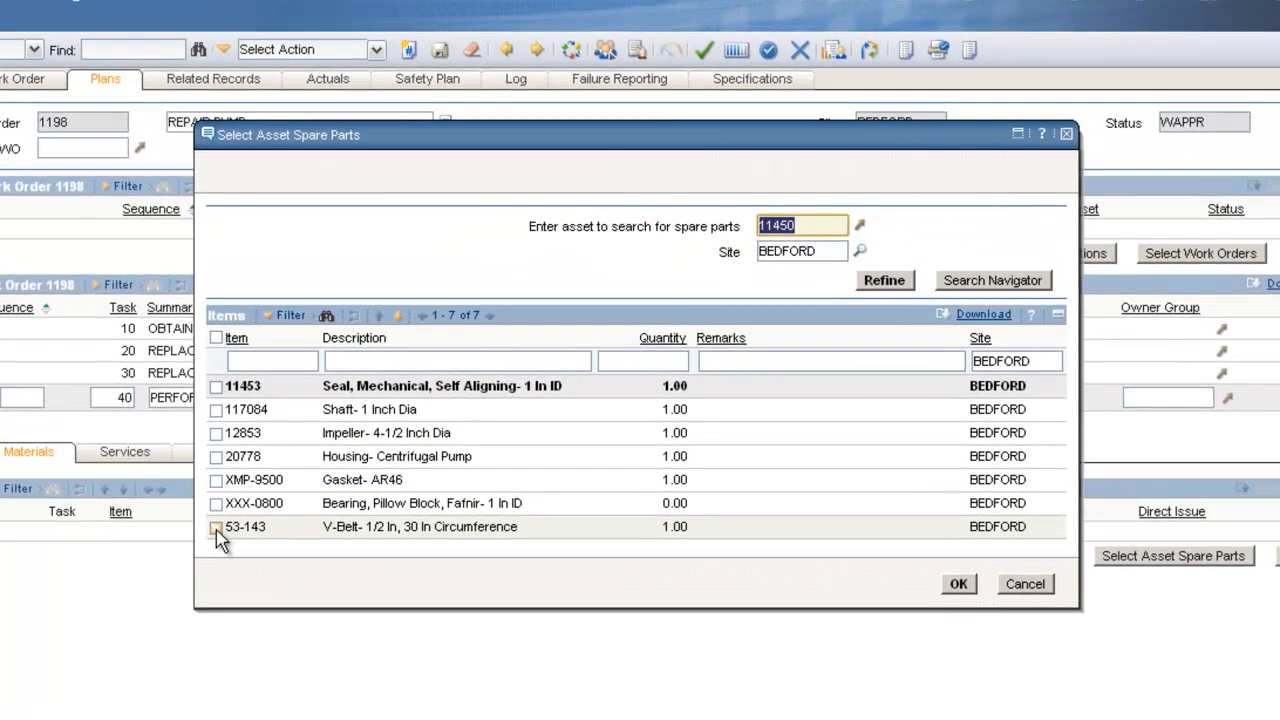
{"action": "left_click", "coordinate": [216, 527]}
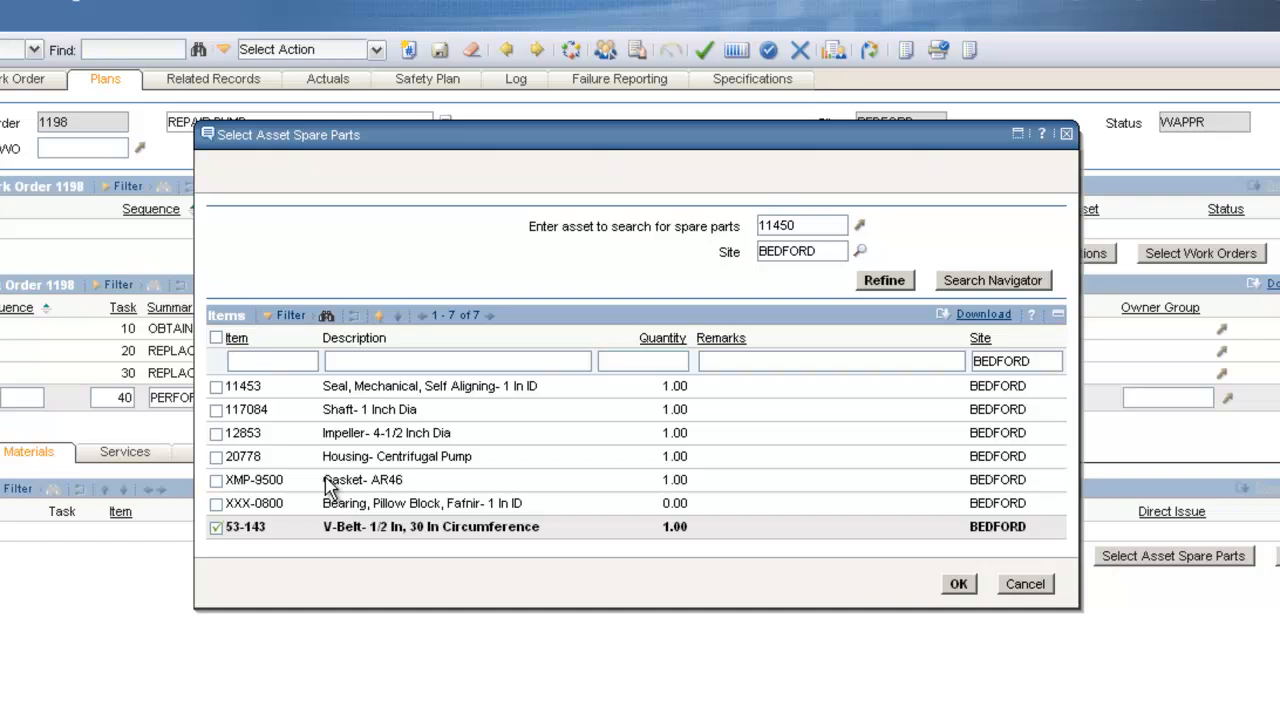
{"action": "left_click", "coordinate": [216, 480]}
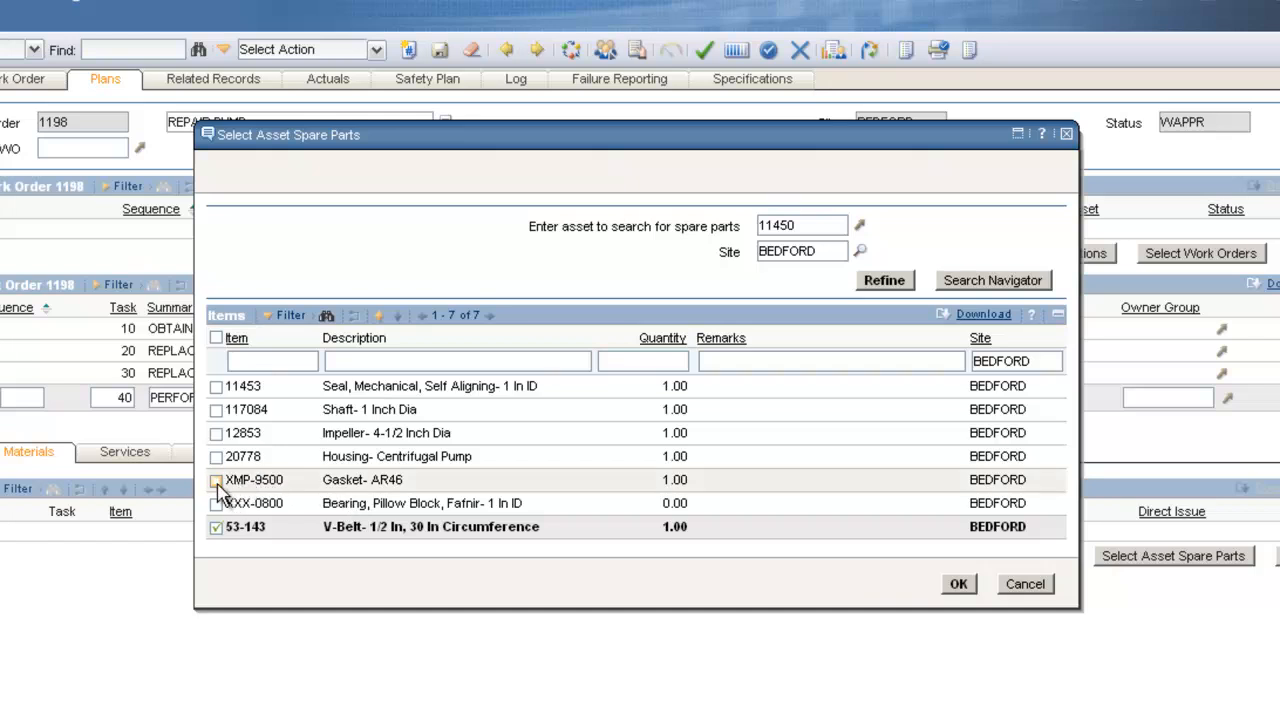
{"action": "left_click", "coordinate": [216, 480]}
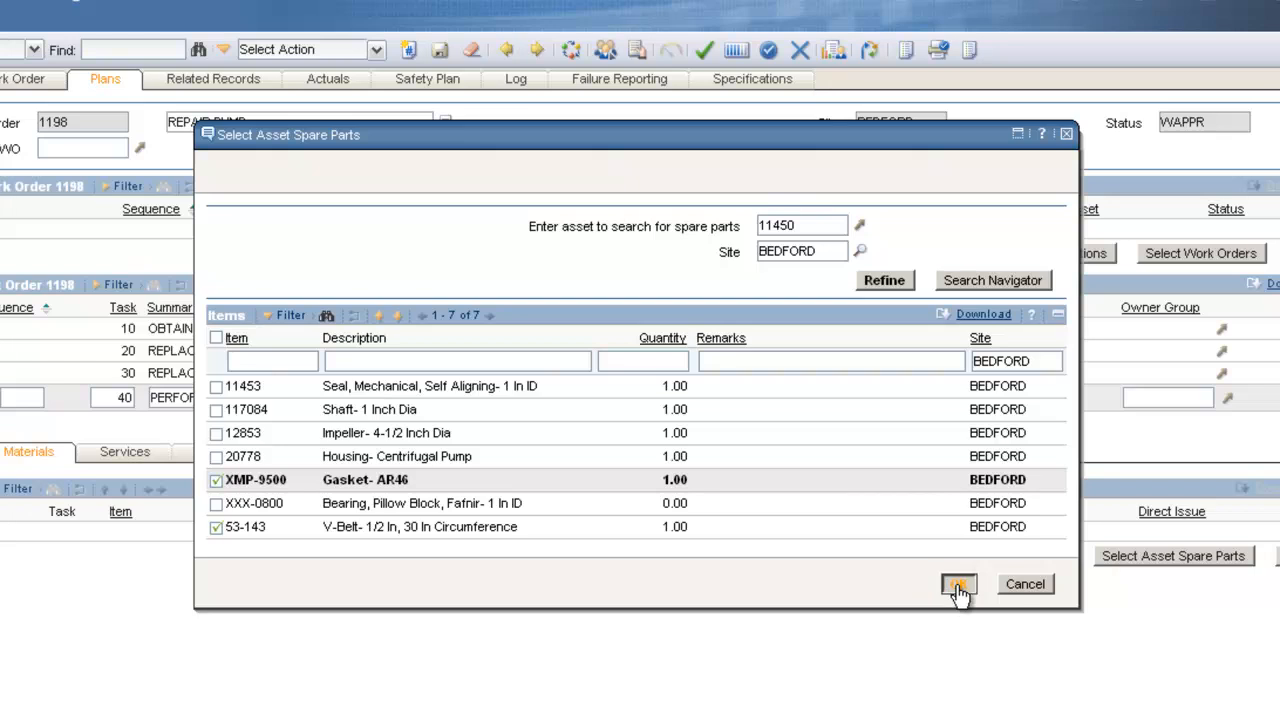
{"action": "left_click", "coordinate": [957, 584]}
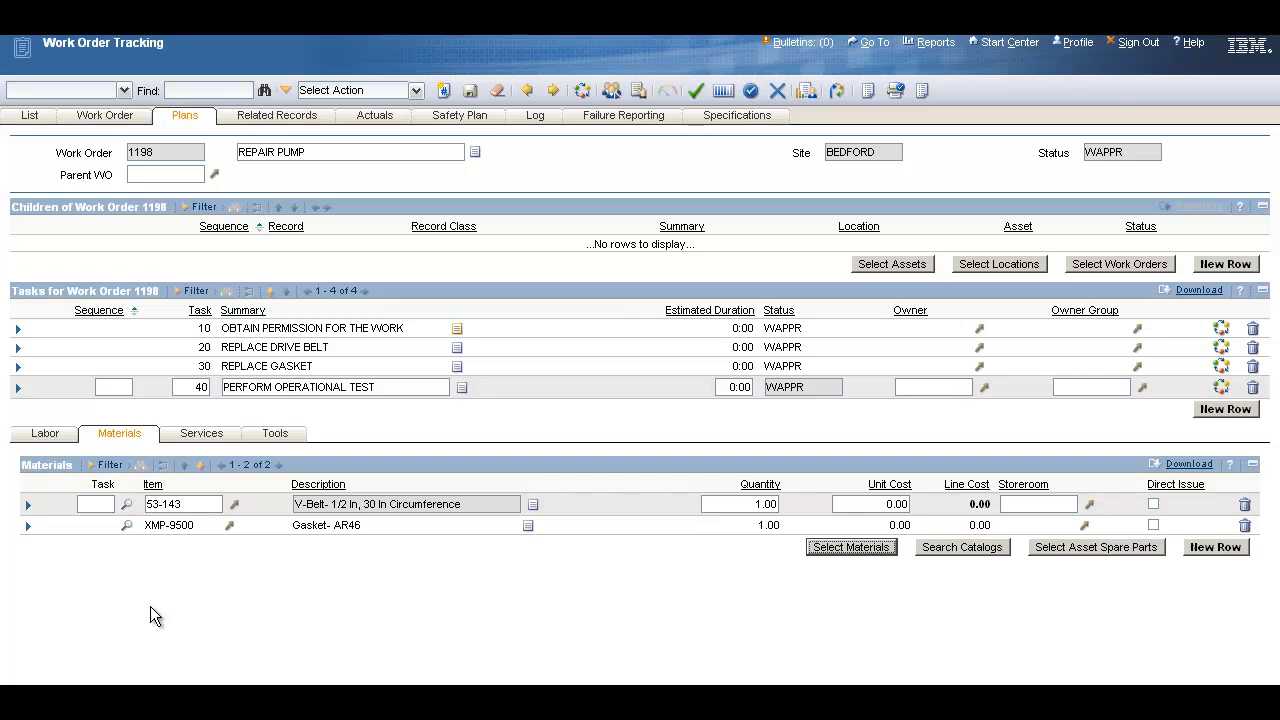
{"action": "mouse_move", "coordinate": [133, 611]}
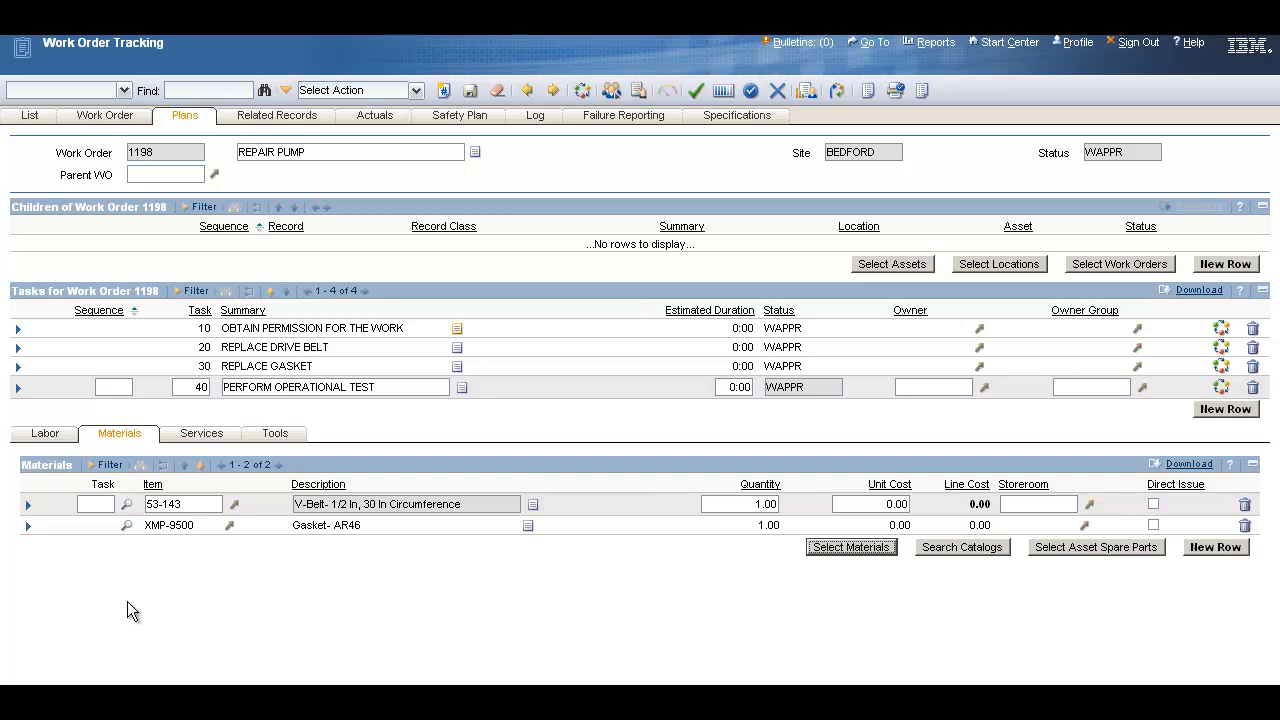
{"action": "mouse_move", "coordinate": [30, 516]}
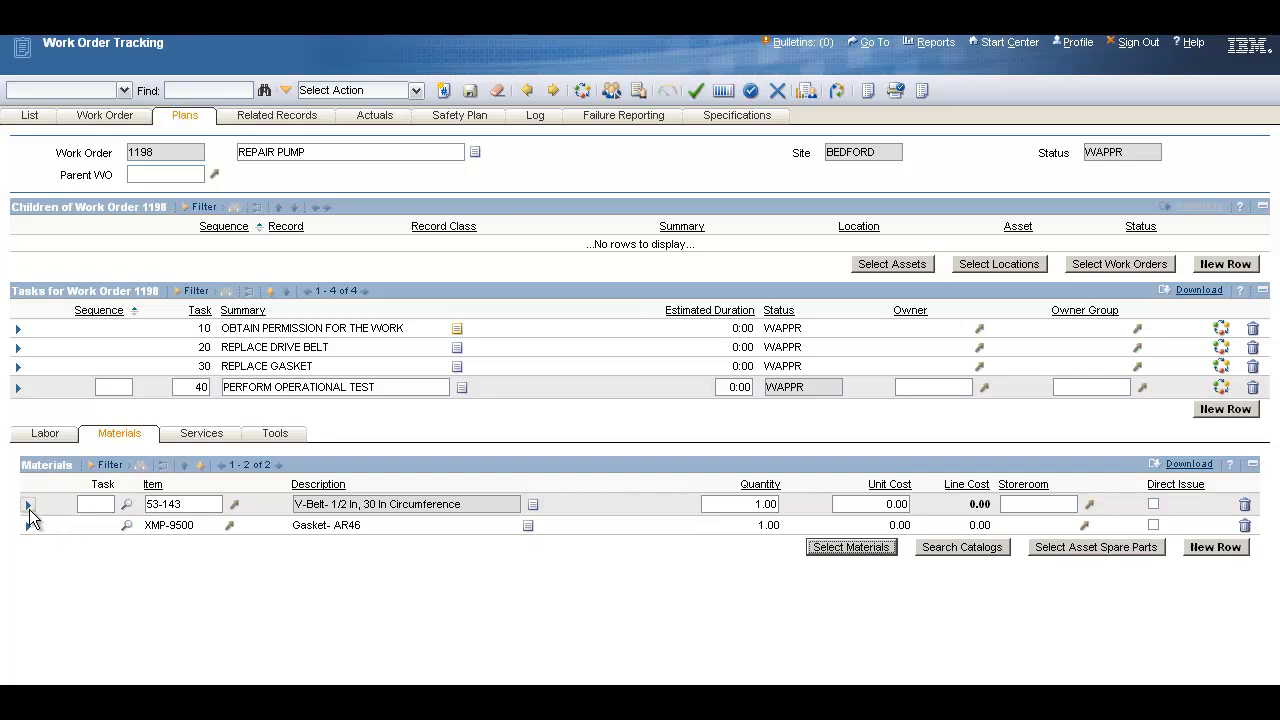
Step: Check V-Belt stock per storeroom and set its storeroom to CENTRAL, costing 35.00
{"action": "left_click", "coordinate": [28, 504]}
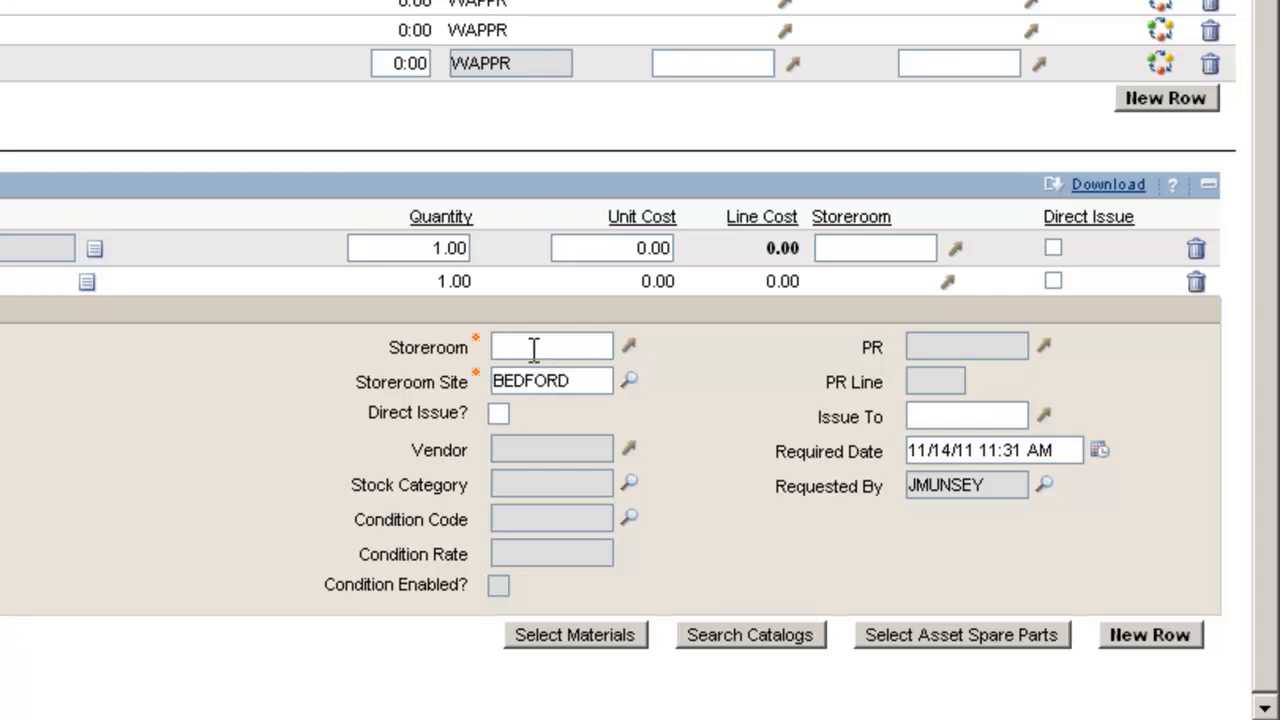
{"action": "mouse_move", "coordinate": [500, 355]}
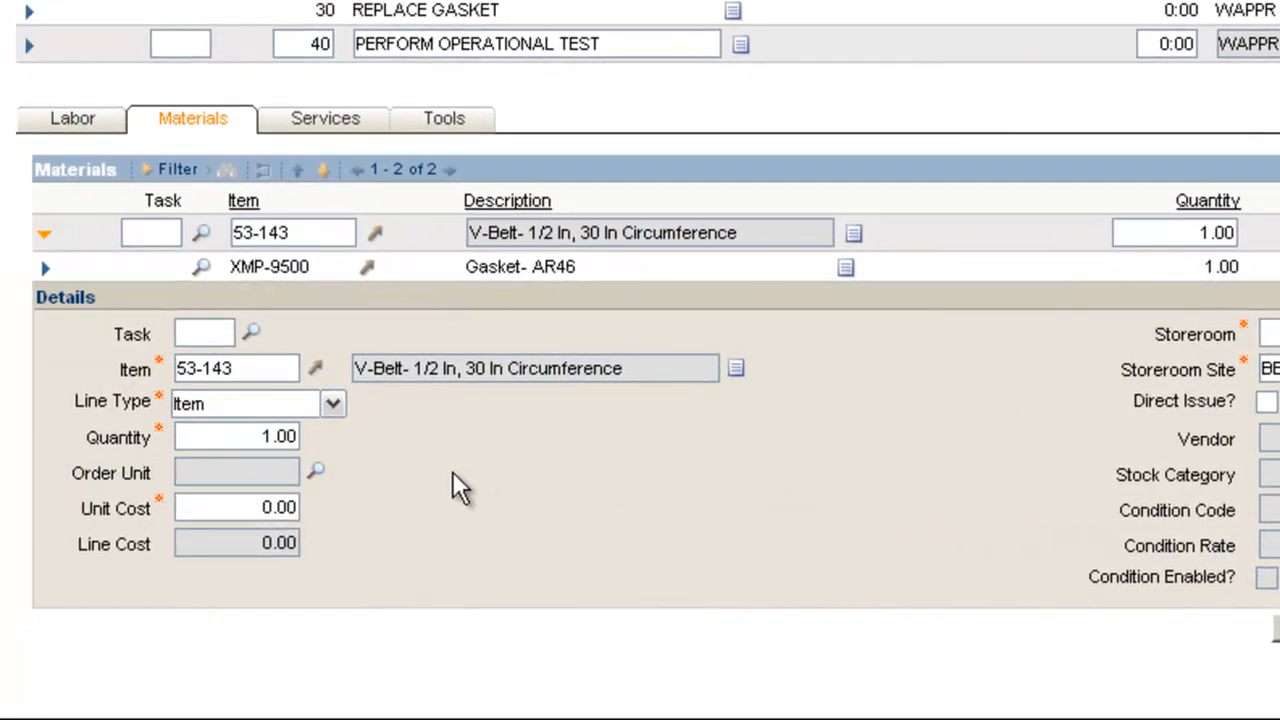
{"action": "left_click", "coordinate": [235, 368]}
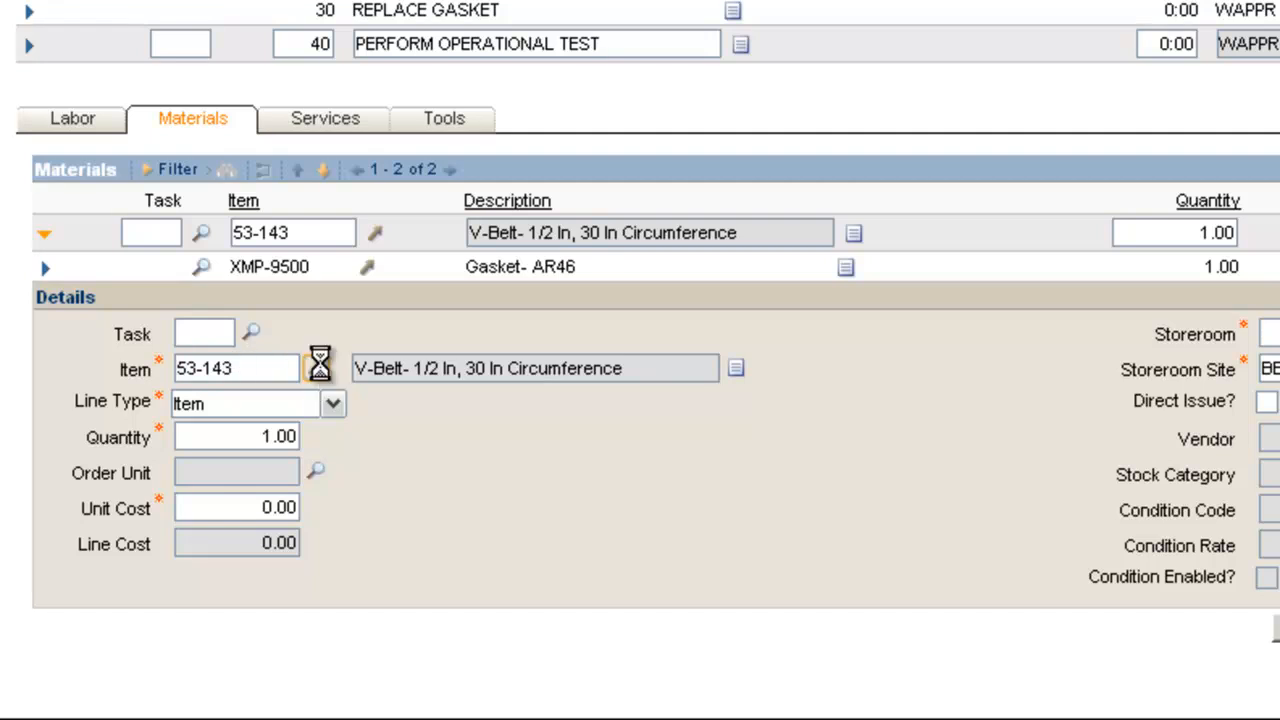
{"action": "left_click", "coordinate": [320, 368]}
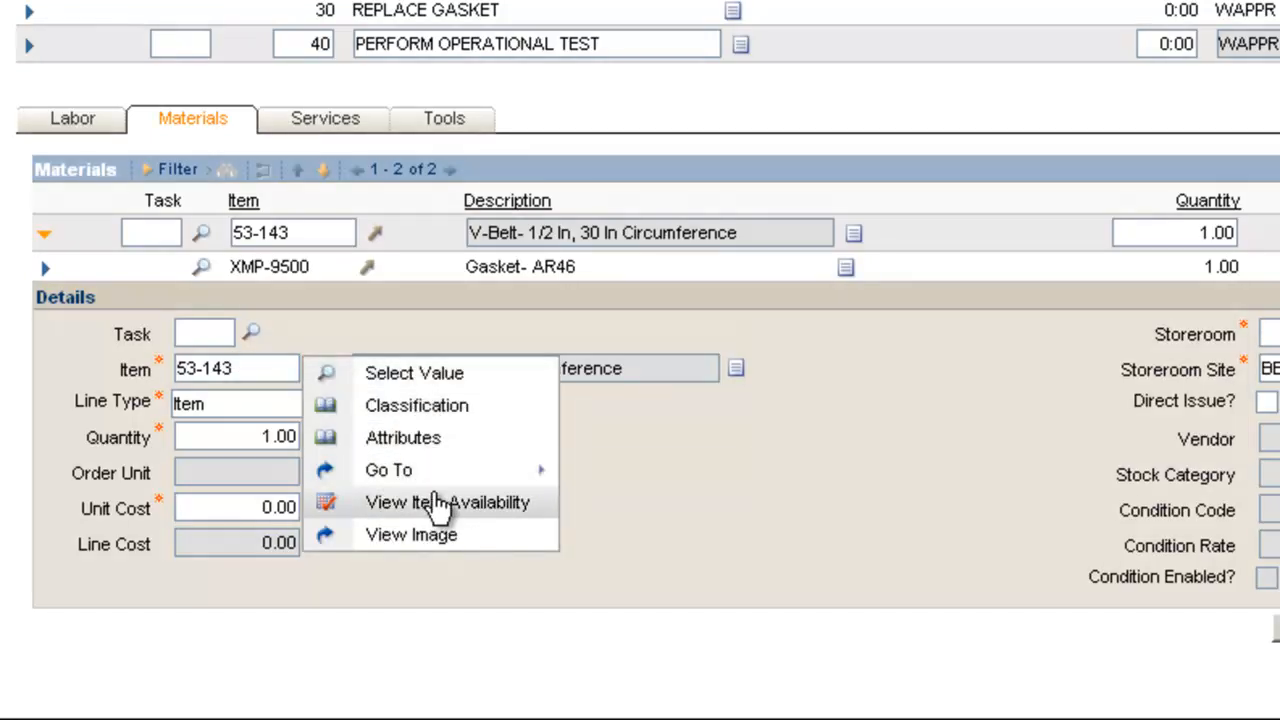
{"action": "left_click", "coordinate": [448, 502]}
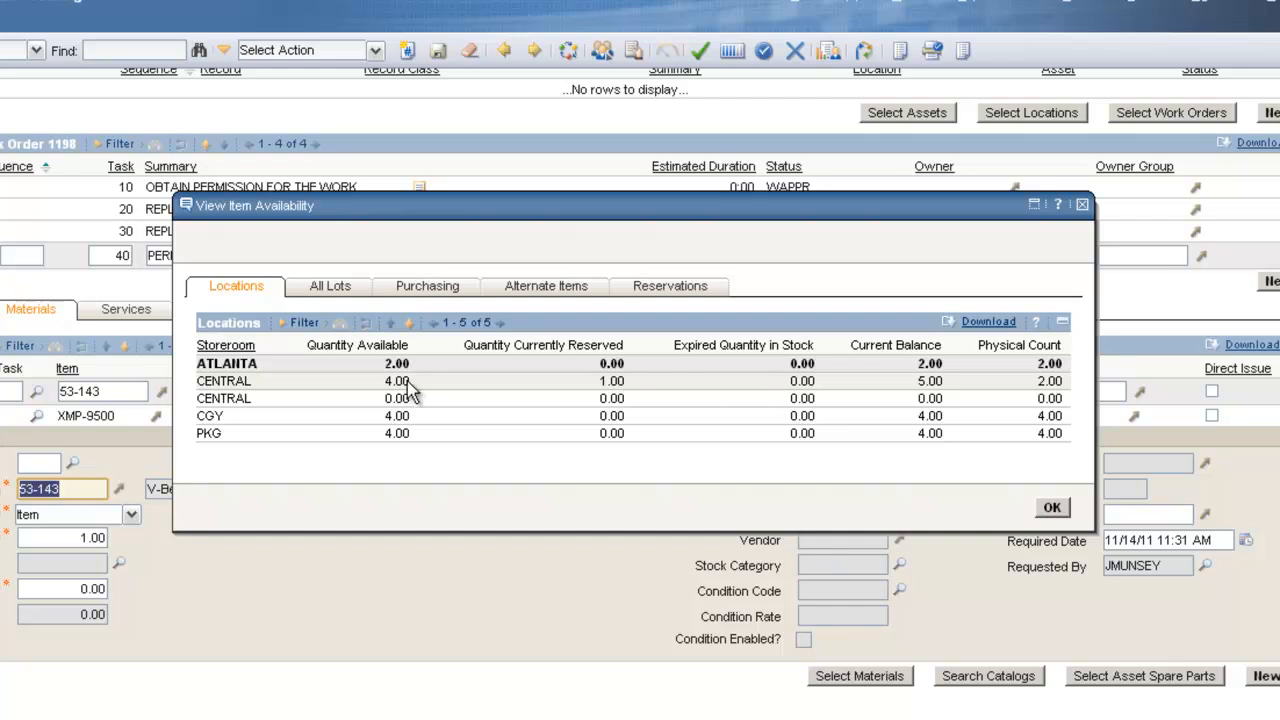
{"action": "left_click", "coordinate": [1051, 507]}
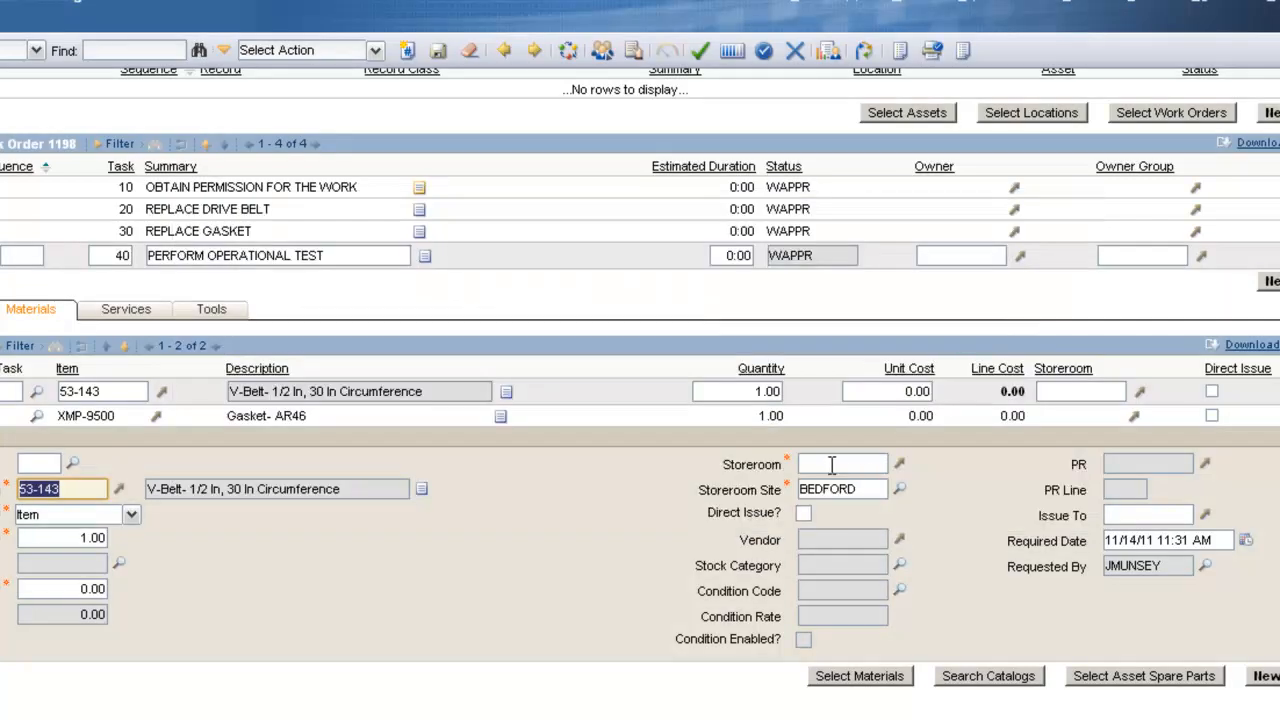
{"action": "type", "text": "CENTRAL"}
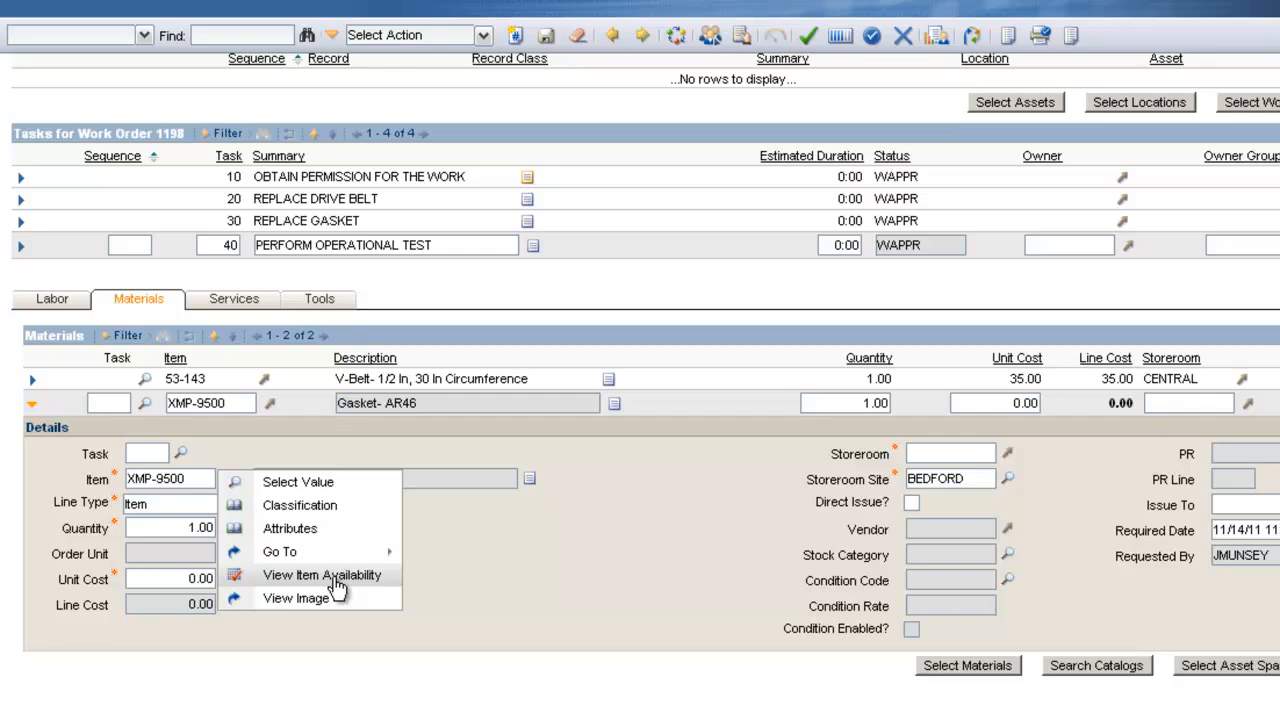
Step: Check Gasket AR46 availability and set its storeroom to CENTRAL, unit cost 3.73
{"action": "left_click", "coordinate": [322, 575]}
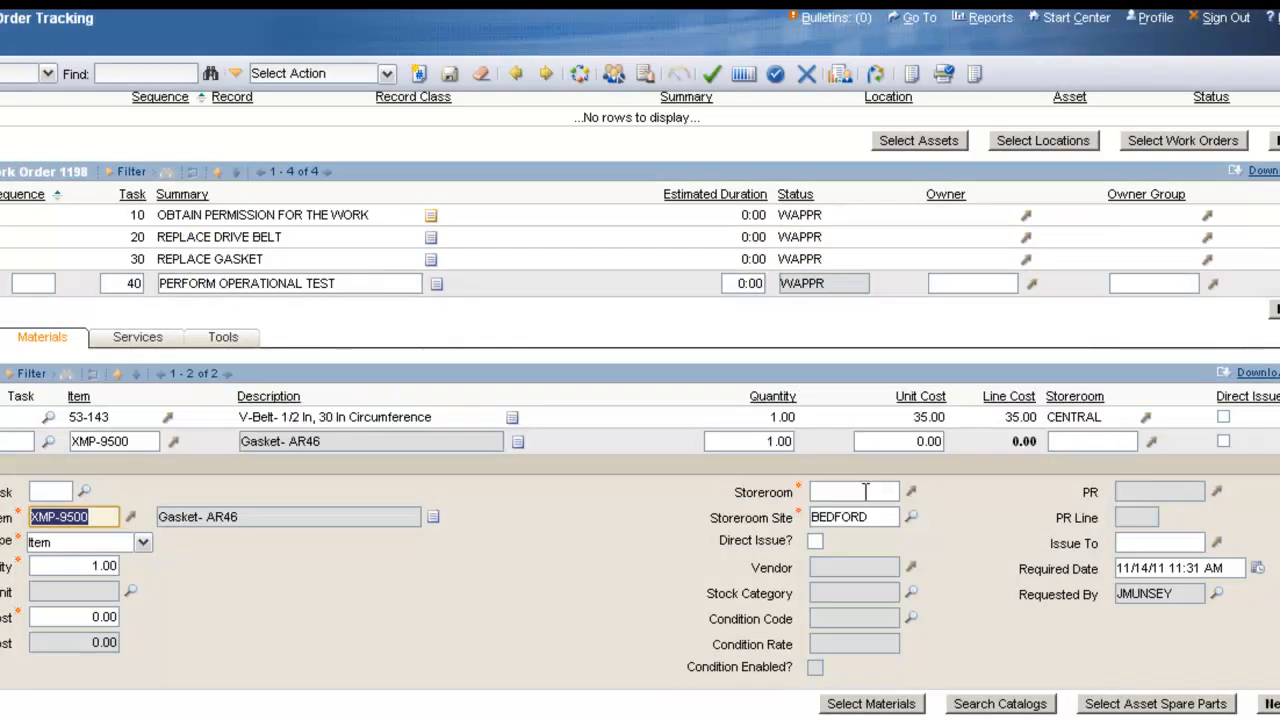
{"action": "left_click", "coordinate": [852, 491]}
{"action": "type", "text": "CENTRAL"}
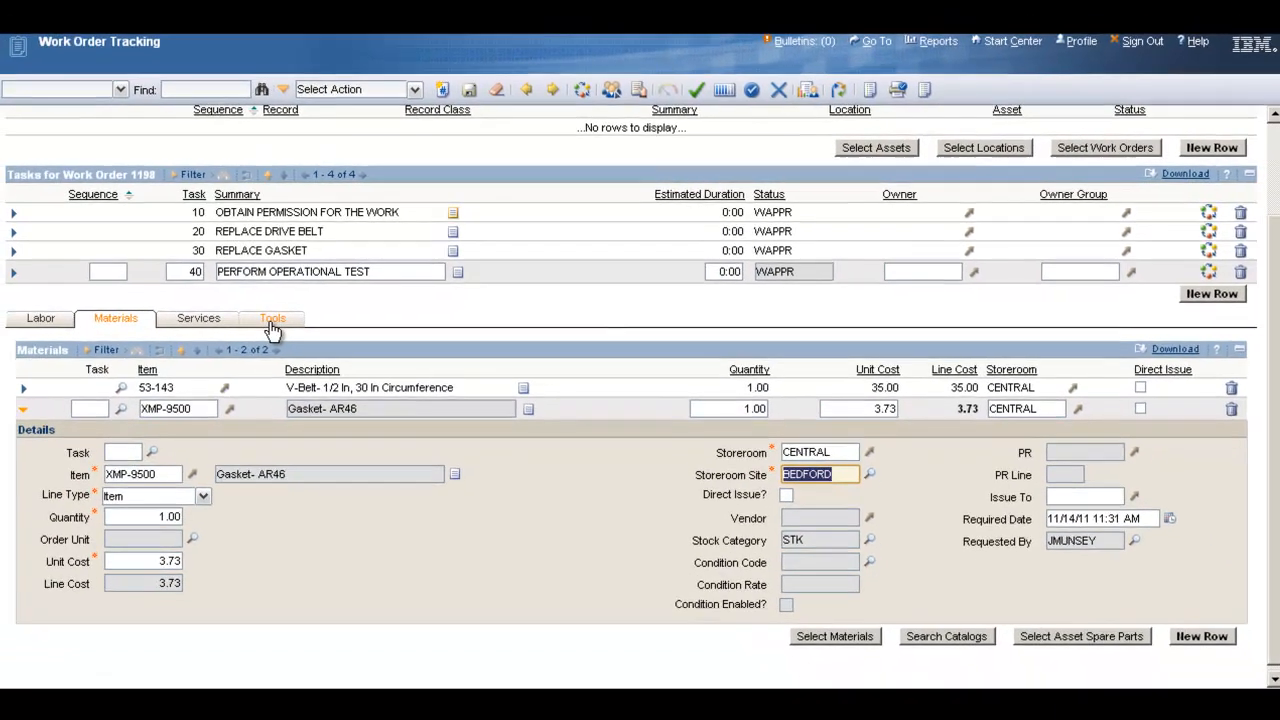
Step: Select tool TORQUE, the 20 ft-lb torque wrench, at quantity 1.00 and rate 0.20
{"action": "left_click", "coordinate": [272, 318]}
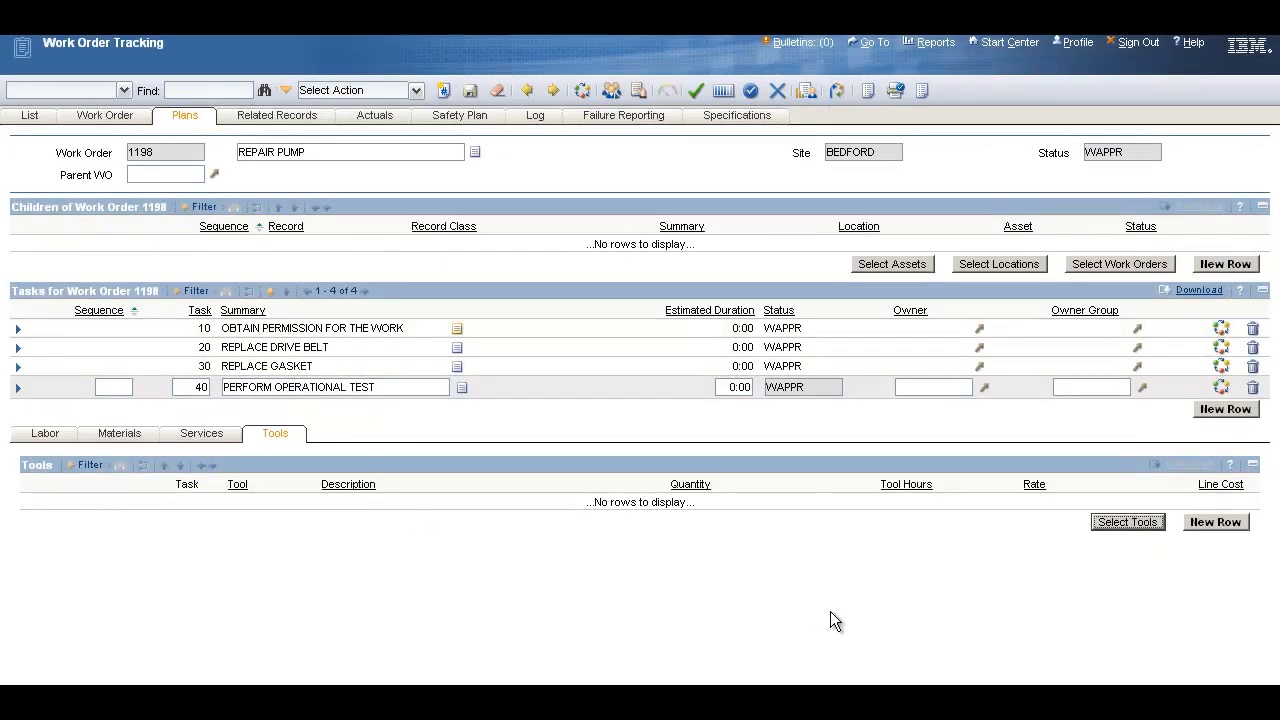
{"action": "mouse_move", "coordinate": [725, 589]}
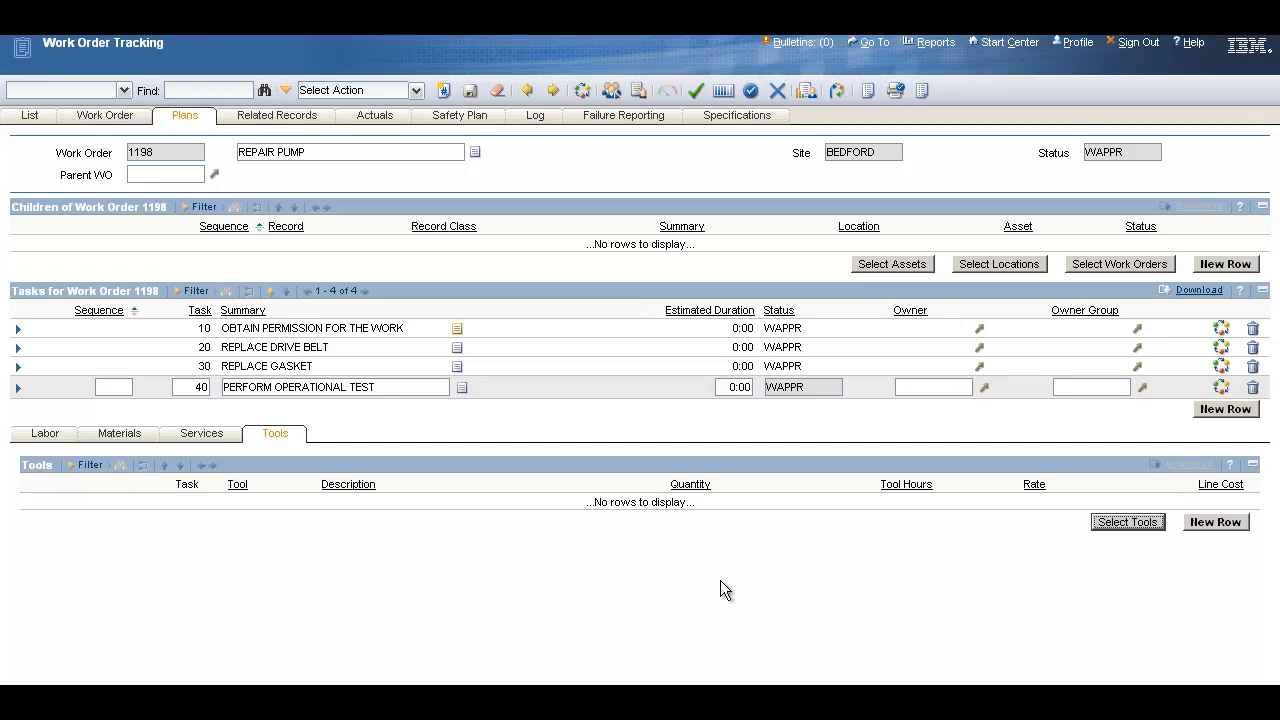
{"action": "left_click", "coordinate": [1127, 521]}
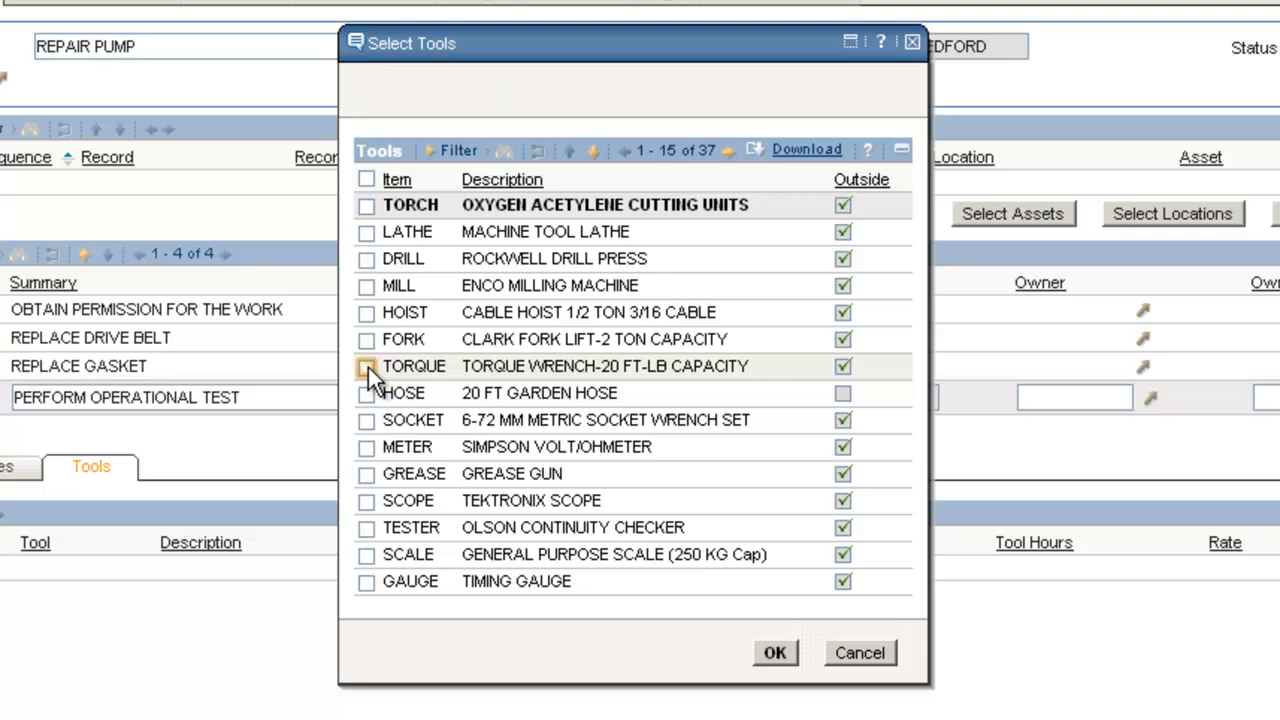
{"action": "left_click", "coordinate": [774, 652]}
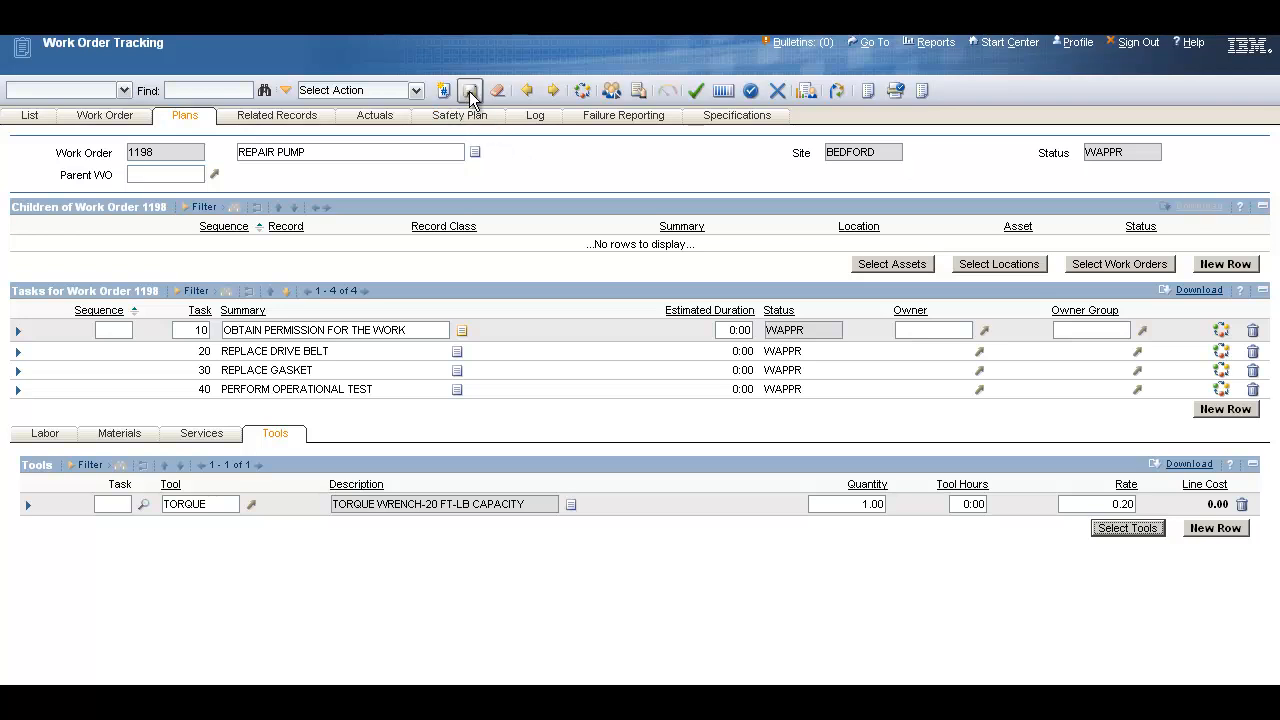
Step: Save work order 1198 and approve it, setting the order and its four tasks to APPR
{"action": "left_click", "coordinate": [470, 90]}
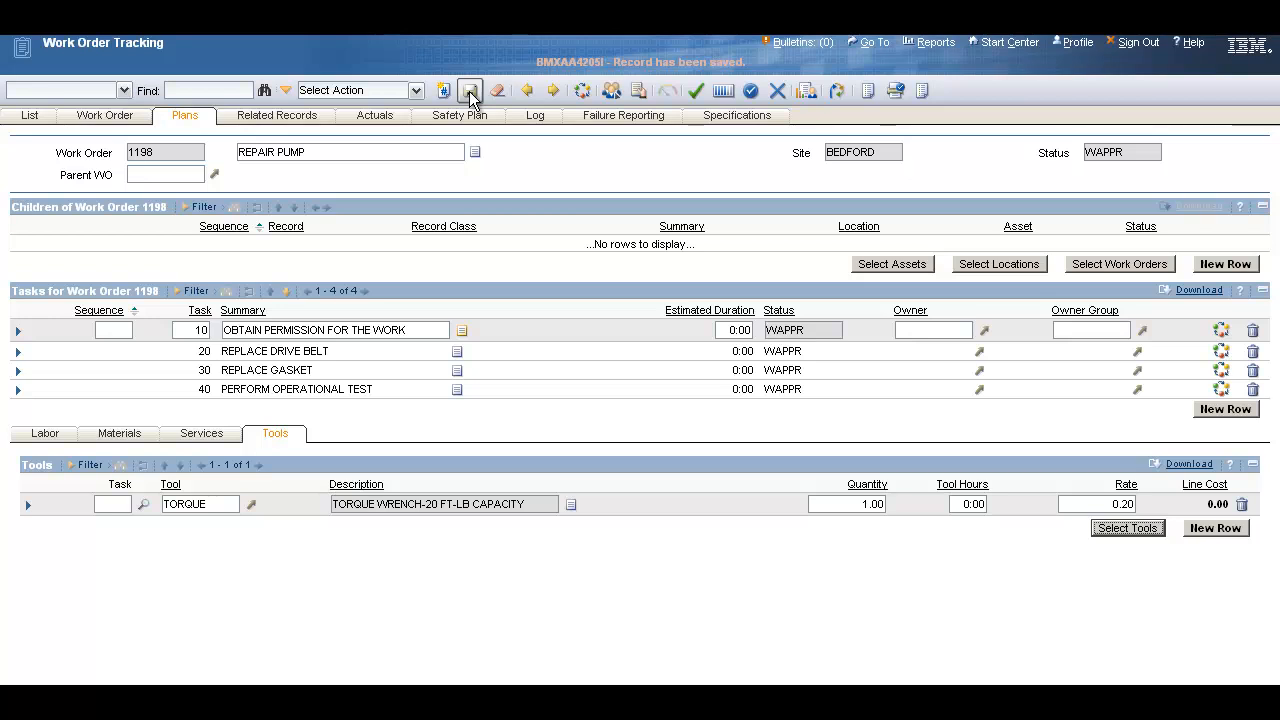
{"action": "mouse_move", "coordinate": [738, 175]}
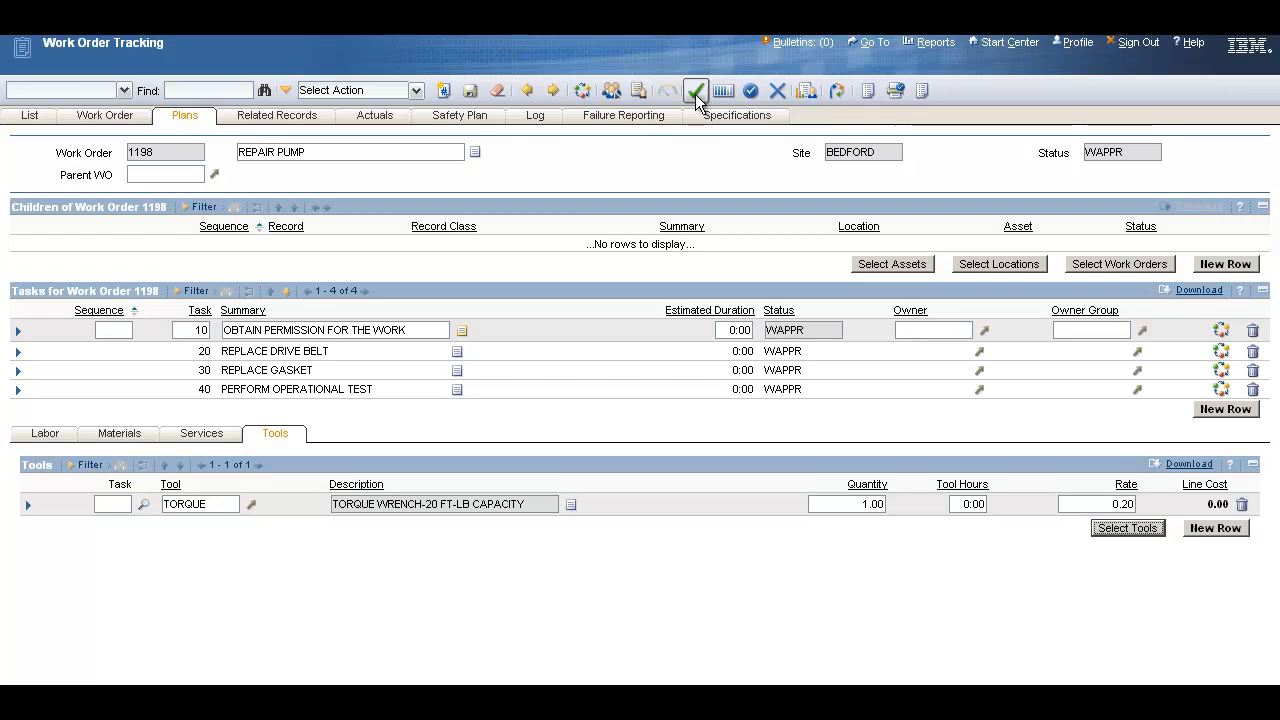
{"action": "left_click", "coordinate": [695, 91]}
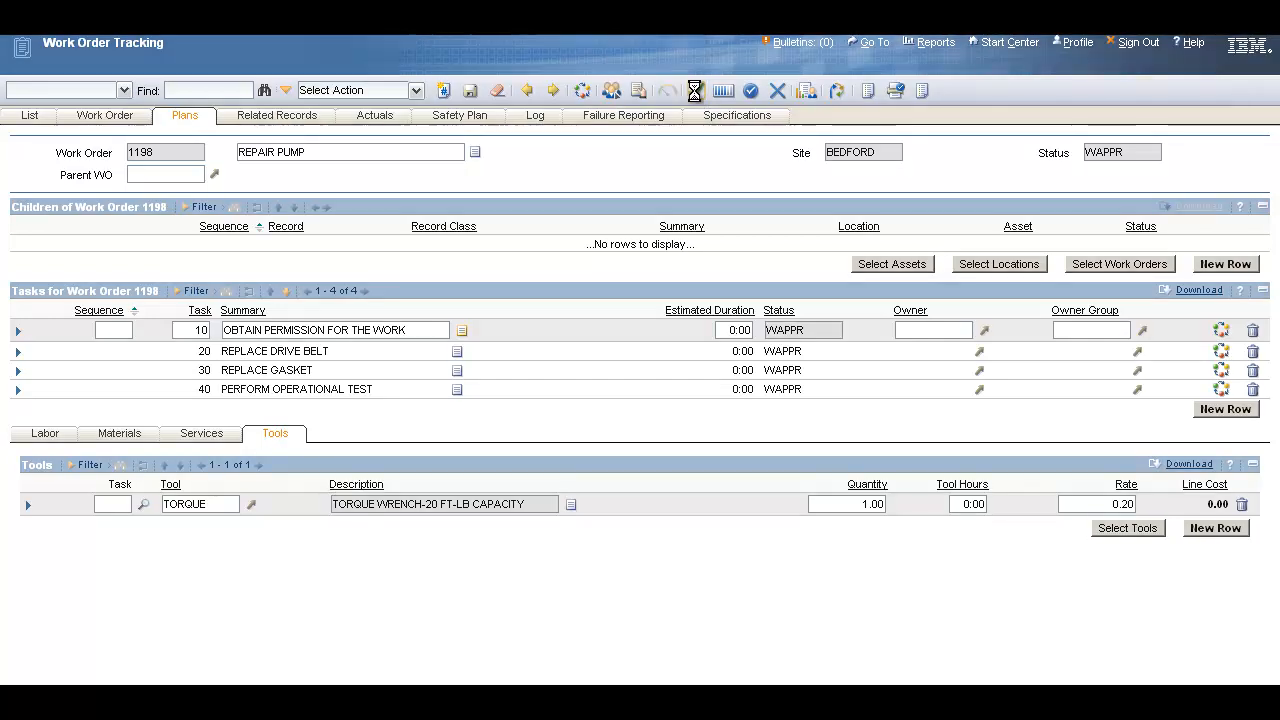
{"action": "left_click", "coordinate": [695, 91]}
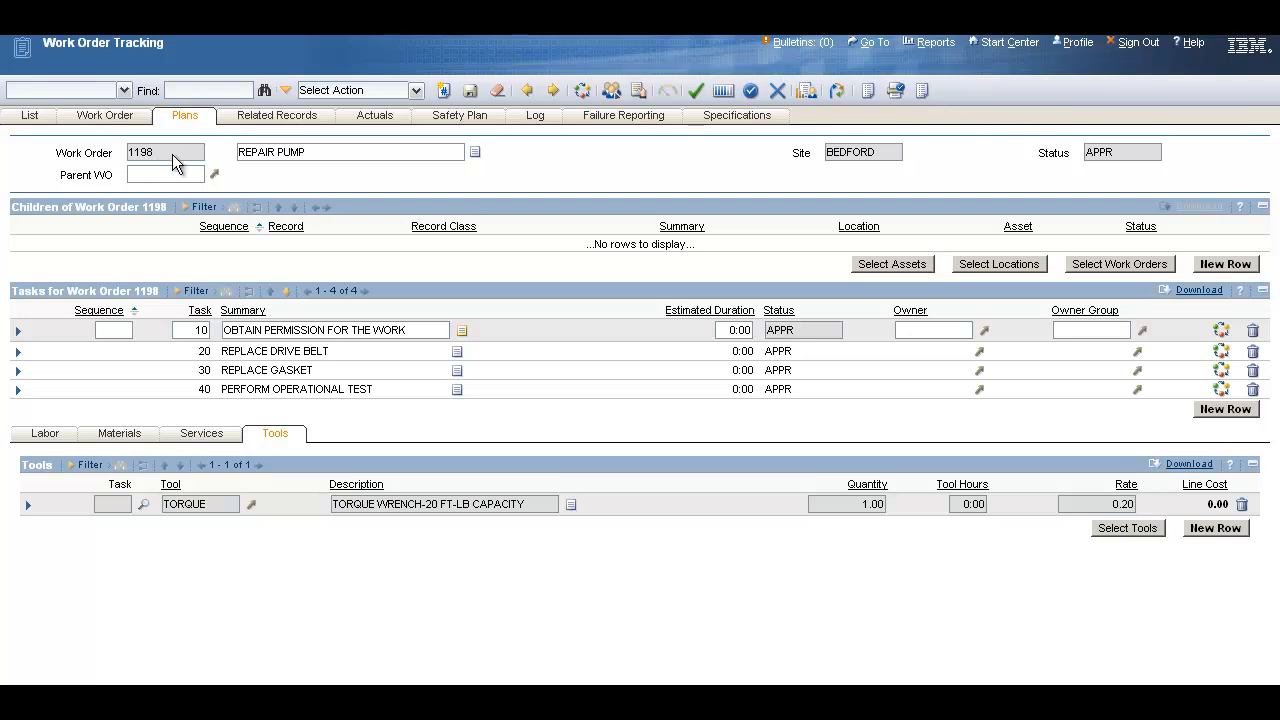
Step: Show work order 1198's main details, confirming the Job Plan field is empty
{"action": "left_click", "coordinate": [104, 115]}
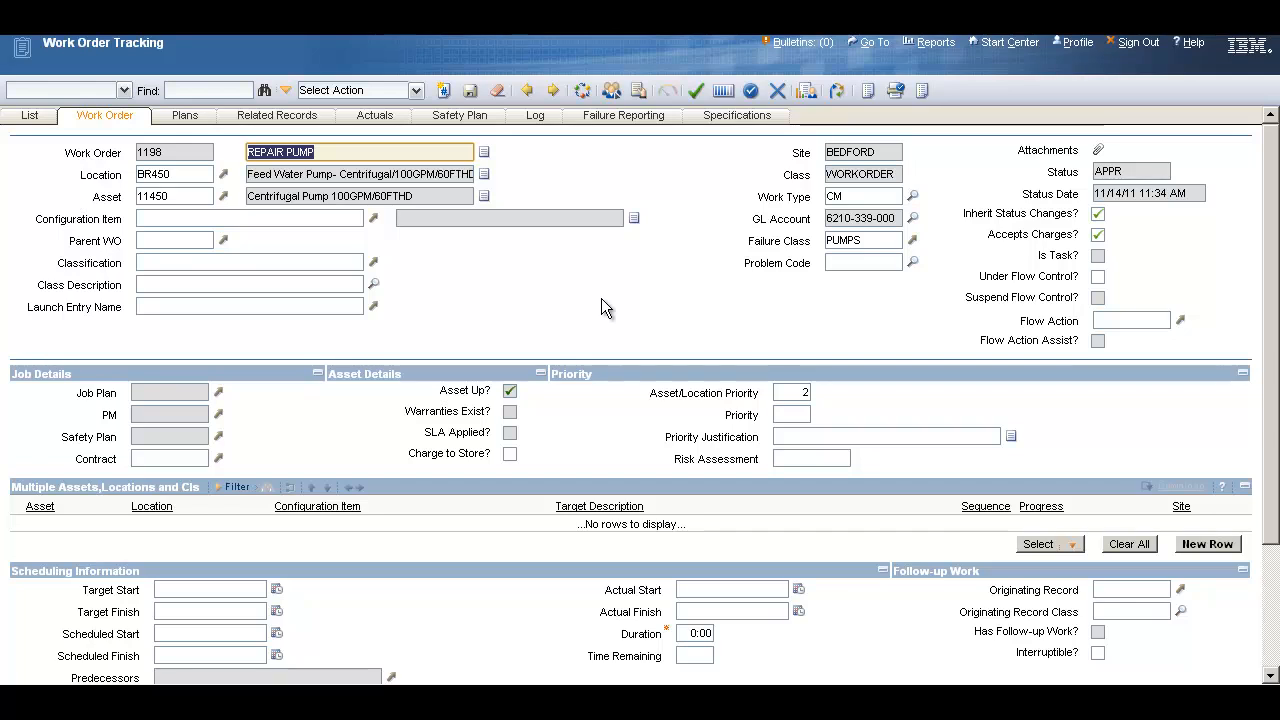
{"action": "mouse_move", "coordinate": [390, 360]}
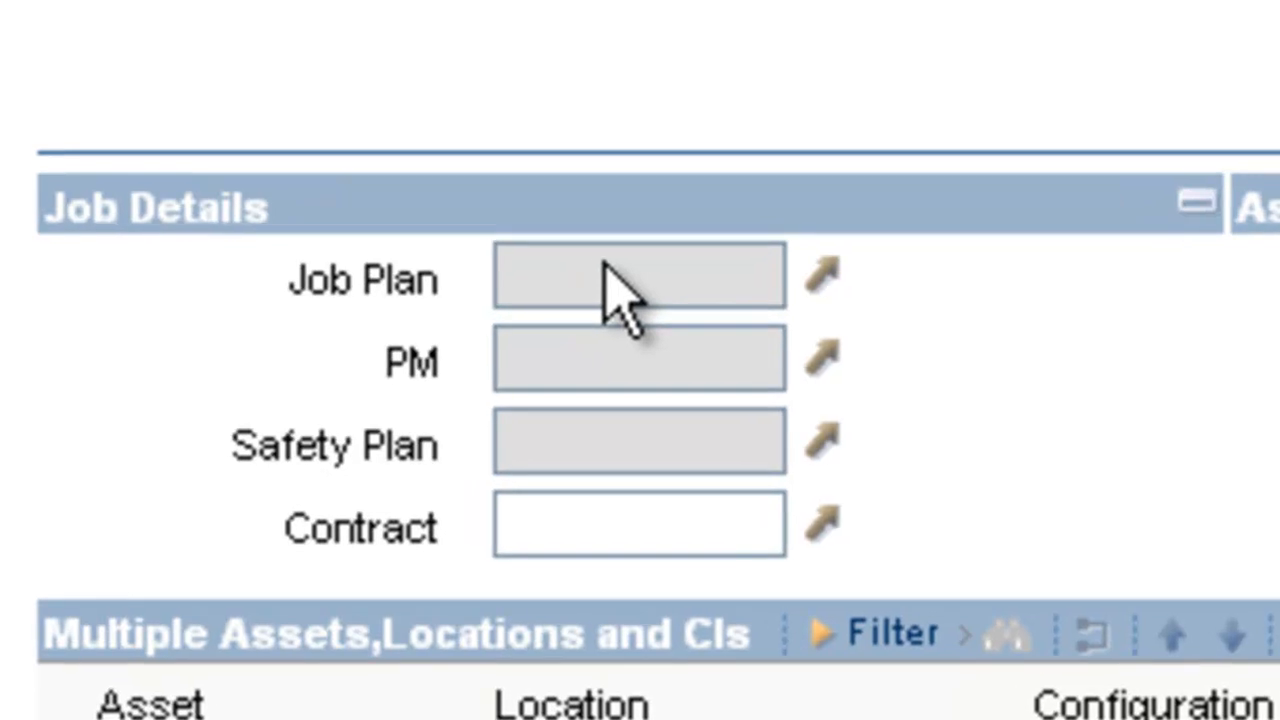
{"action": "mouse_move", "coordinate": [655, 290]}
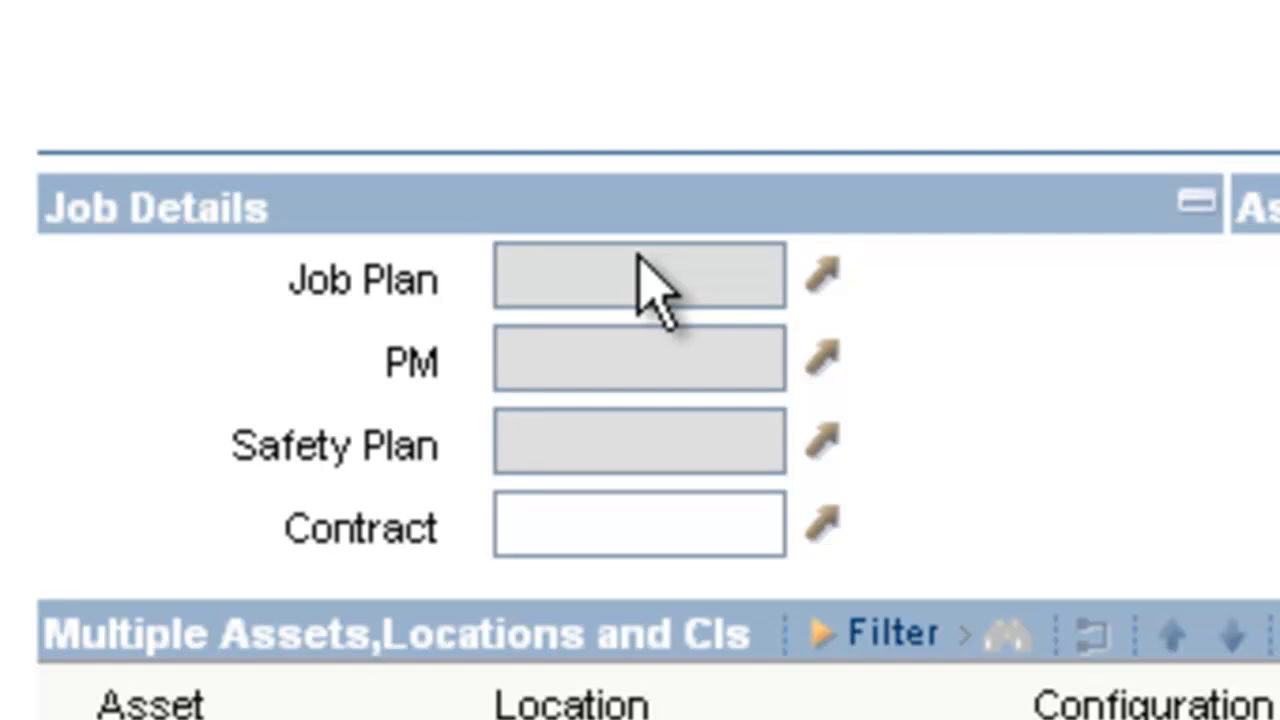
{"action": "mouse_move", "coordinate": [720, 290]}
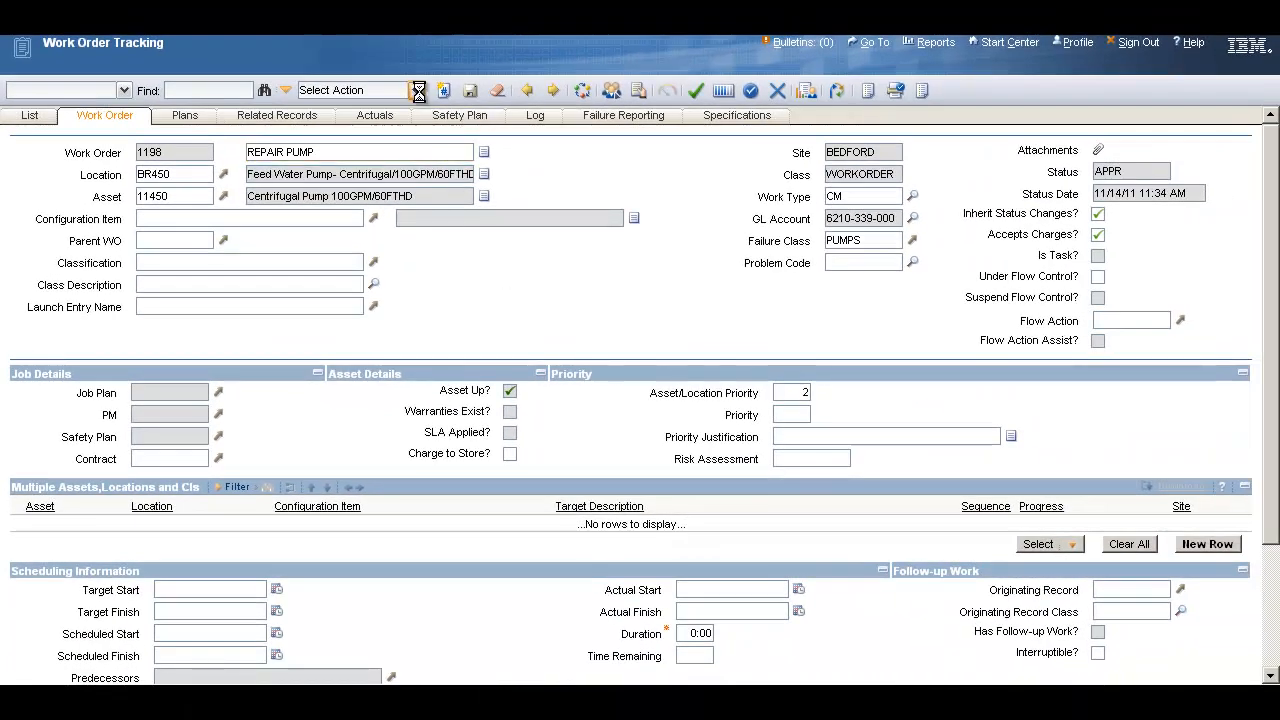
Step: Create job plan 1004JM 'REPAIR PUMP' from the work plan using an autonumber
{"action": "left_click", "coordinate": [418, 90]}
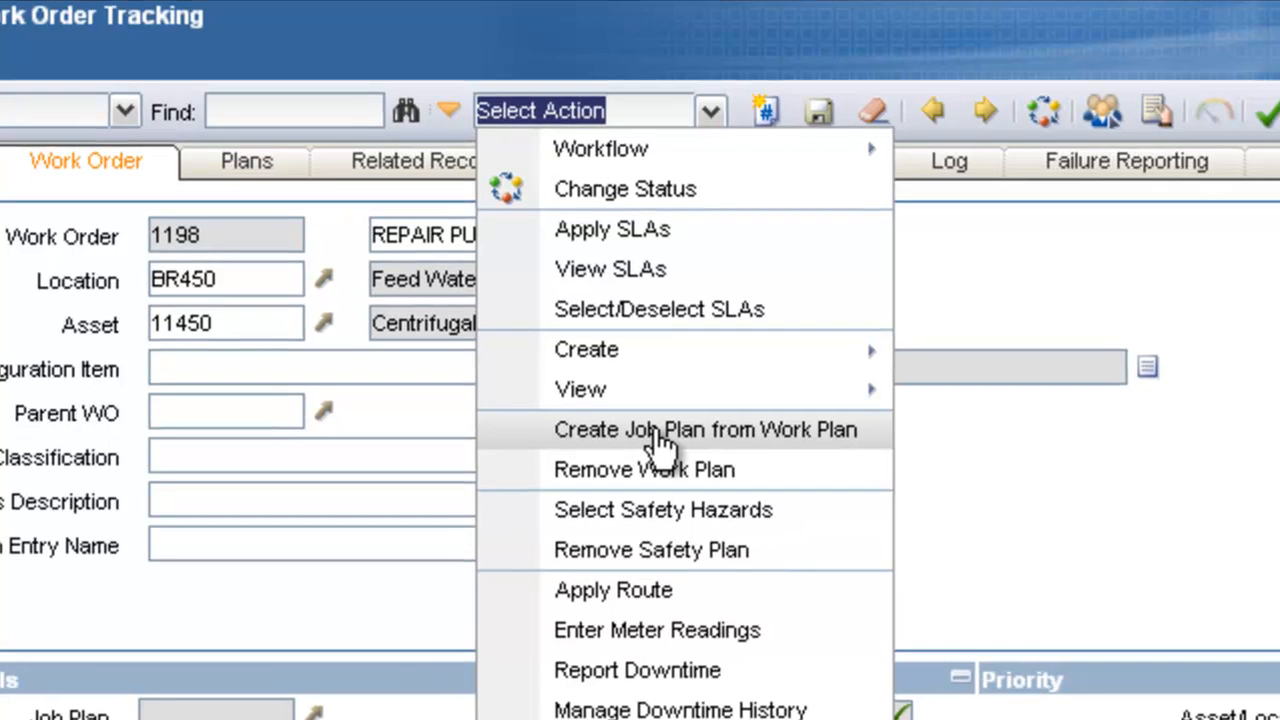
{"action": "left_click", "coordinate": [703, 429]}
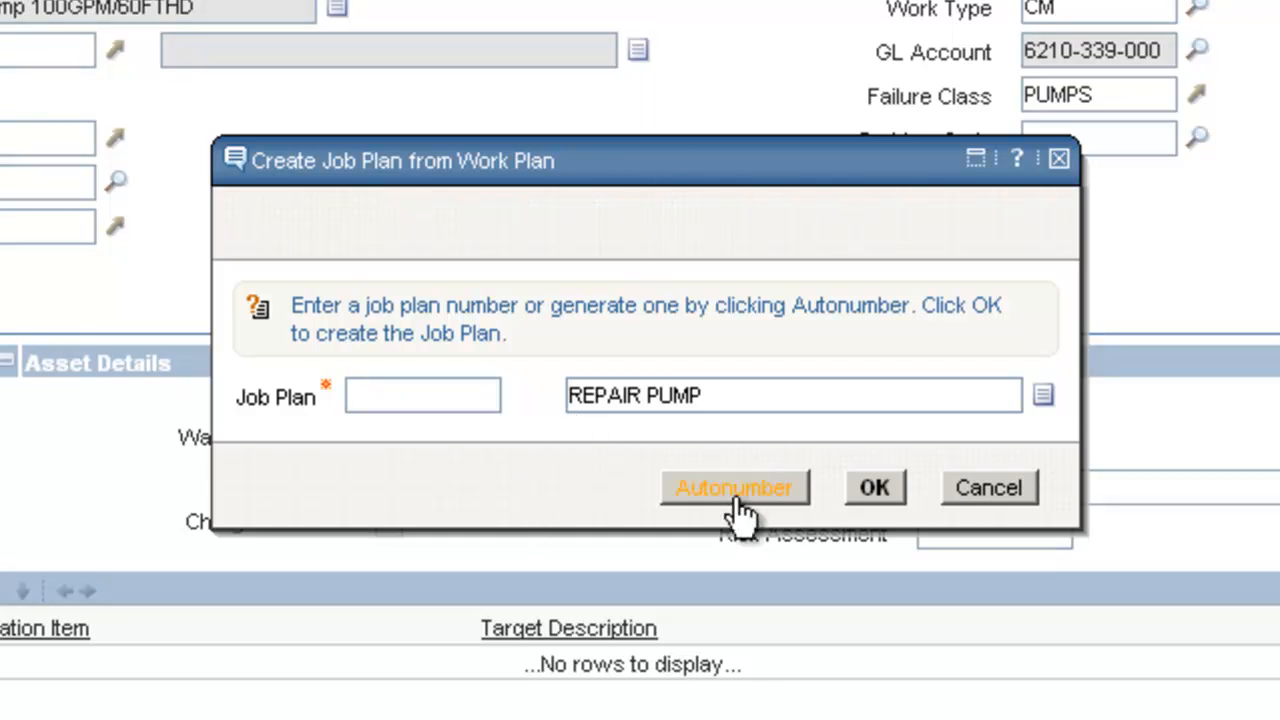
{"action": "left_click", "coordinate": [733, 488]}
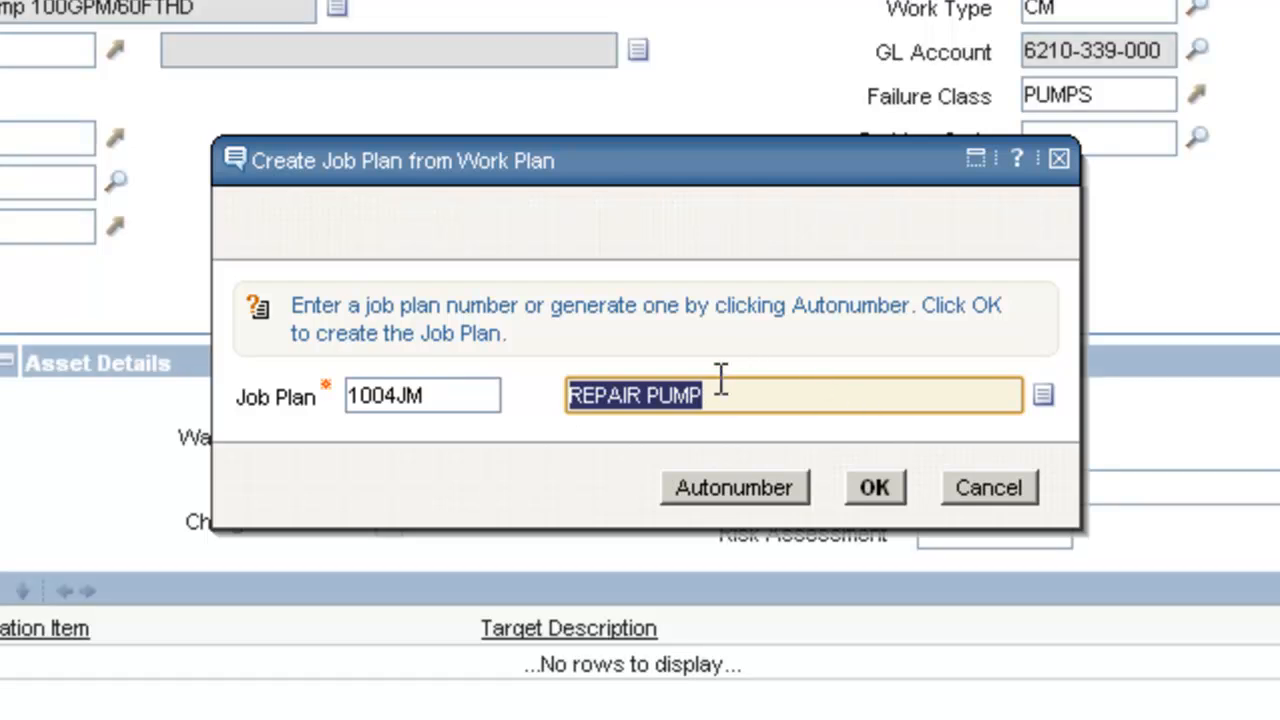
{"action": "mouse_move", "coordinate": [800, 400]}
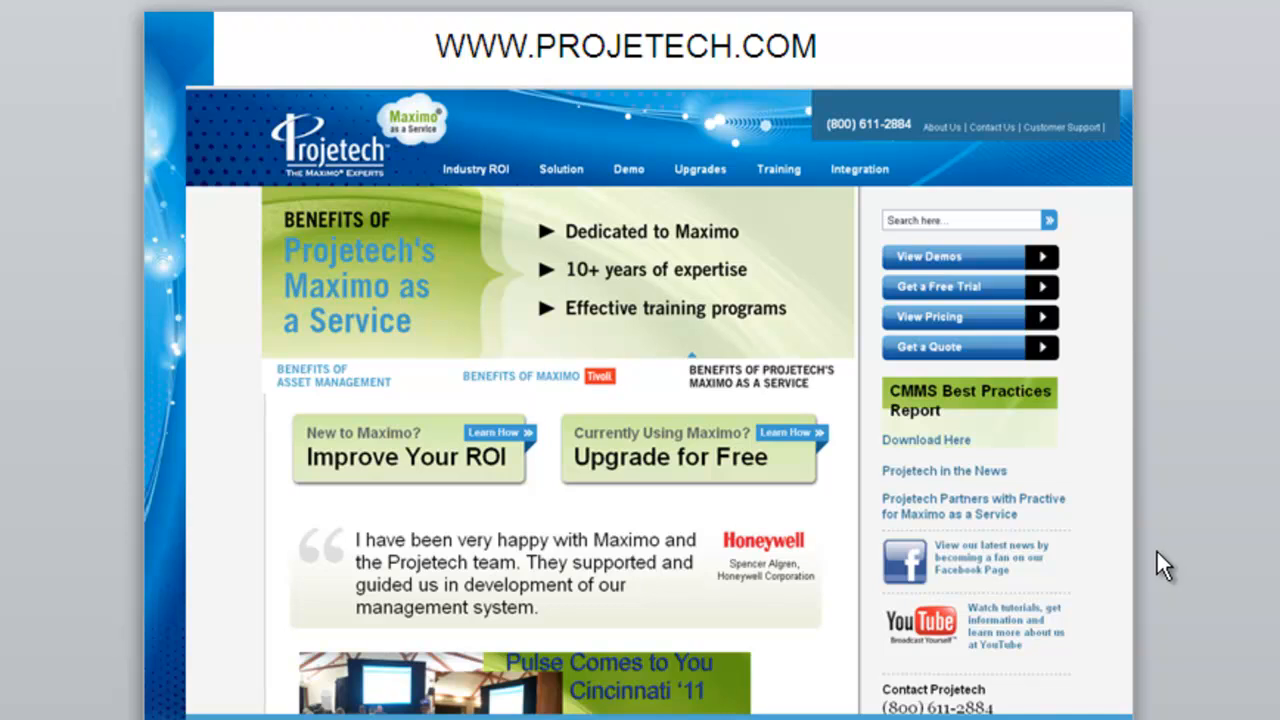
{"action": "mouse_move", "coordinate": [1012, 509]}
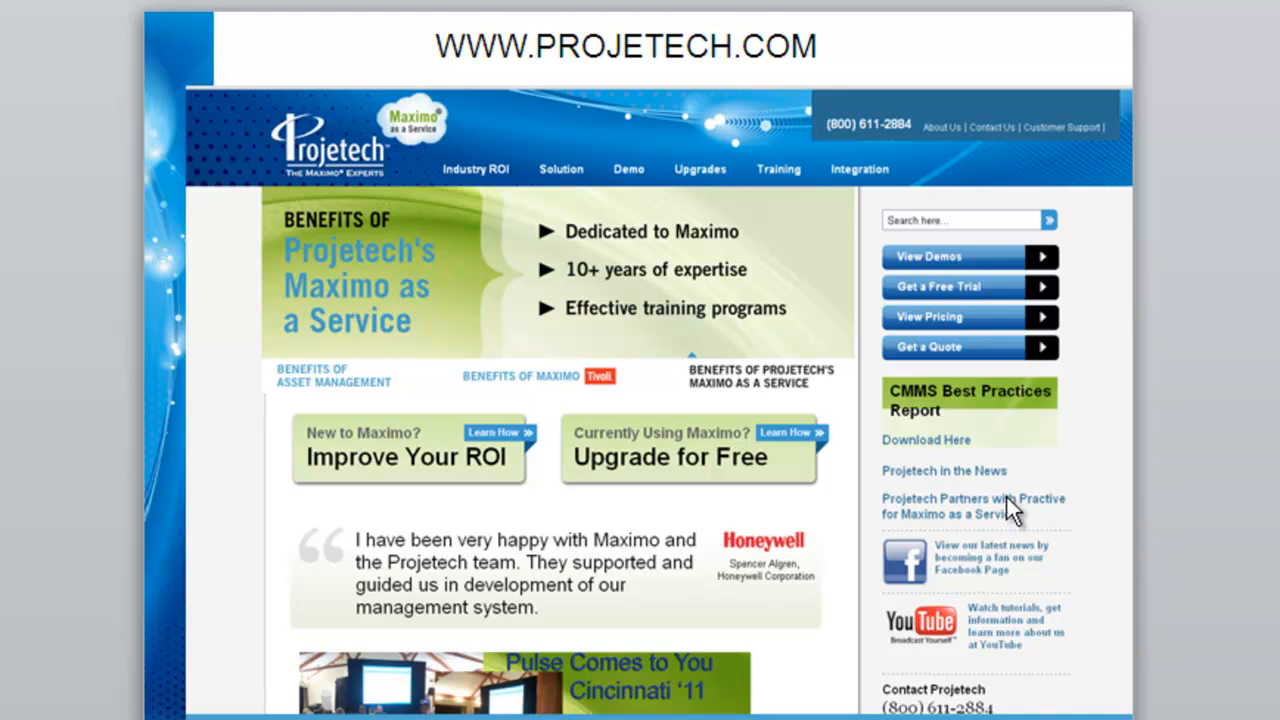